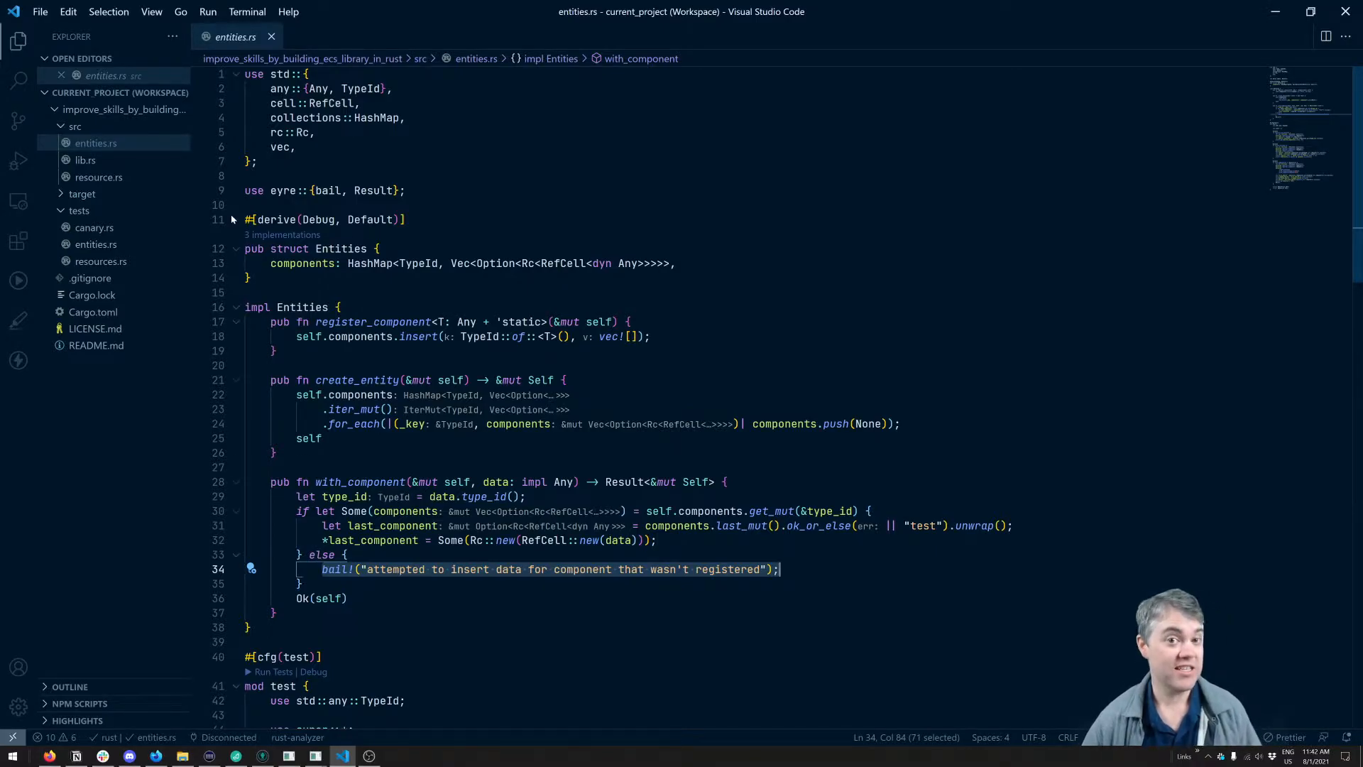
- Create a new empty file named custom_errors.rs in the src folder
click(125, 92)
text(cidf)
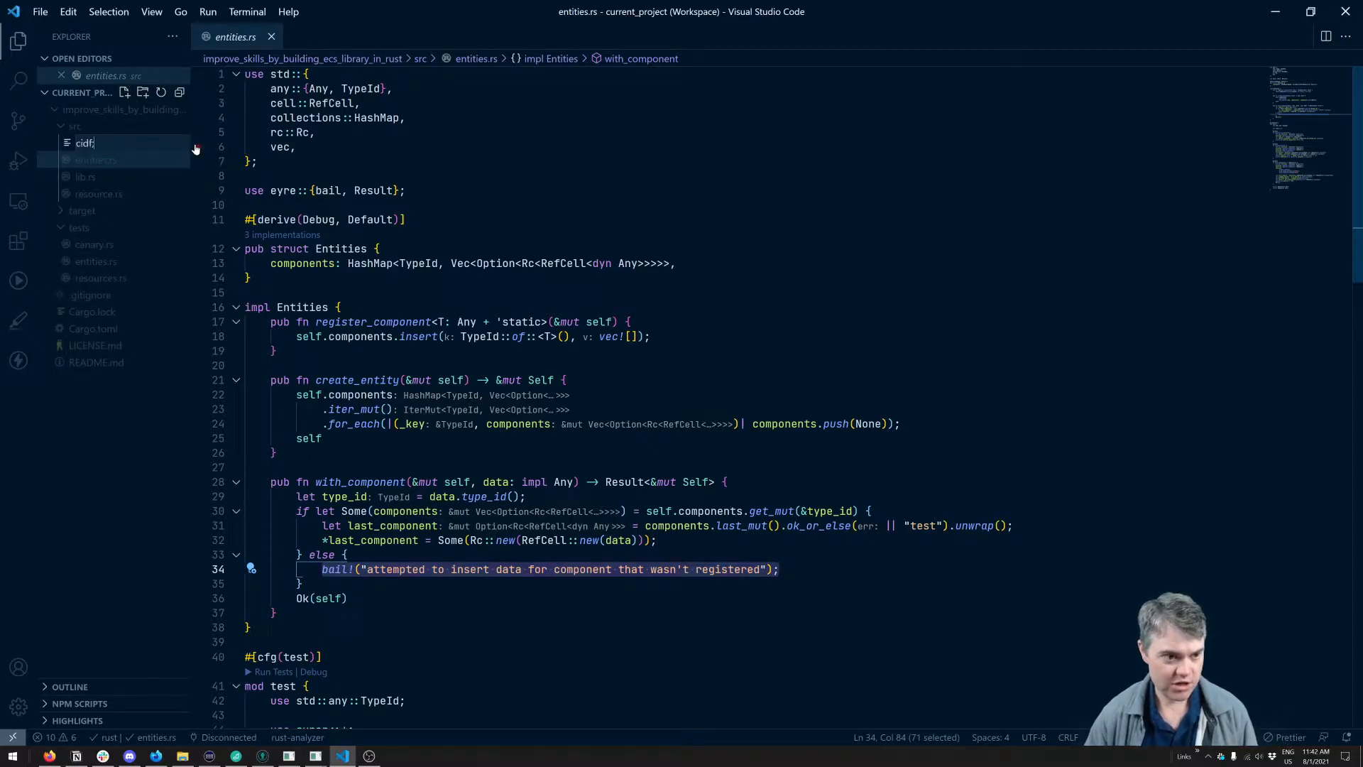
text(ccus)
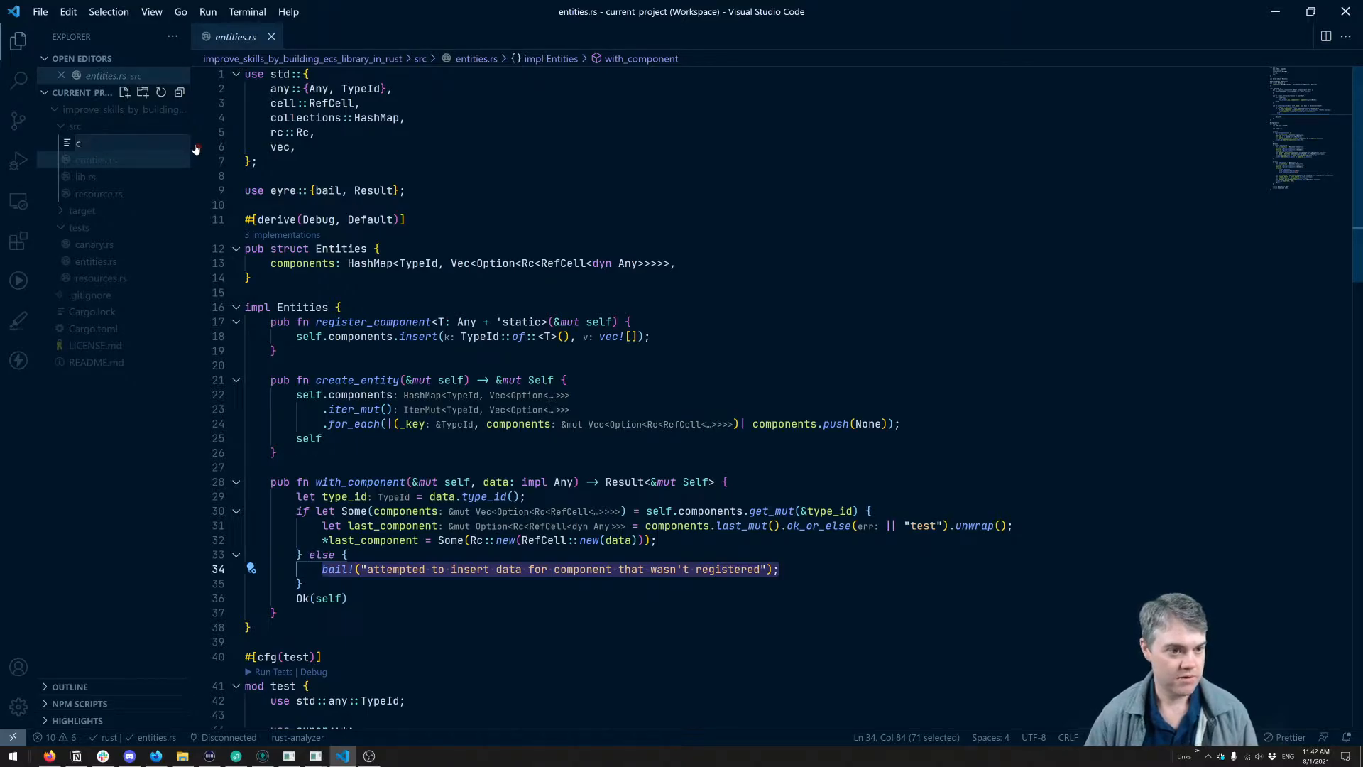
text(ustom_errors.rs)
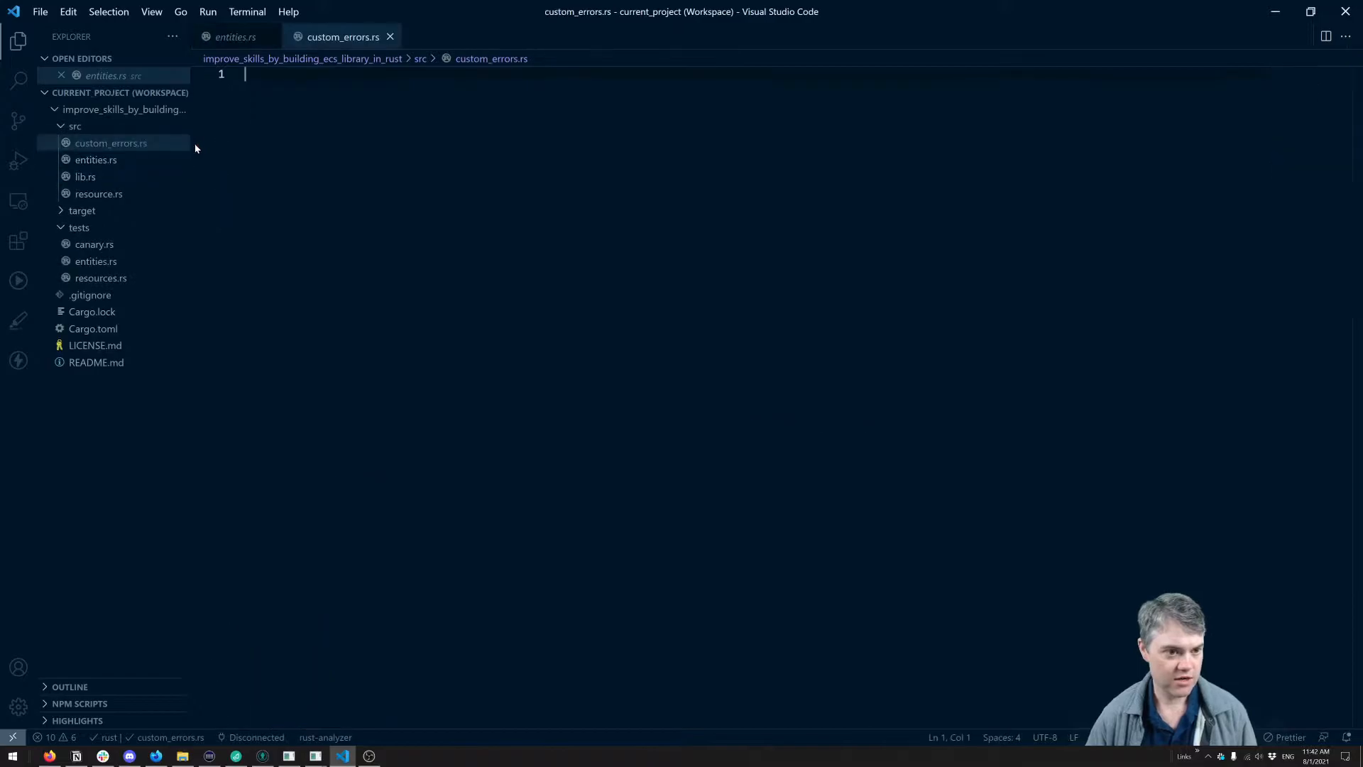
- Add 'pub mod custom_errors;' after 'mod resource;' in lib.rs and return to custom_errors.rs
click(85, 176)
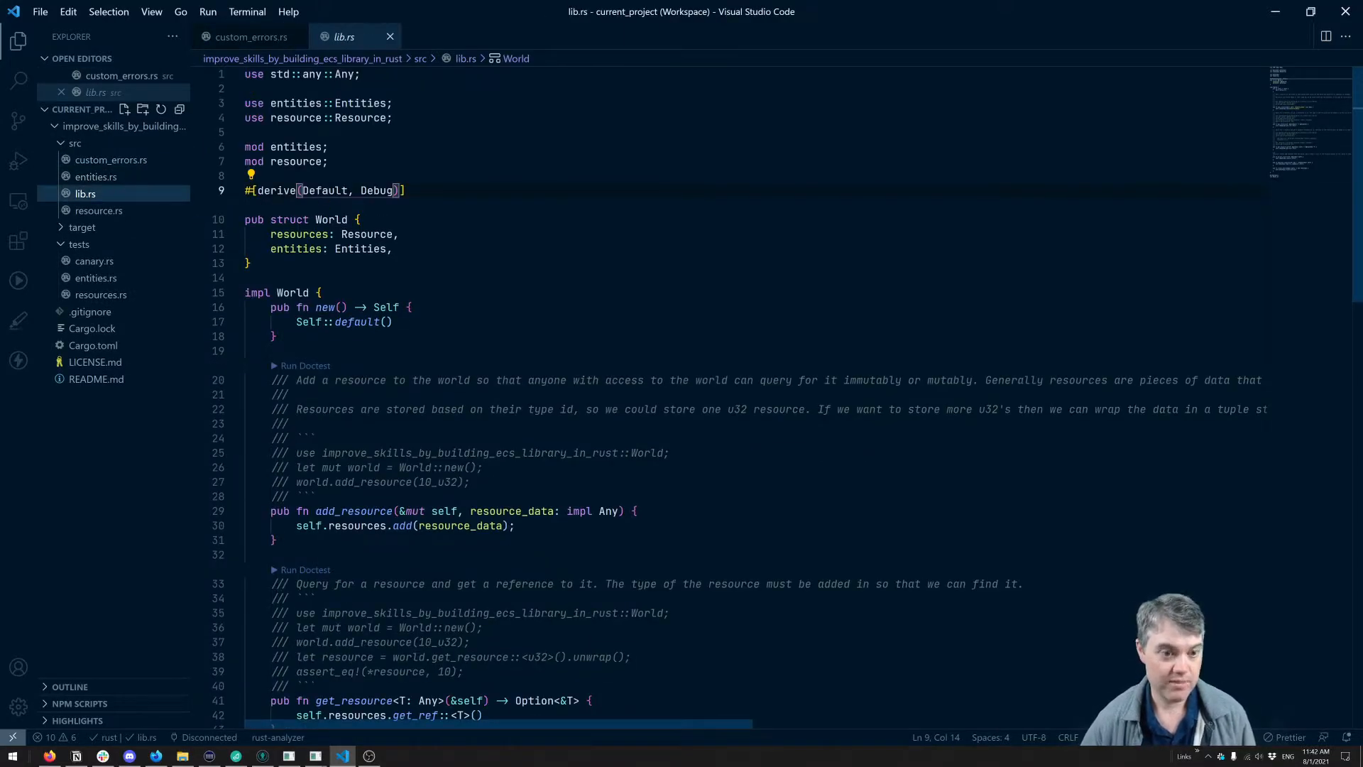
click(328, 160)
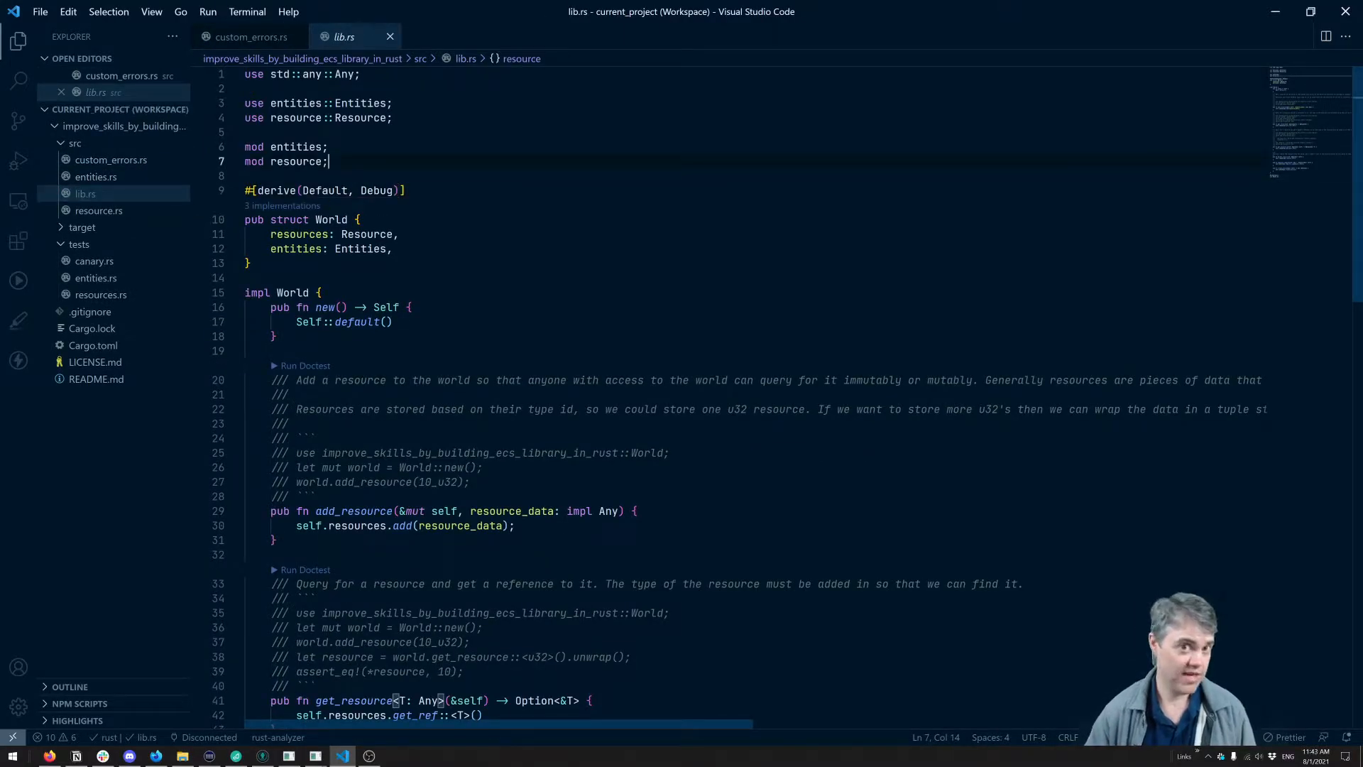
key(Enter)
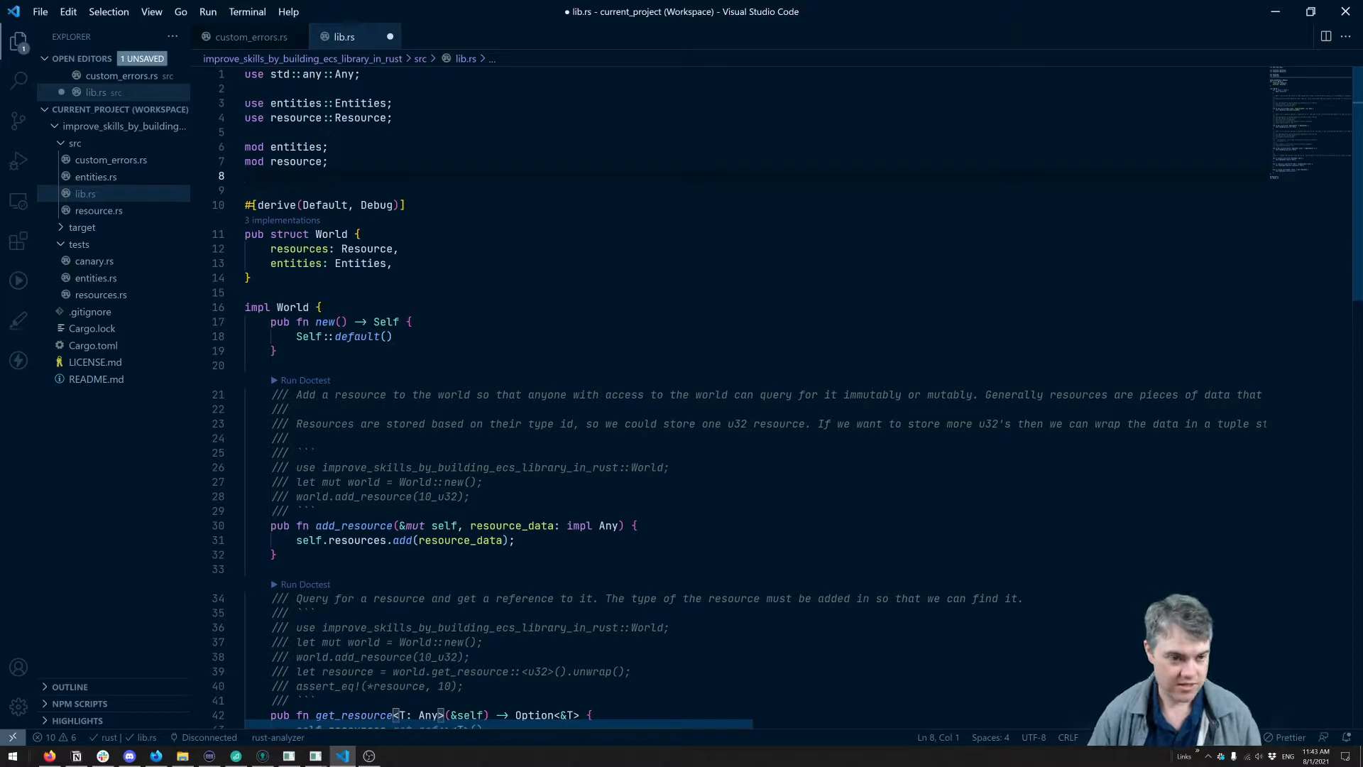
text(pub)
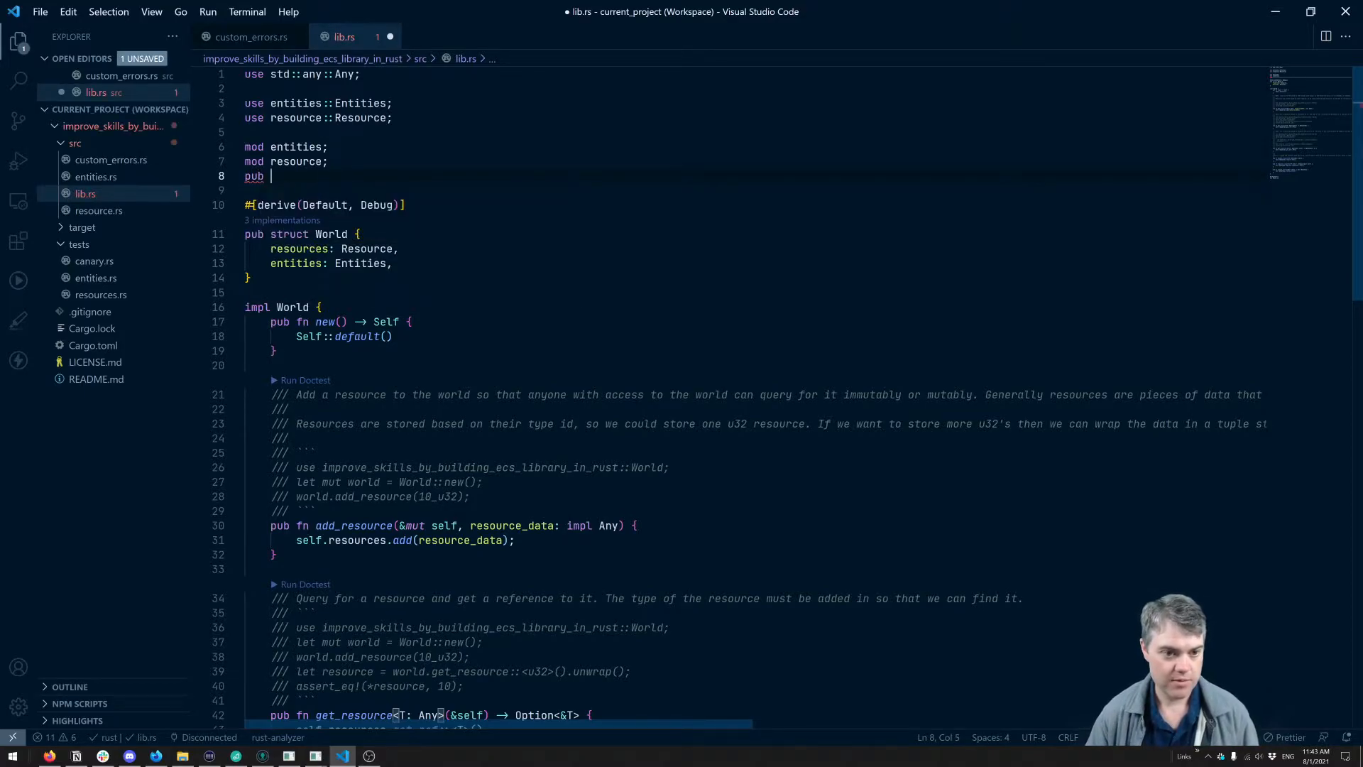
text(mod custom)
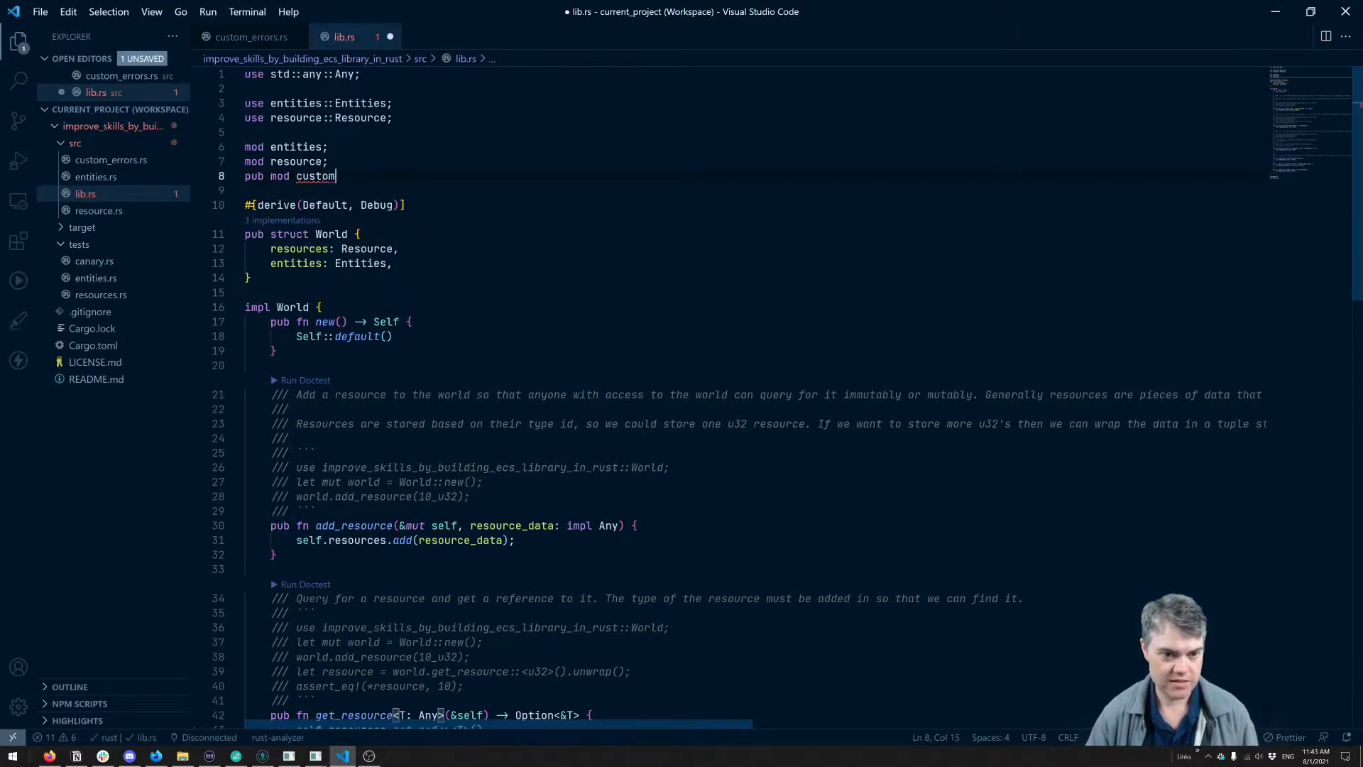
text(_errors;)
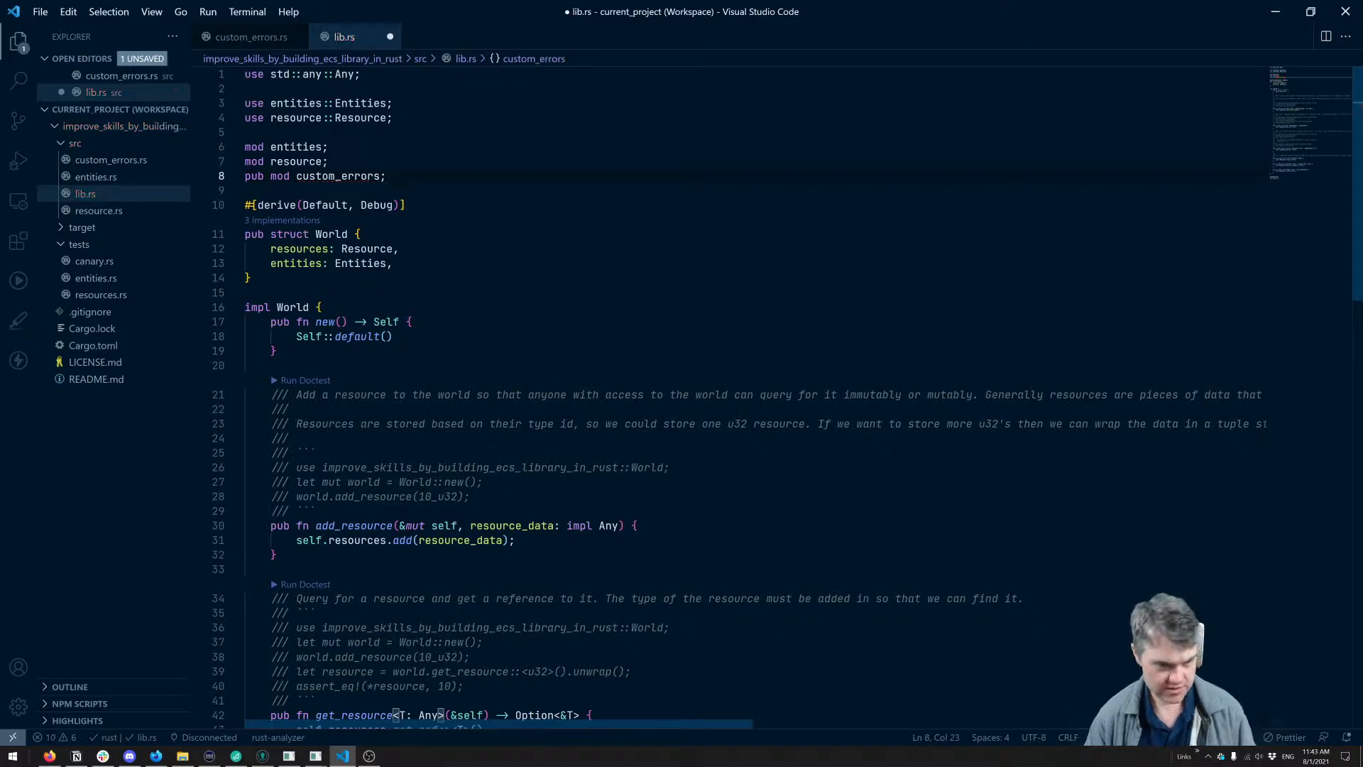
click(250, 36)
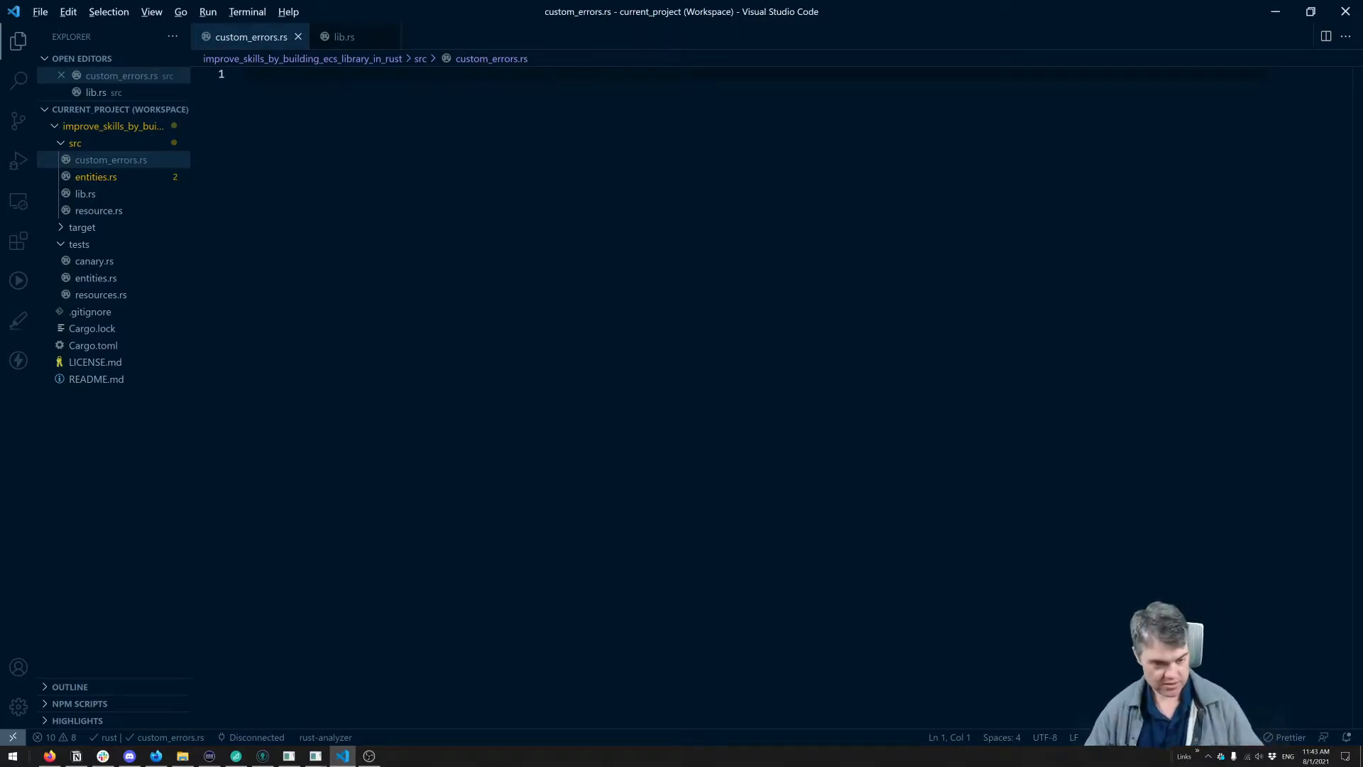
key(alt+tab)
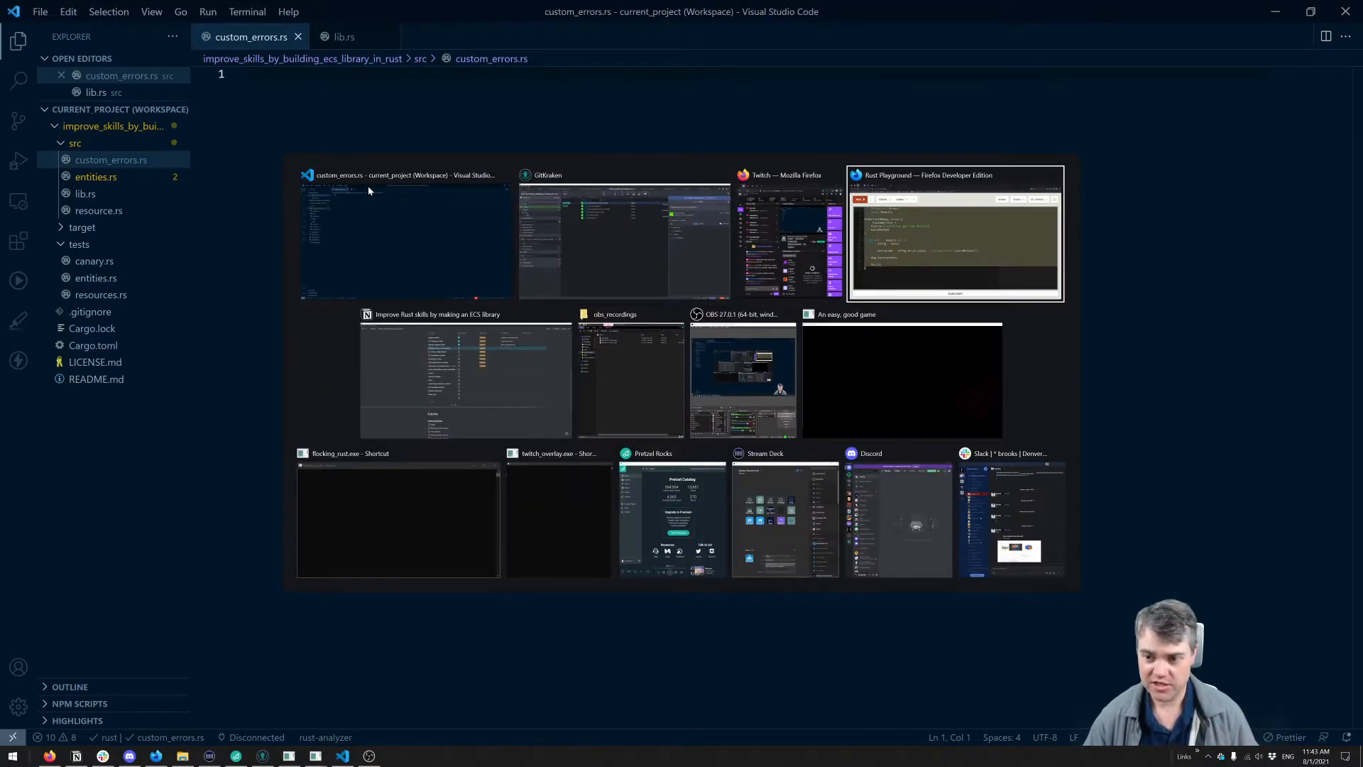
click(954, 232)
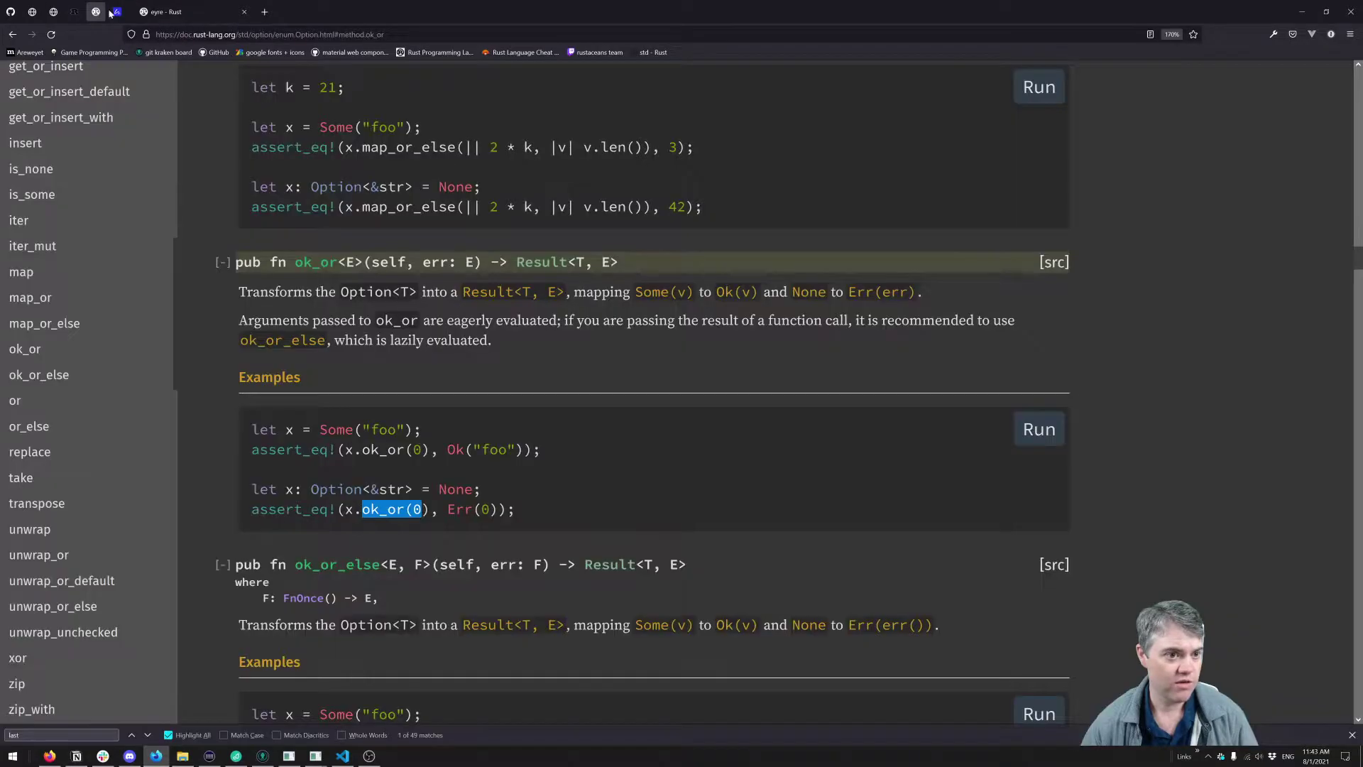
click(183, 11)
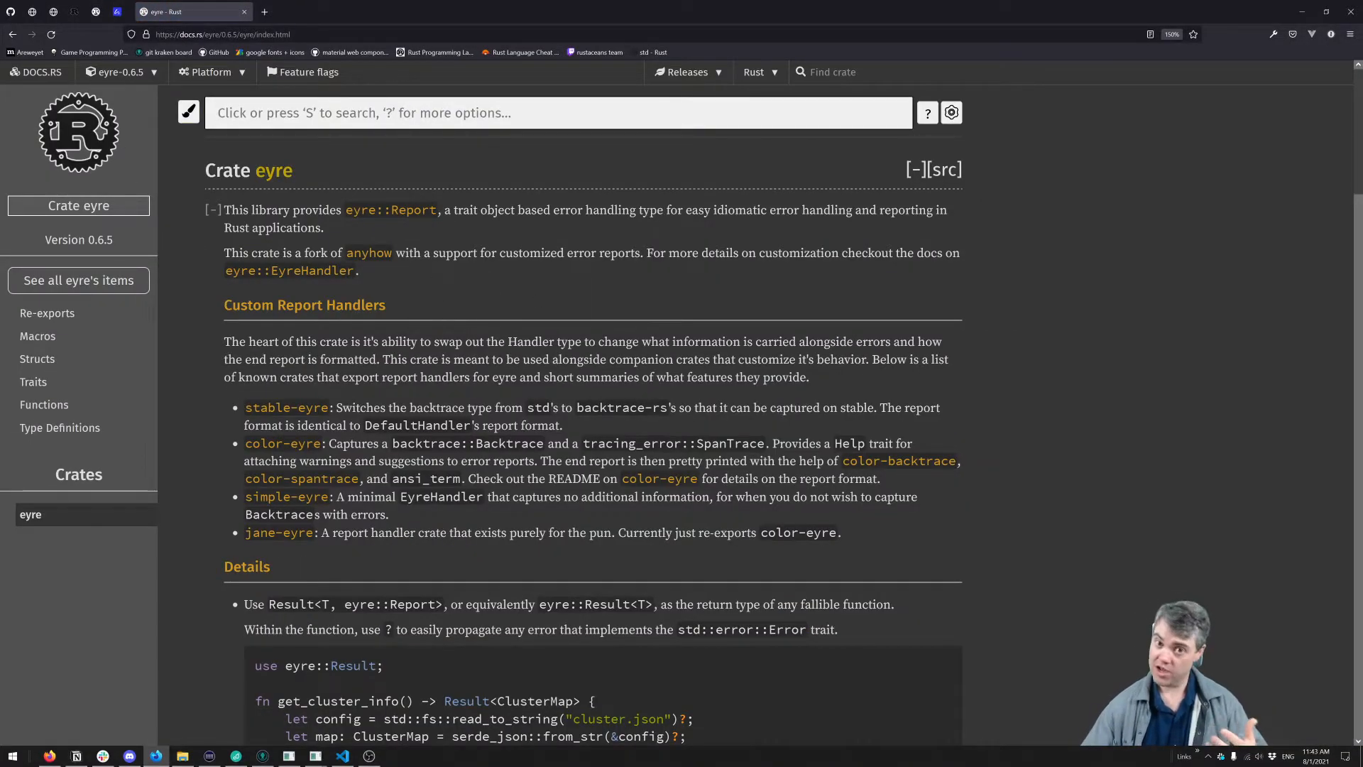
scroll(down, 3)
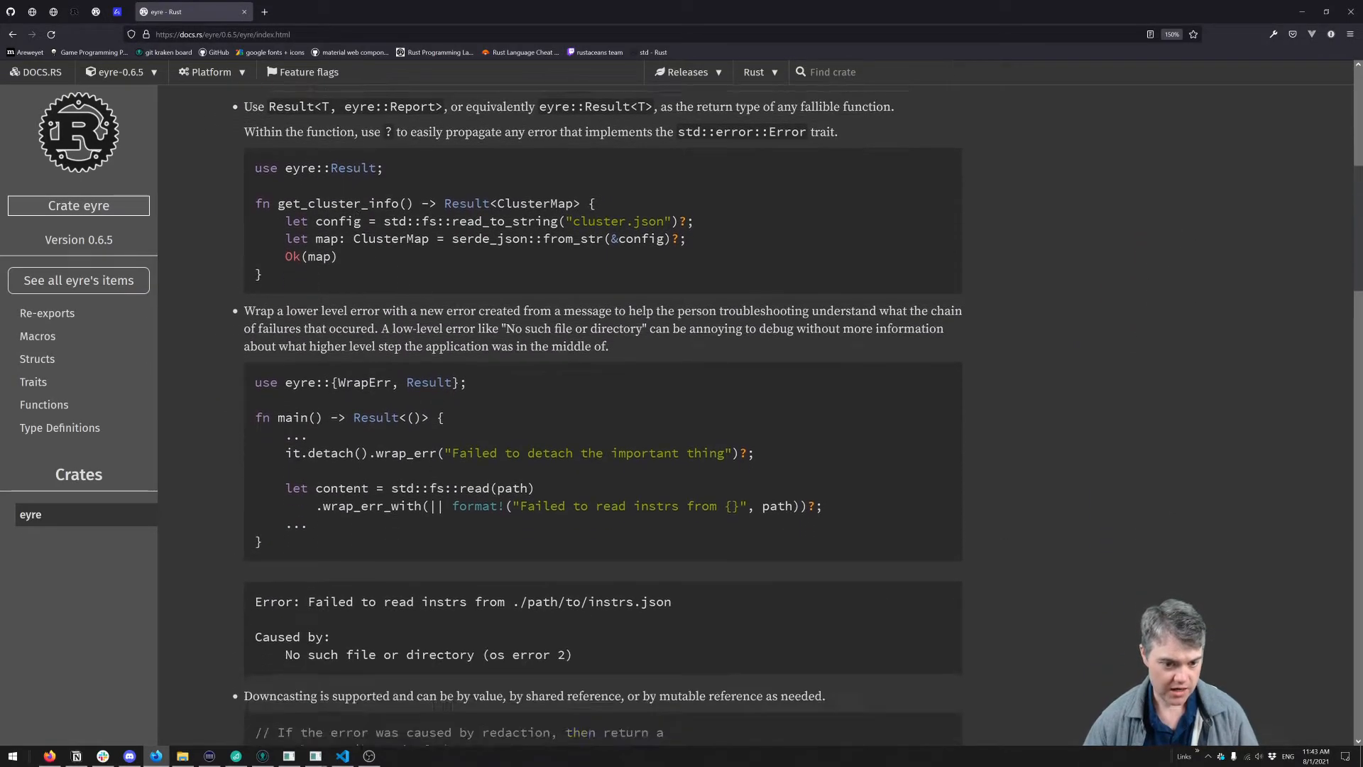
scroll(down, 3)
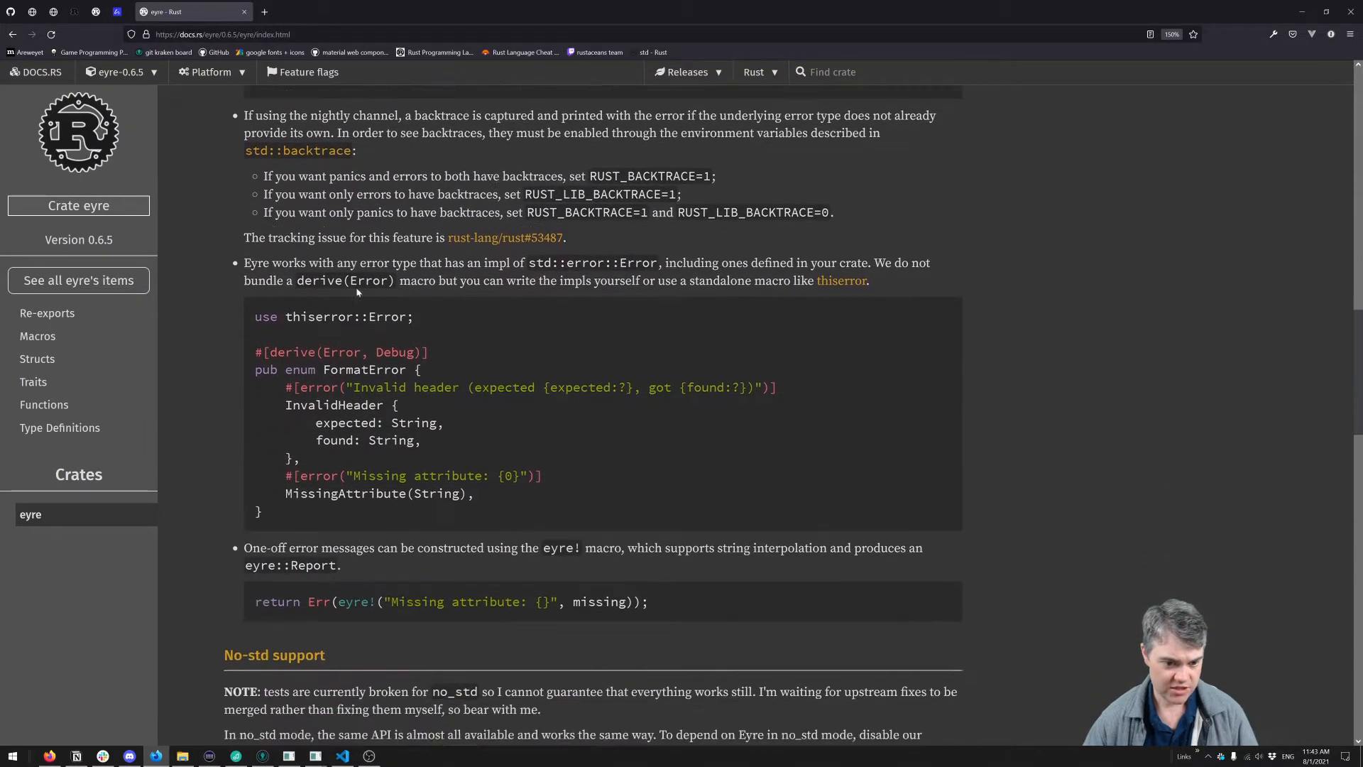
scroll(down, 3)
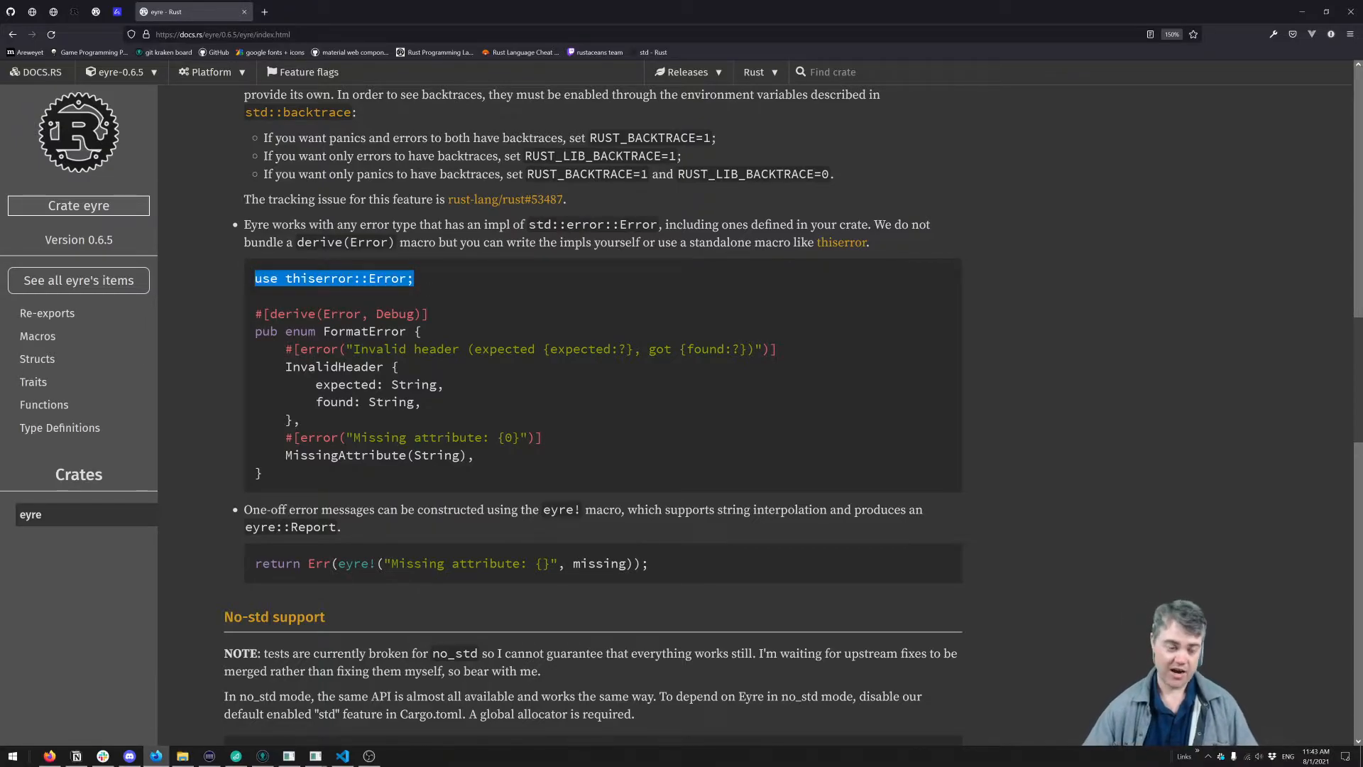
click(342, 754)
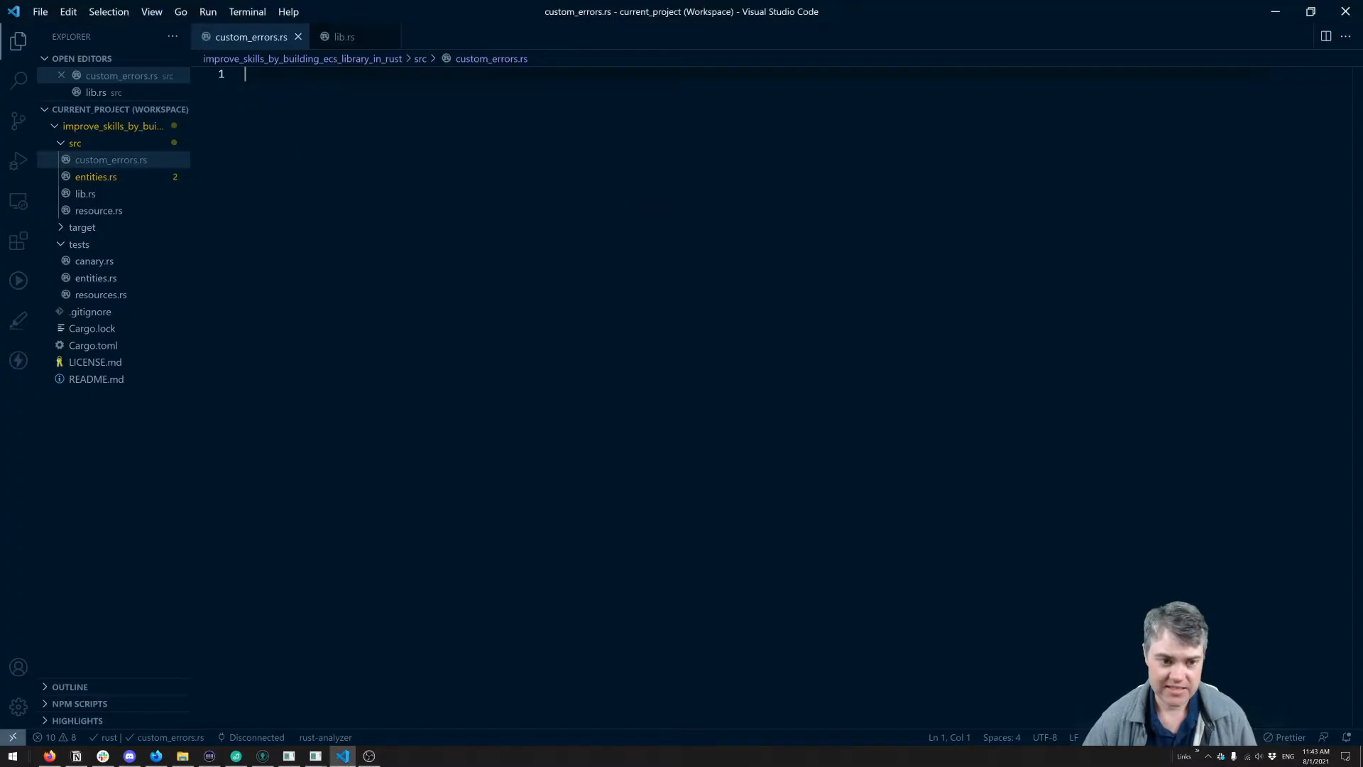
- Add thiserror = "1.0.26" under [dependencies] in Cargo.toml
click(92, 345)
text(this)
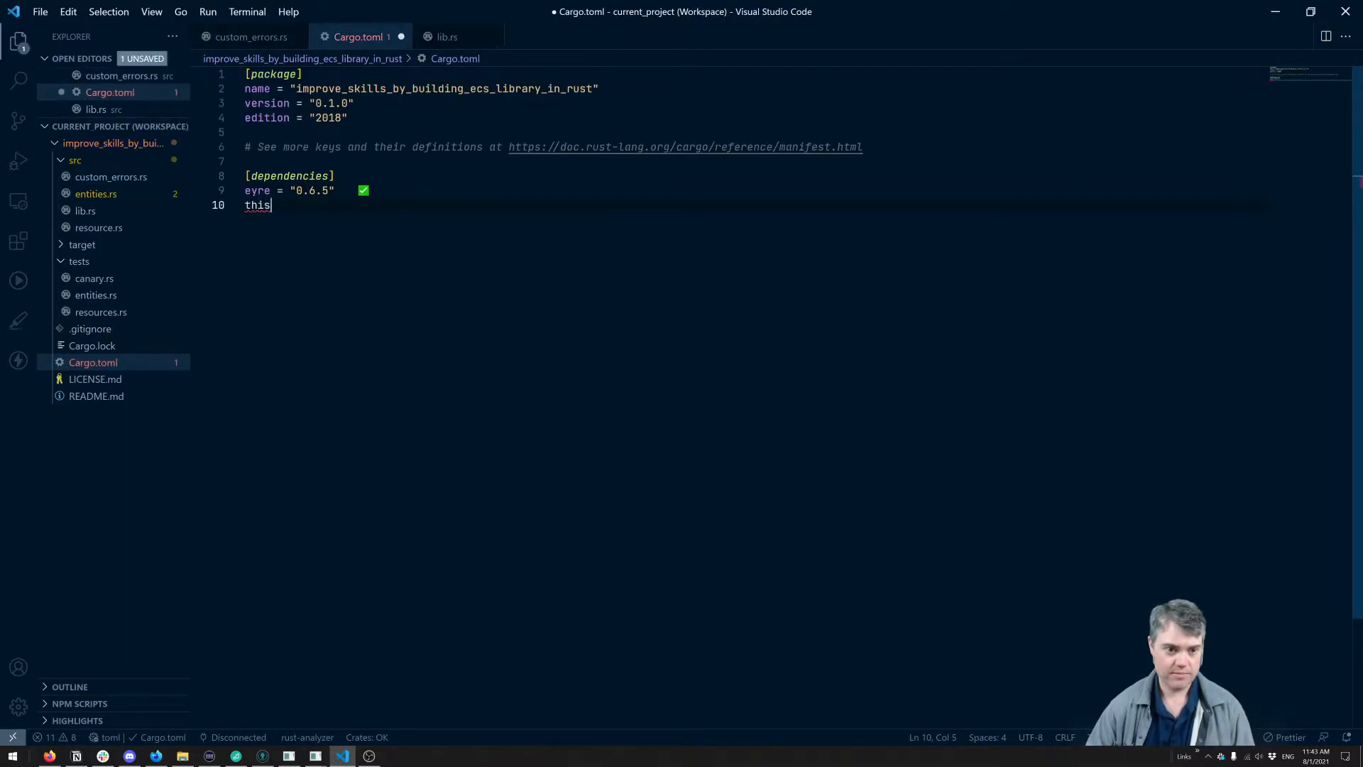
text(error = "0.1.0")
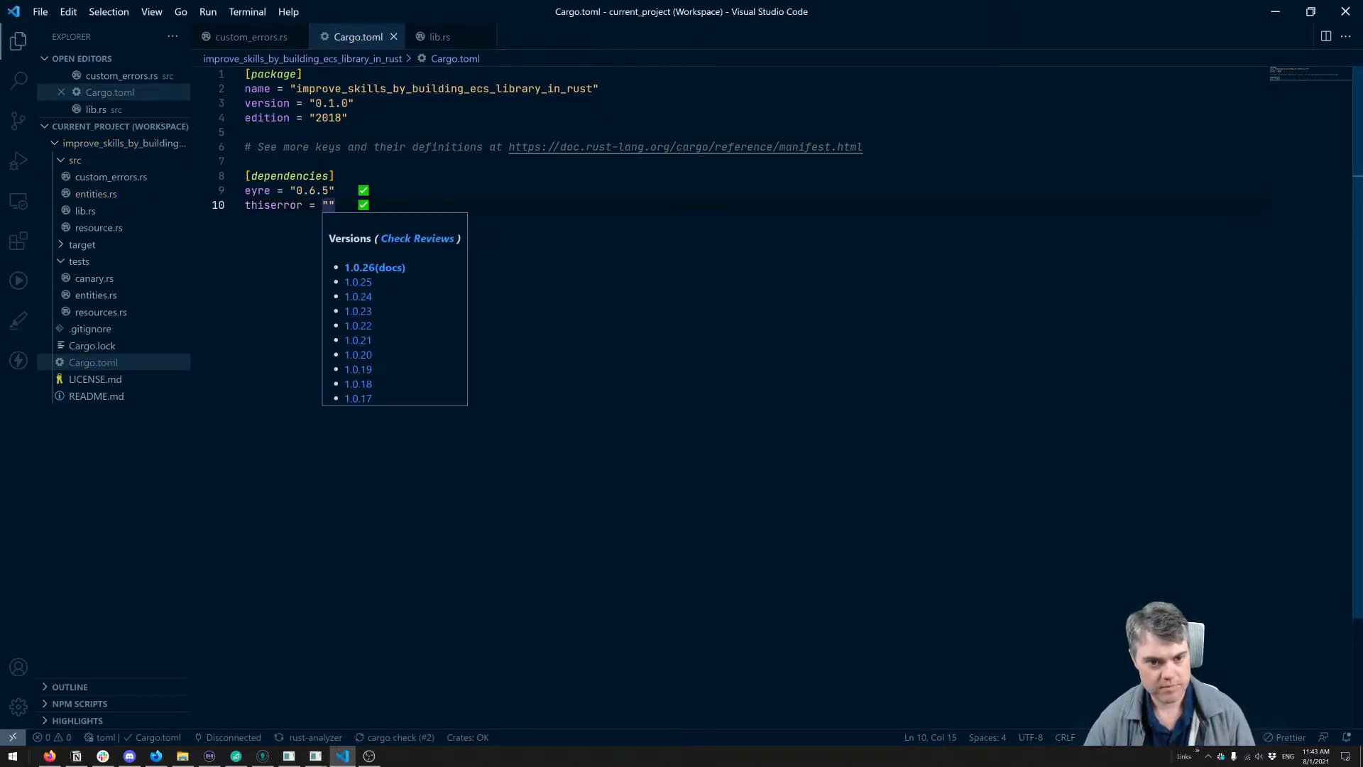
click(375, 267)
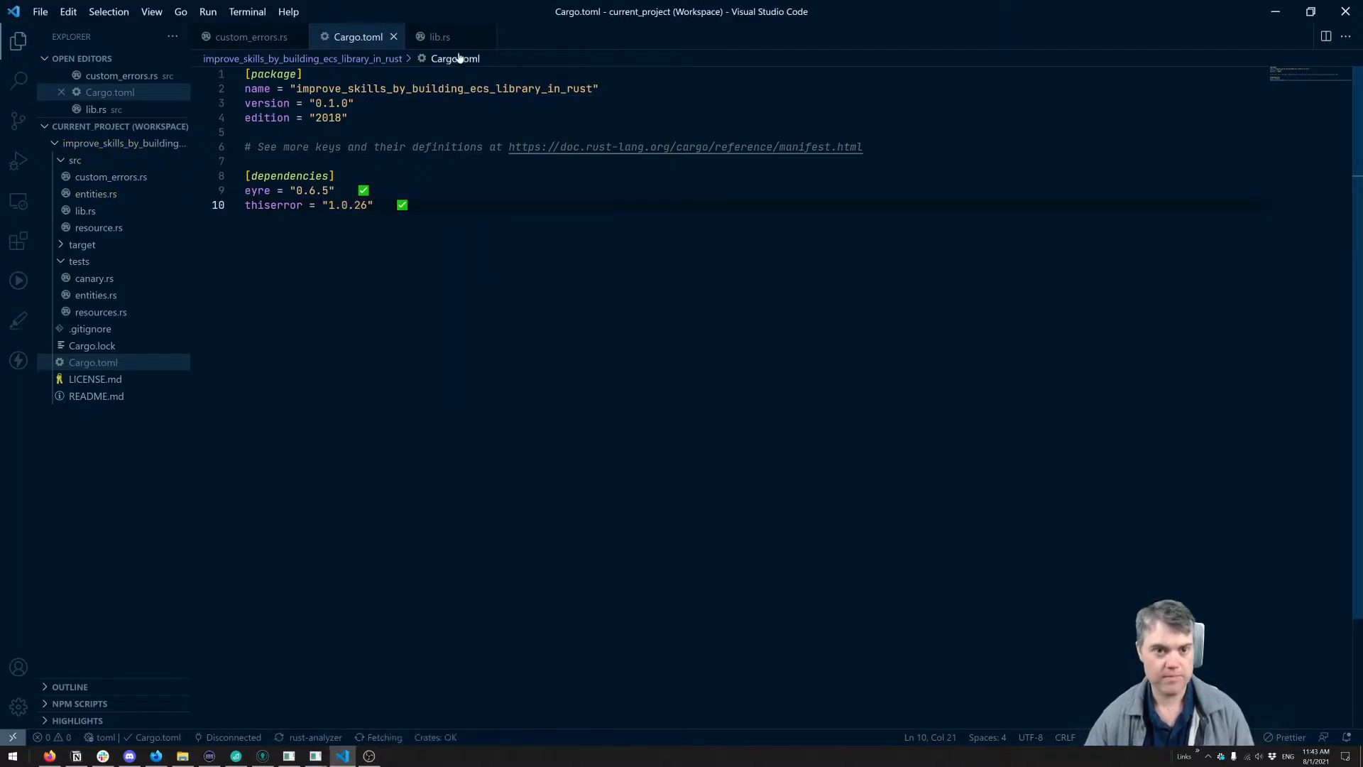
- Import thiserror::Error and start pub enum CustomErrors with #[derive(Debug, Error)]
click(251, 36)
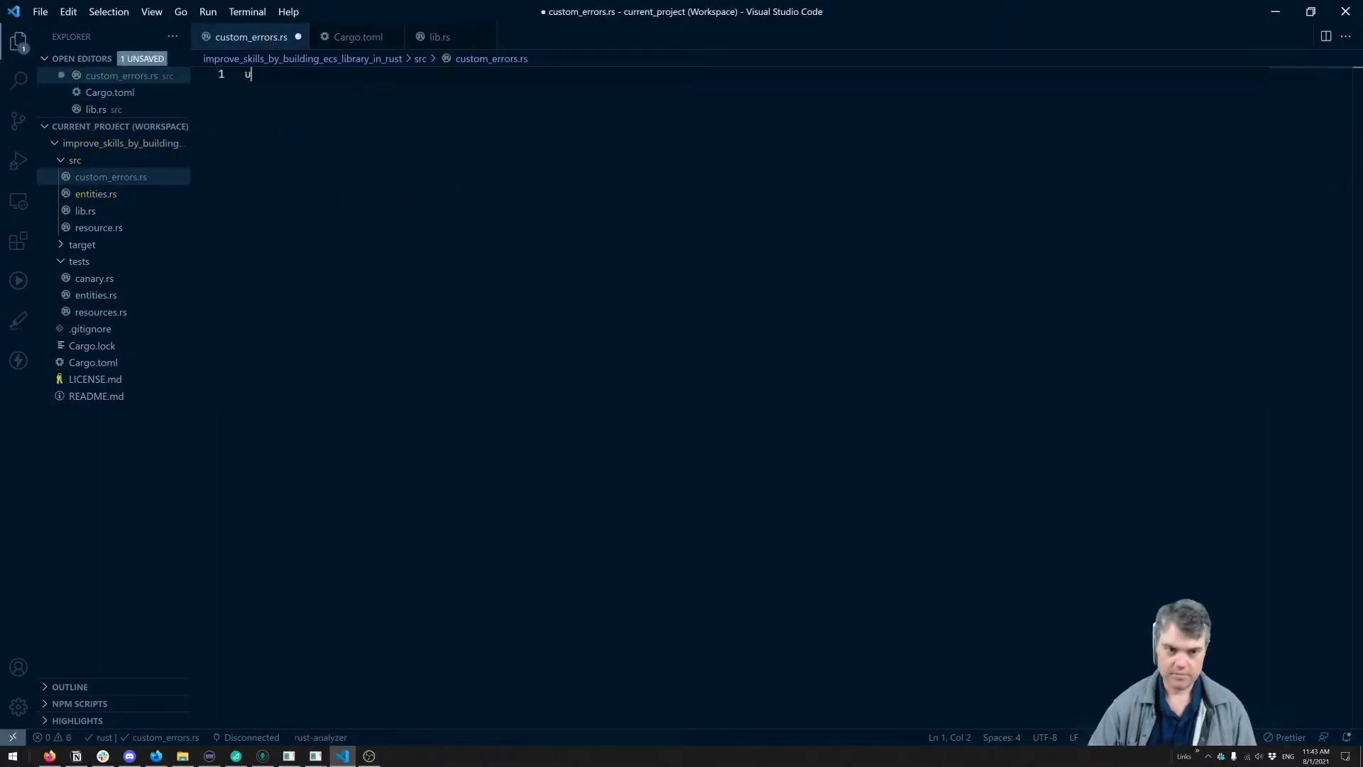
text(se thiserror::Error;)
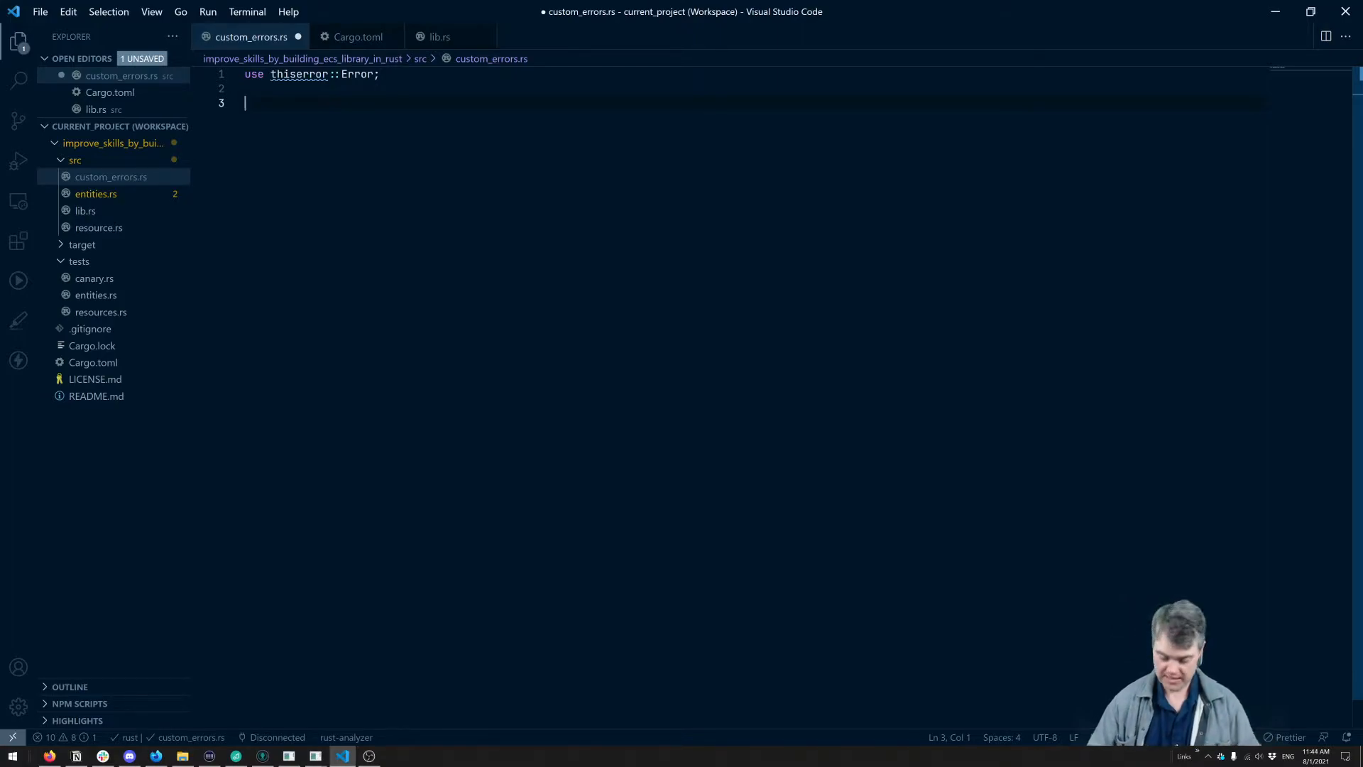
text(#[derive(Debug)])
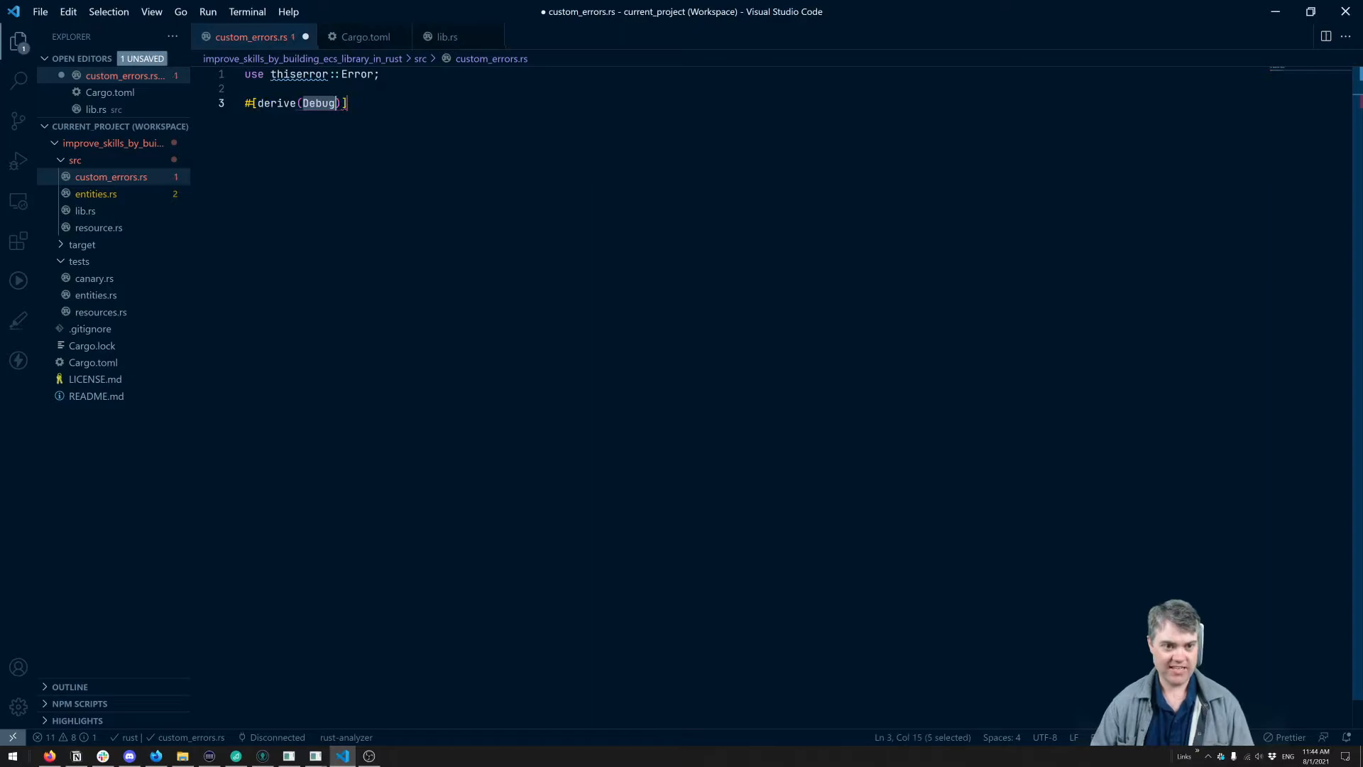
text(, Error)
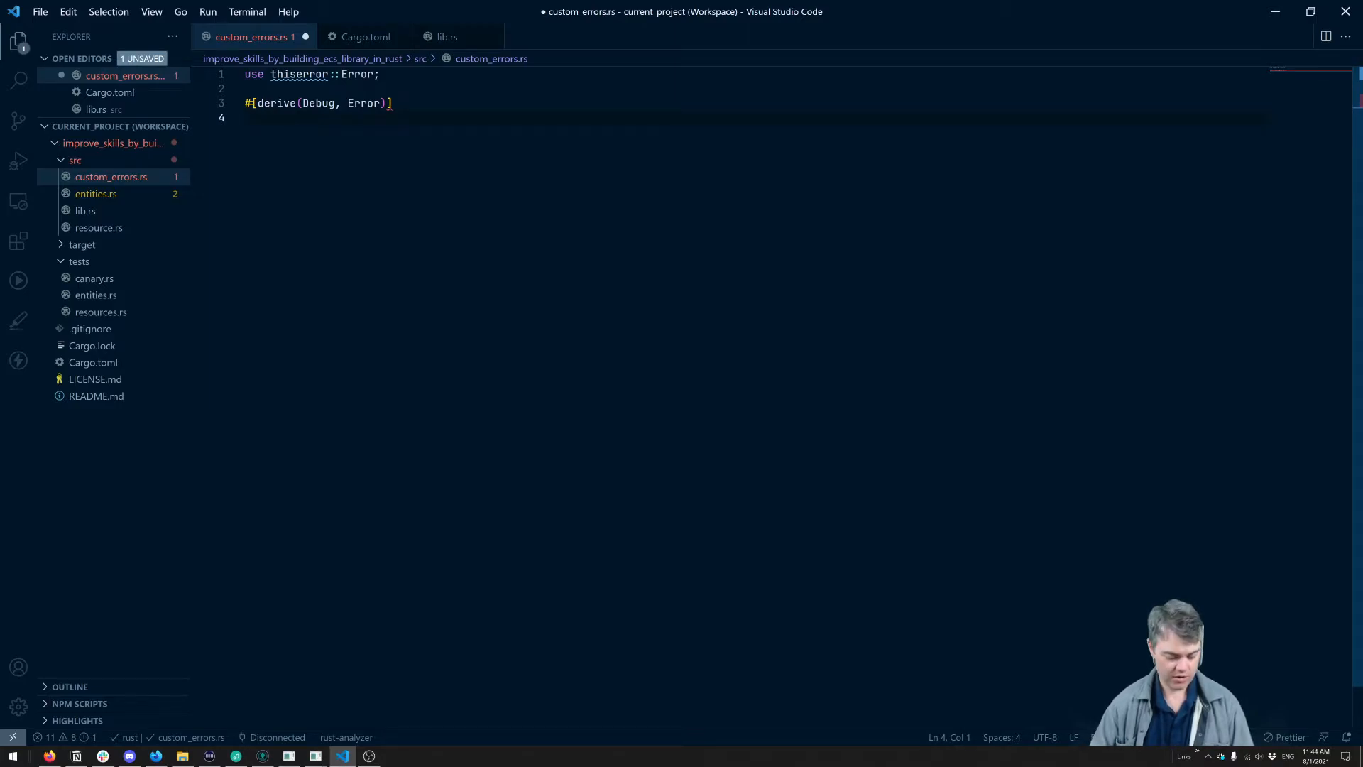
text(pub enum)
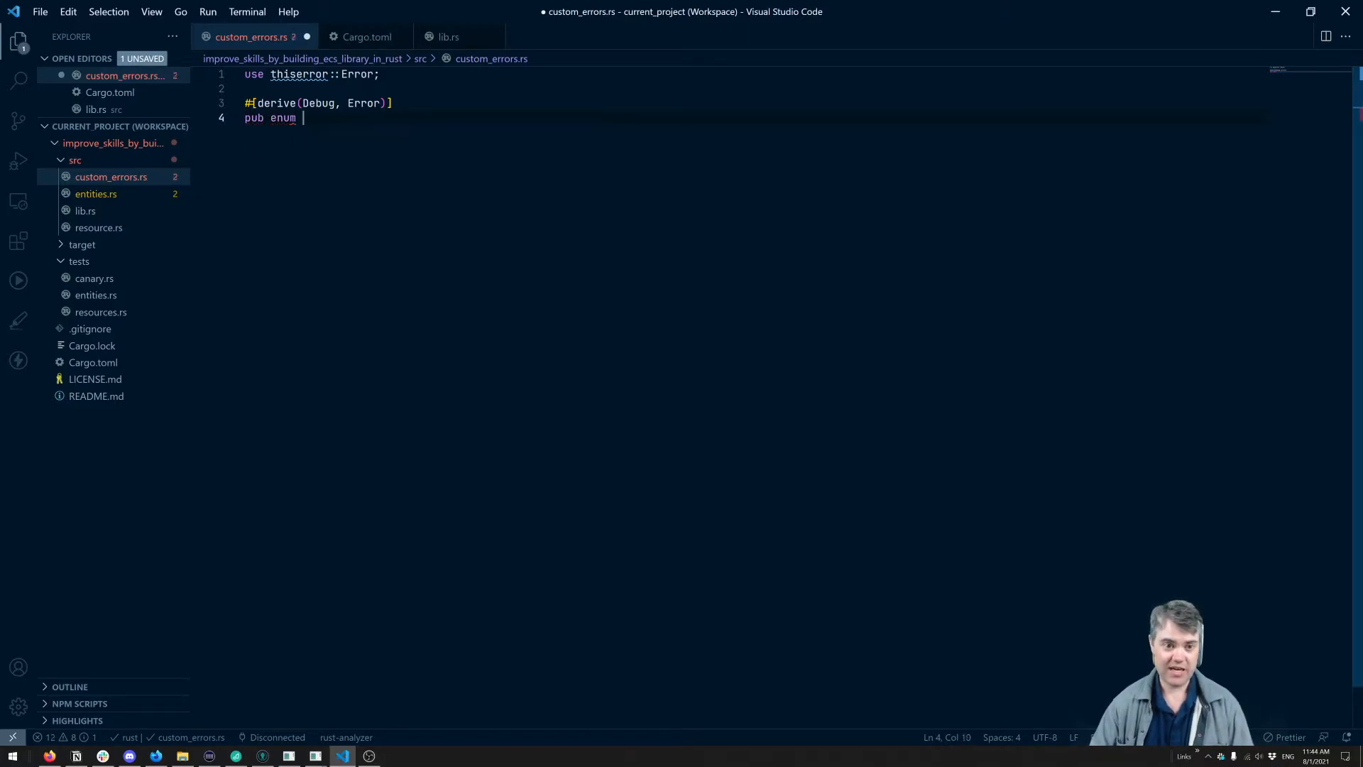
text(CustomErrors)
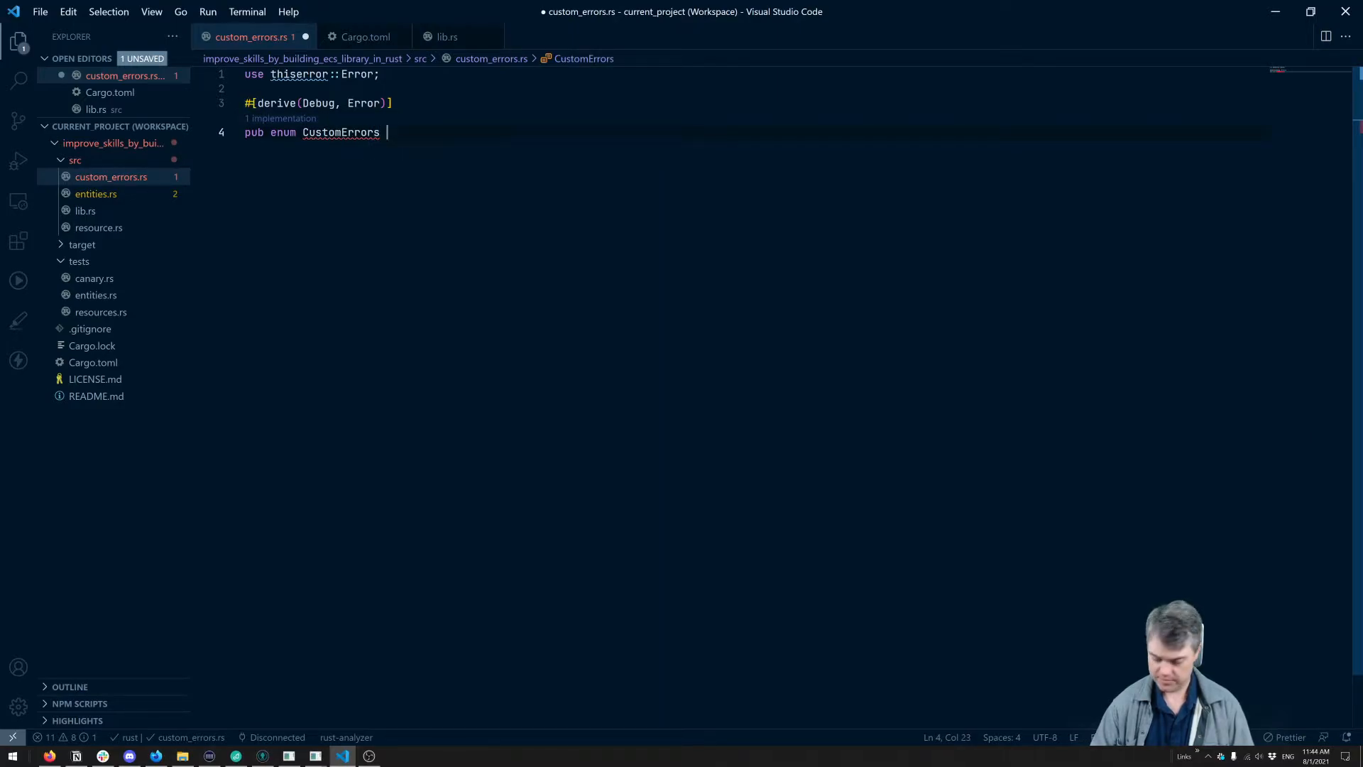
text({)
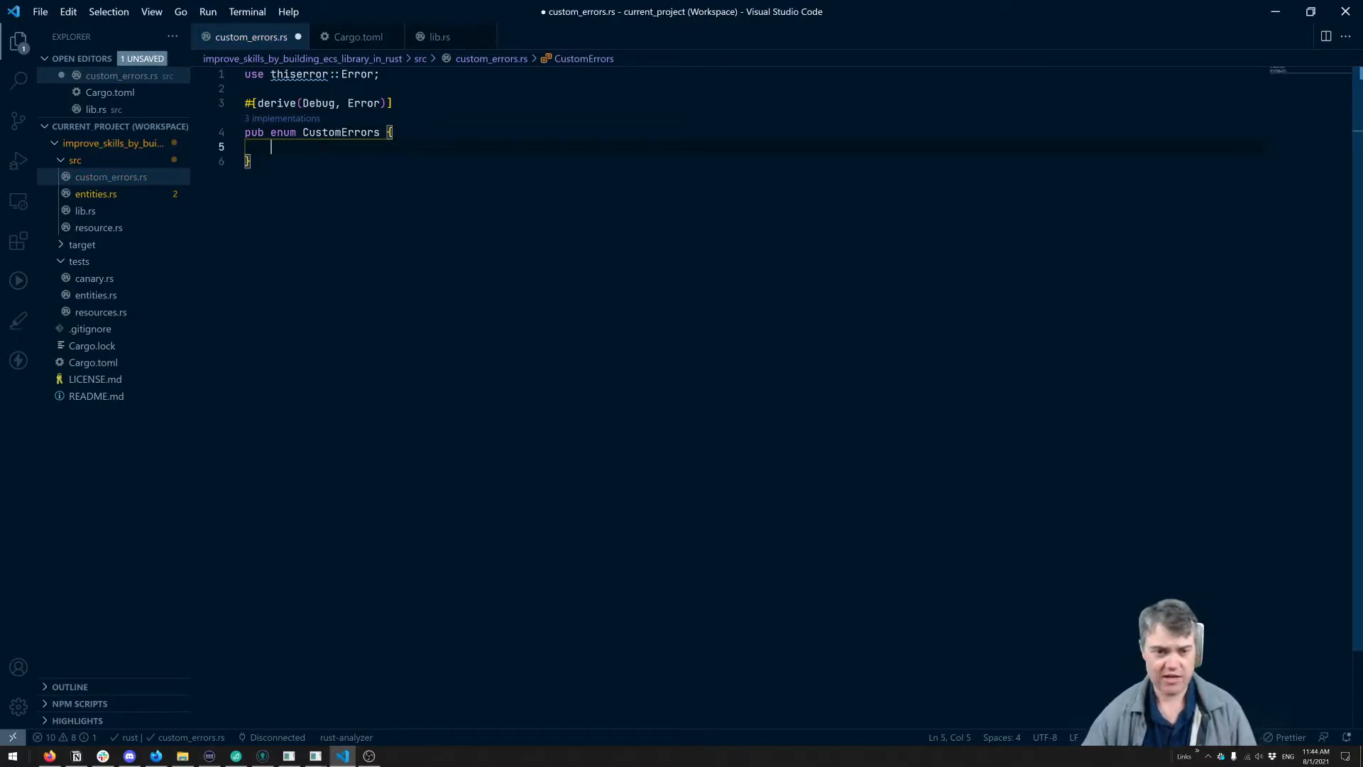
- Name the first variant CreatComponentNeverCalled, discarding a half-written Getting name
click(441, 37)
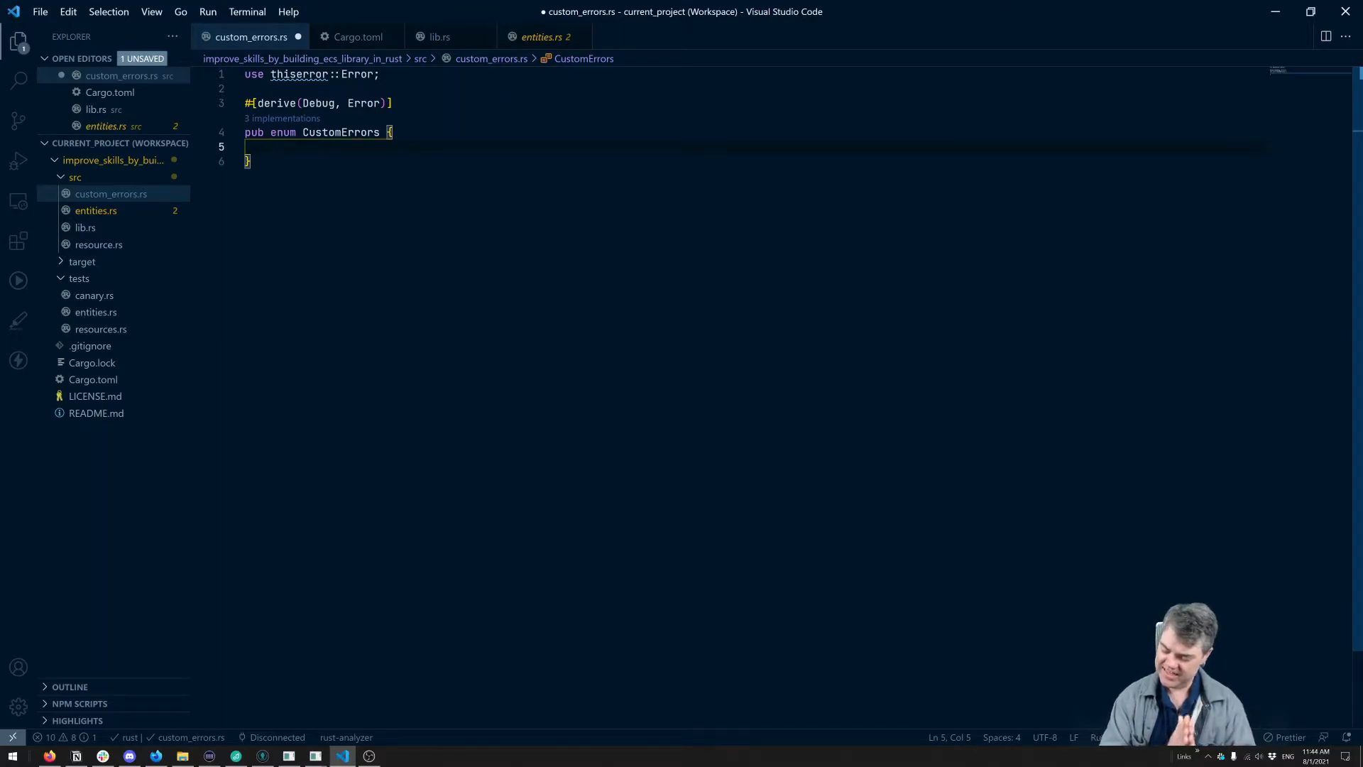
text(Gettin)
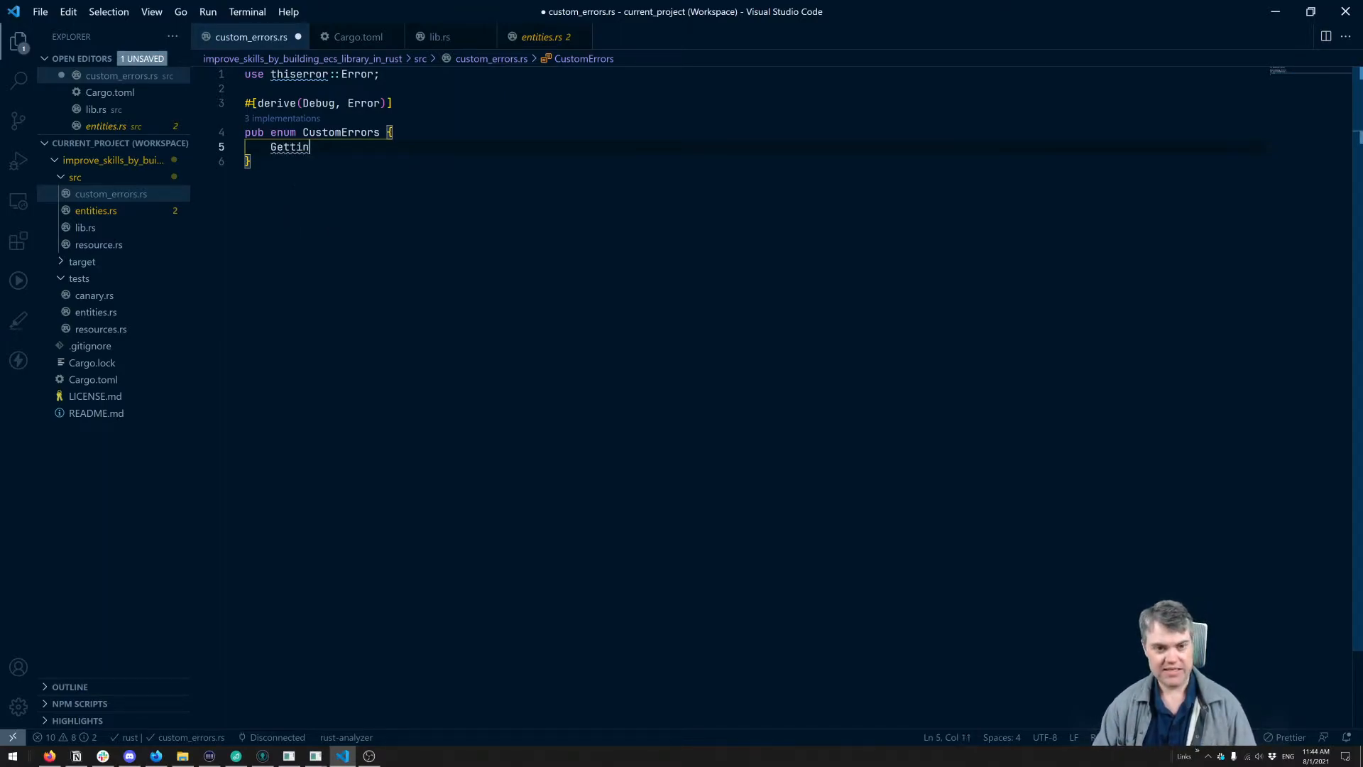
text(g)
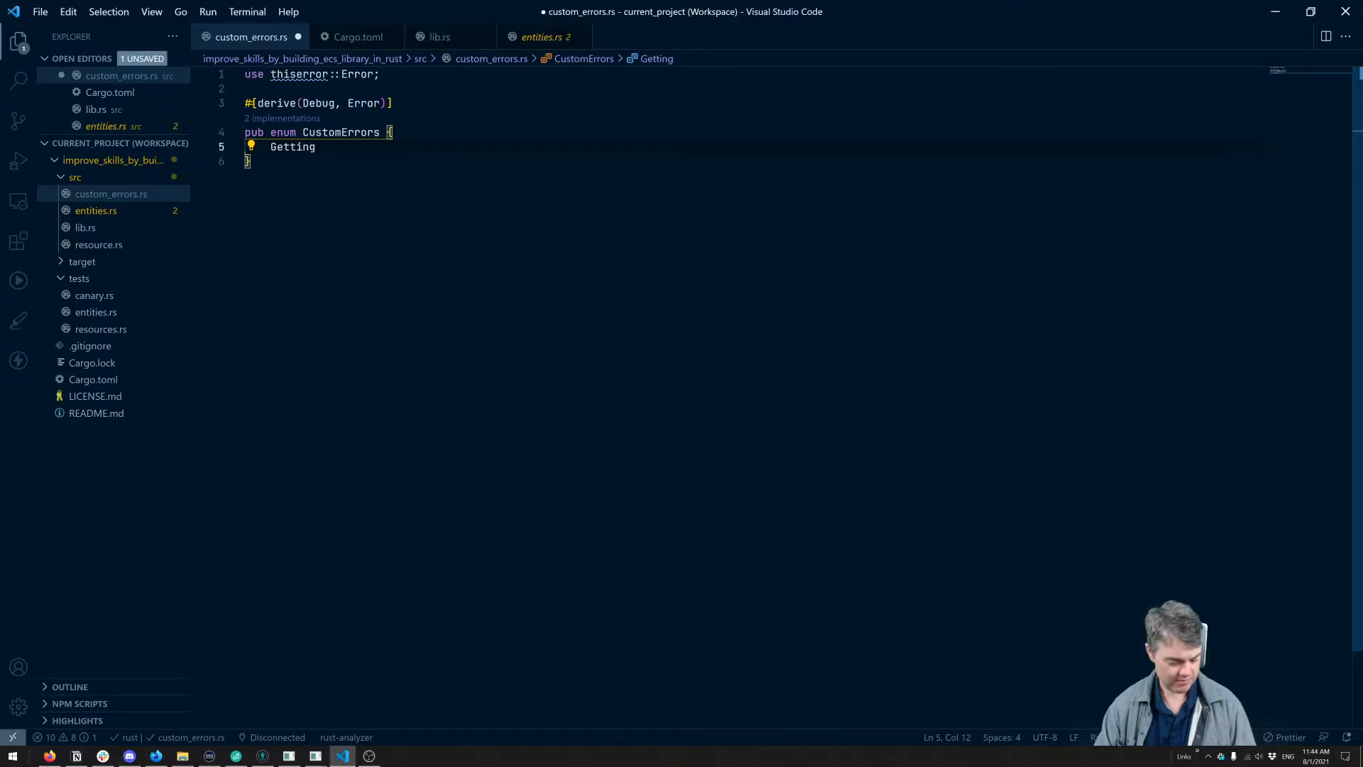
key(Backspace)
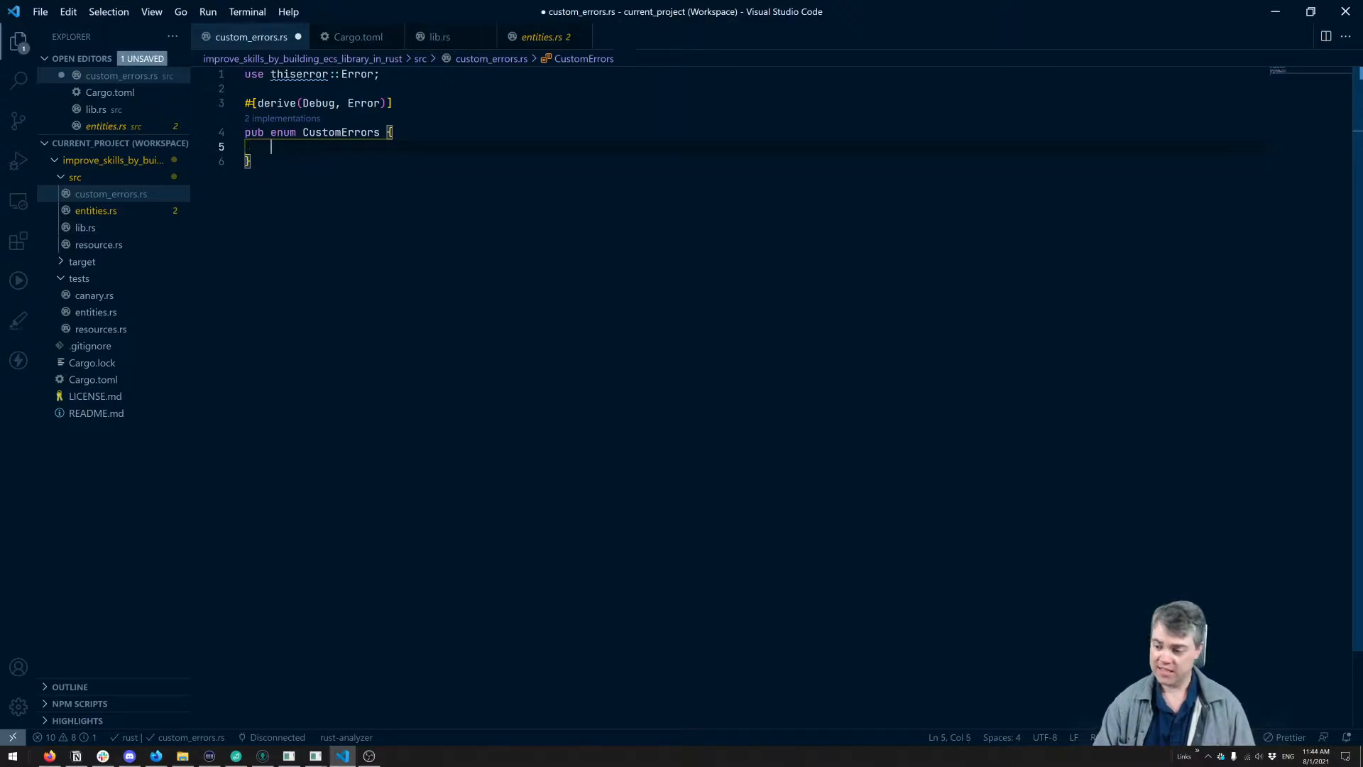
text(Component)
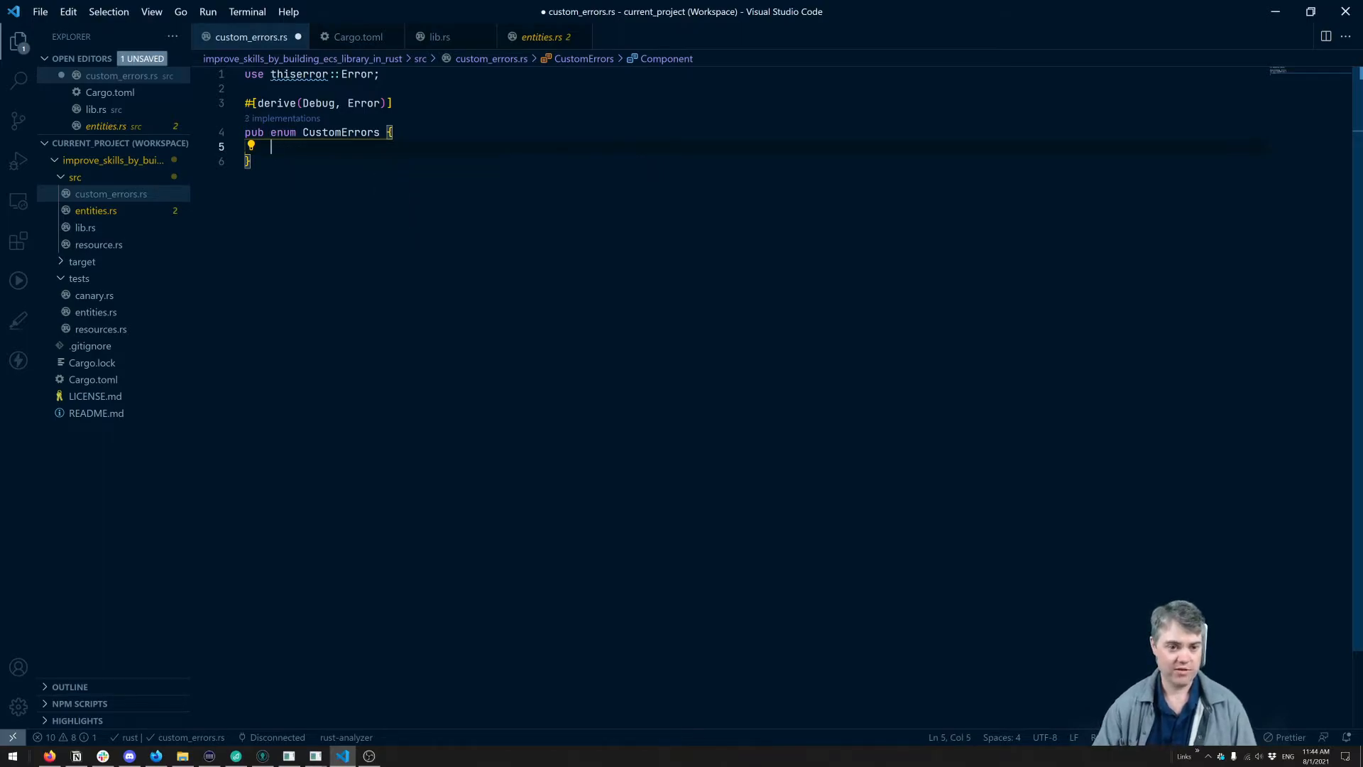
text(Creat)
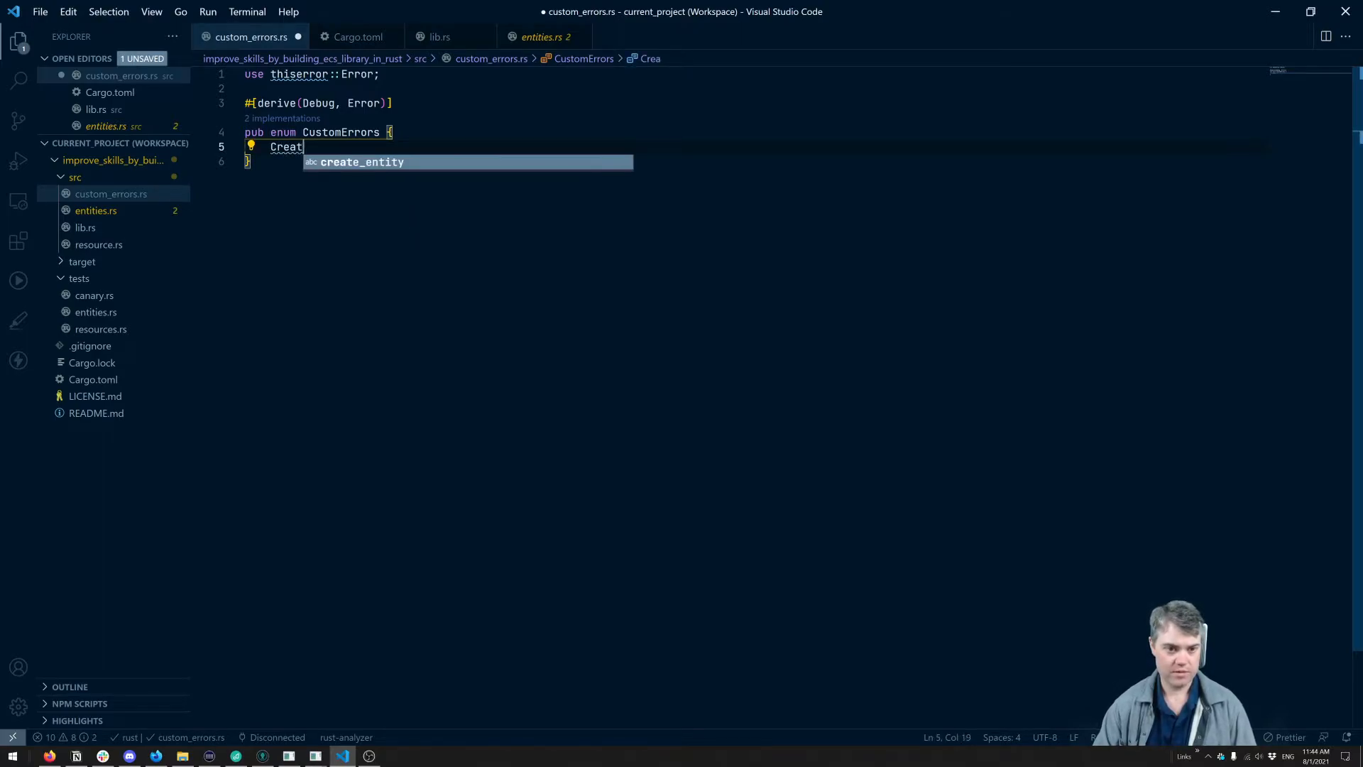
text(ComponentN)
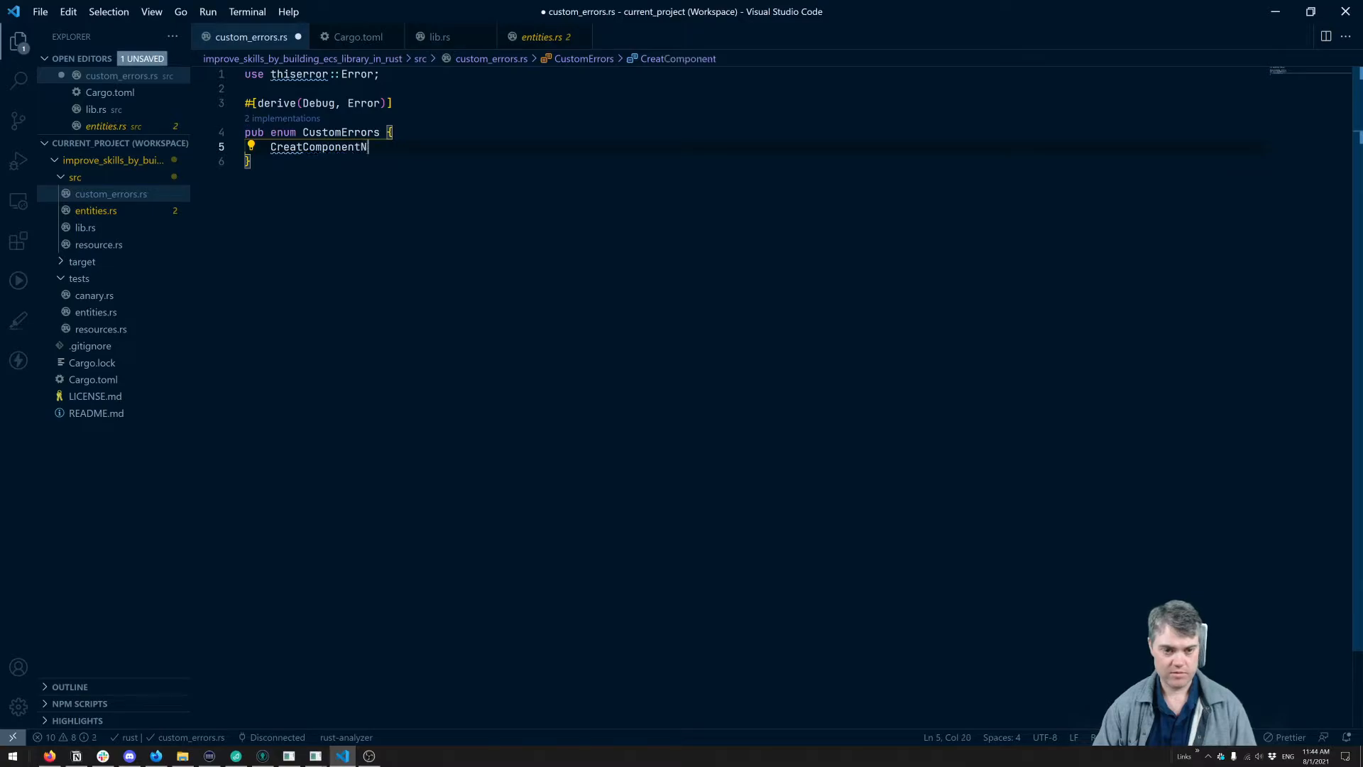
text(everCalled)
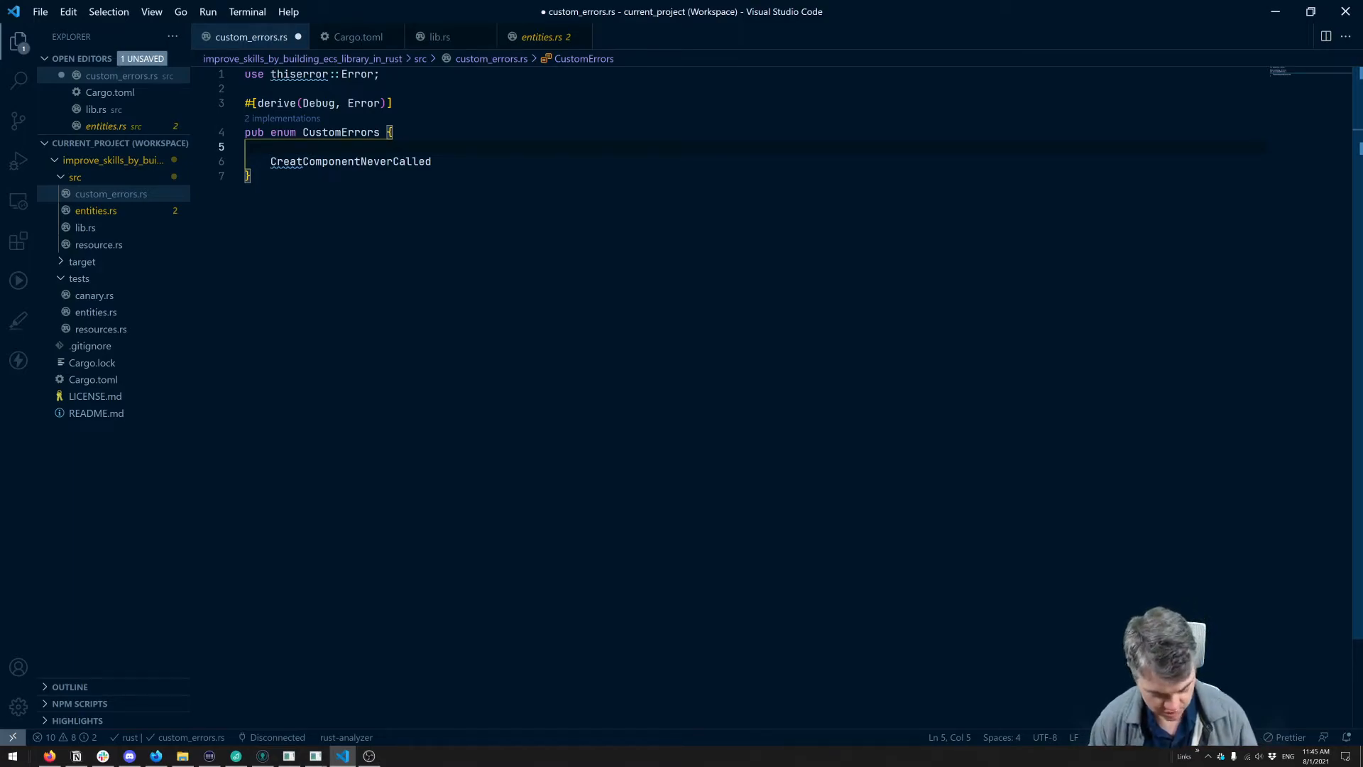
- Give it #[error("Attempting to add component to an entity without calling create component first")]
text(#[error])
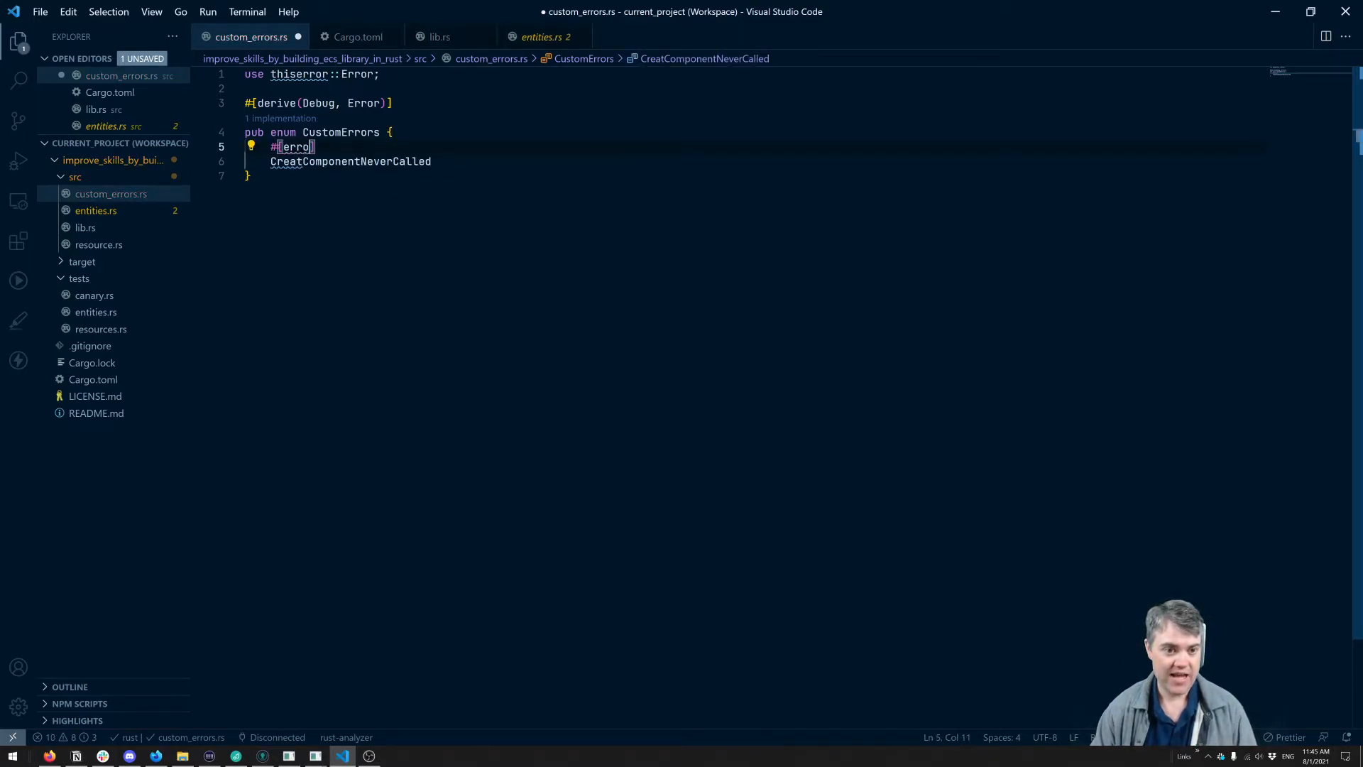
text((""))
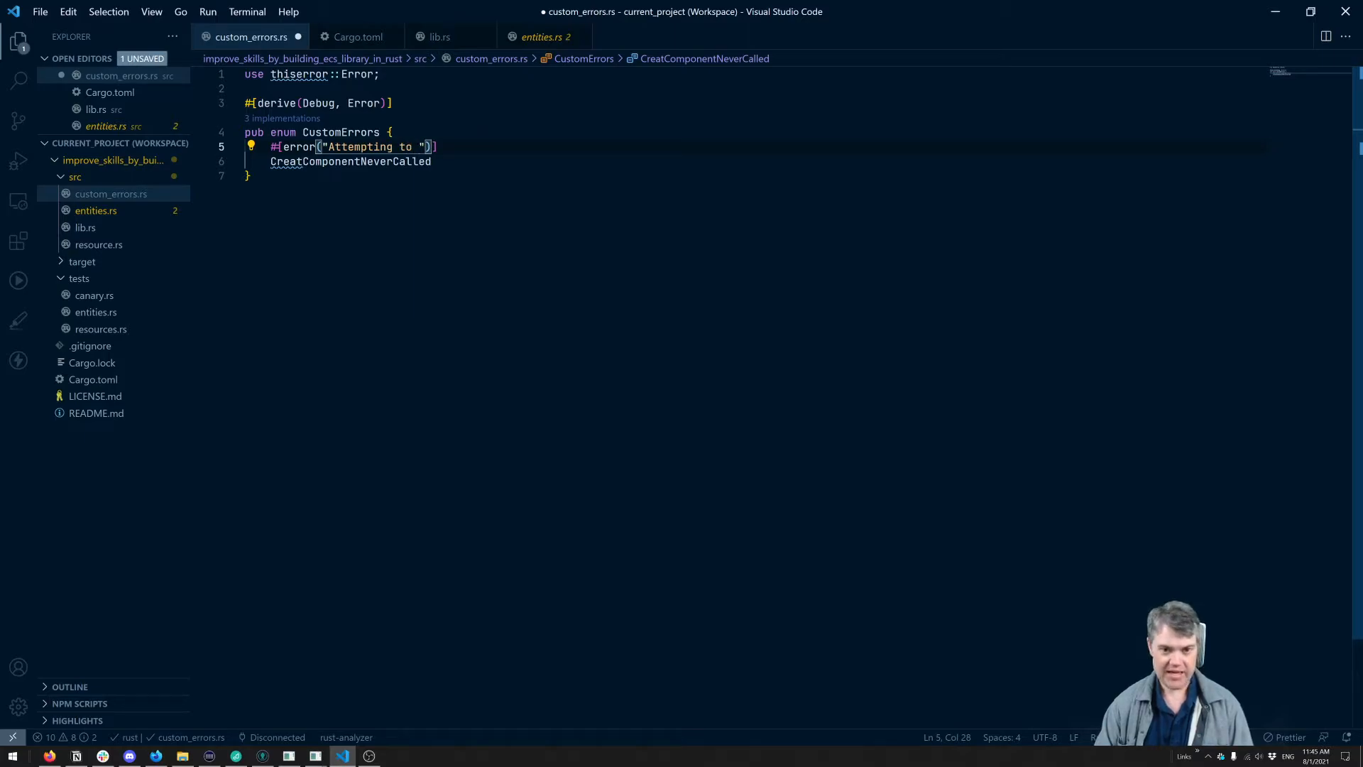
text(access)
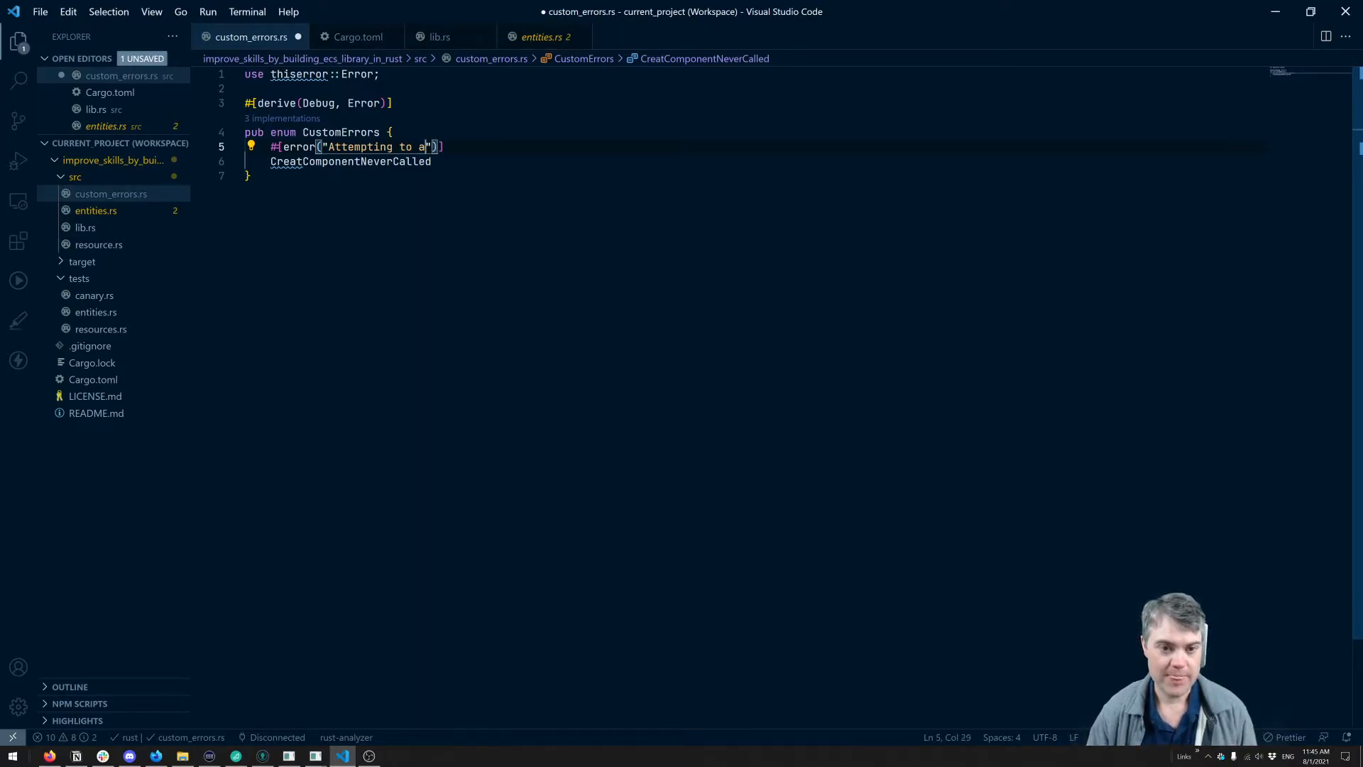
text(dd)
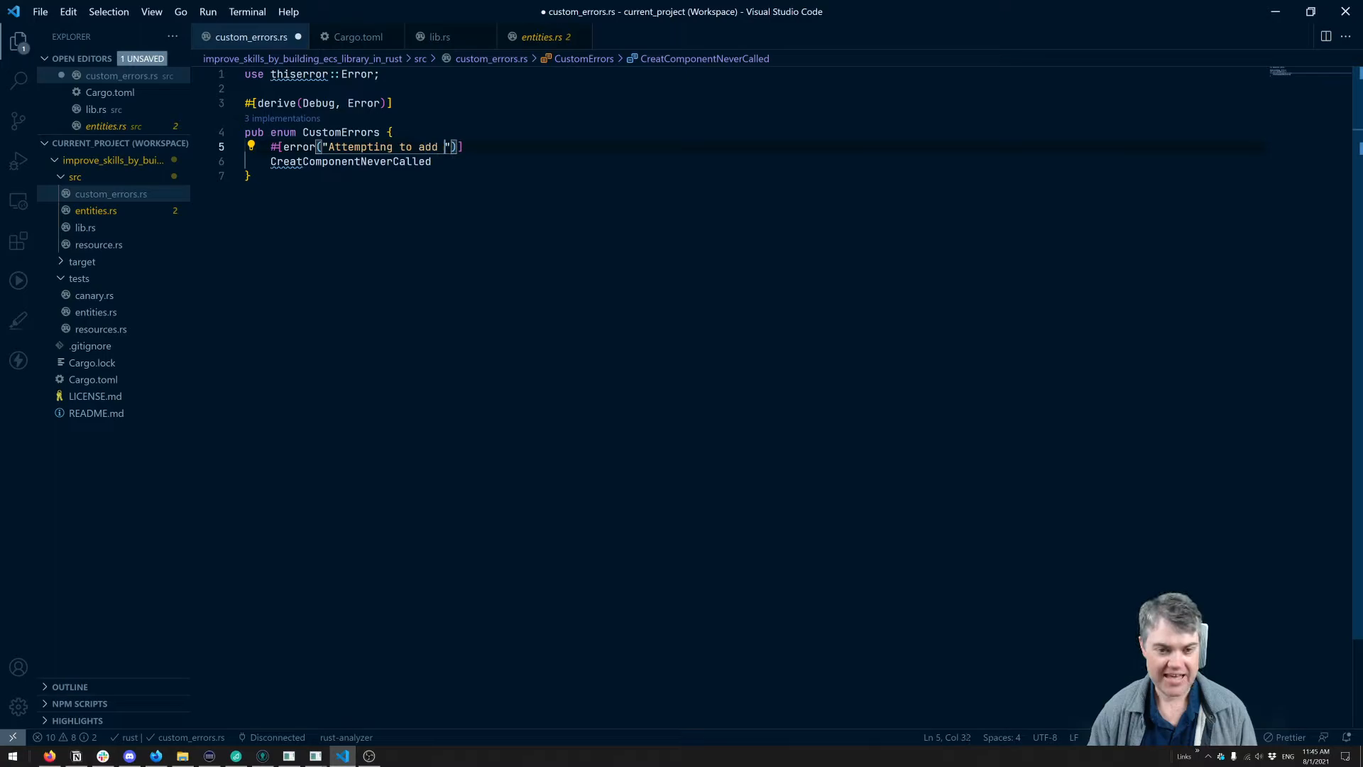
text(component to an entity without calling)
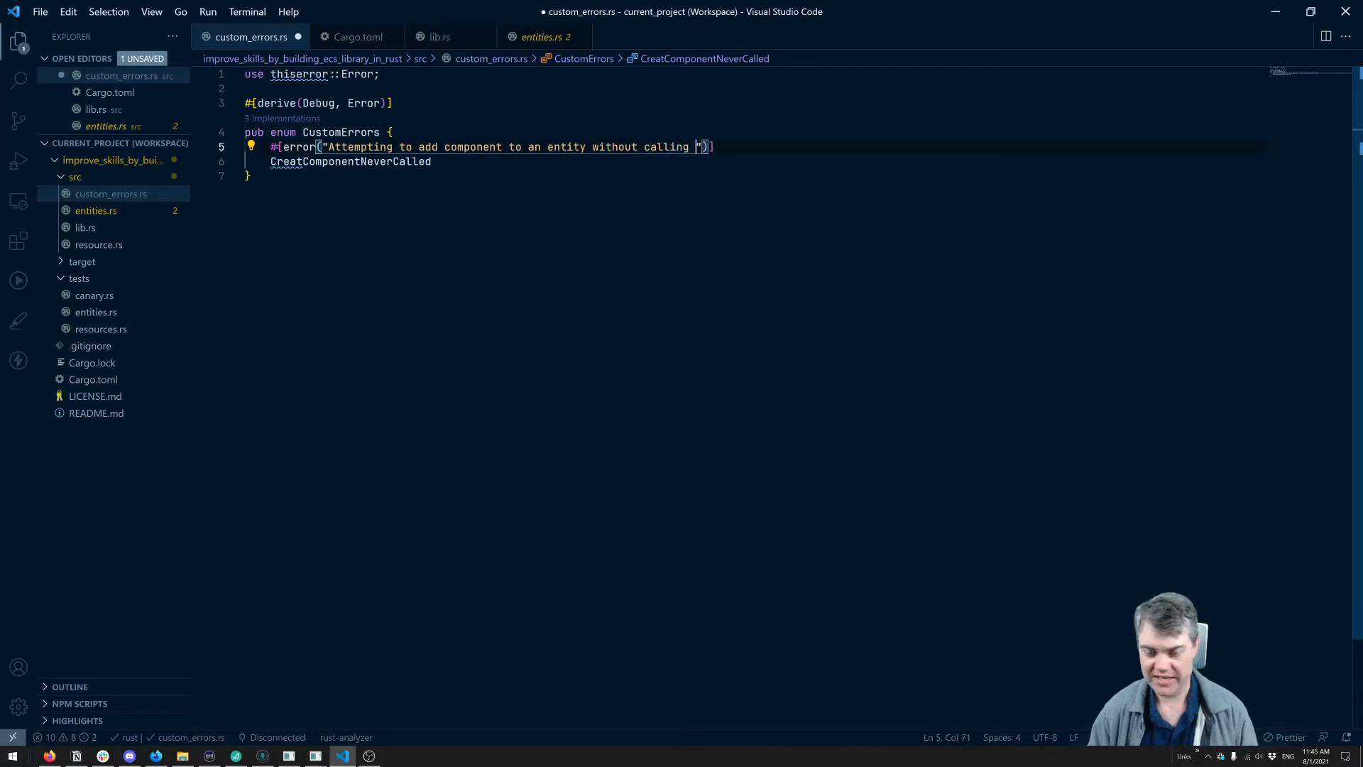
text(craete)
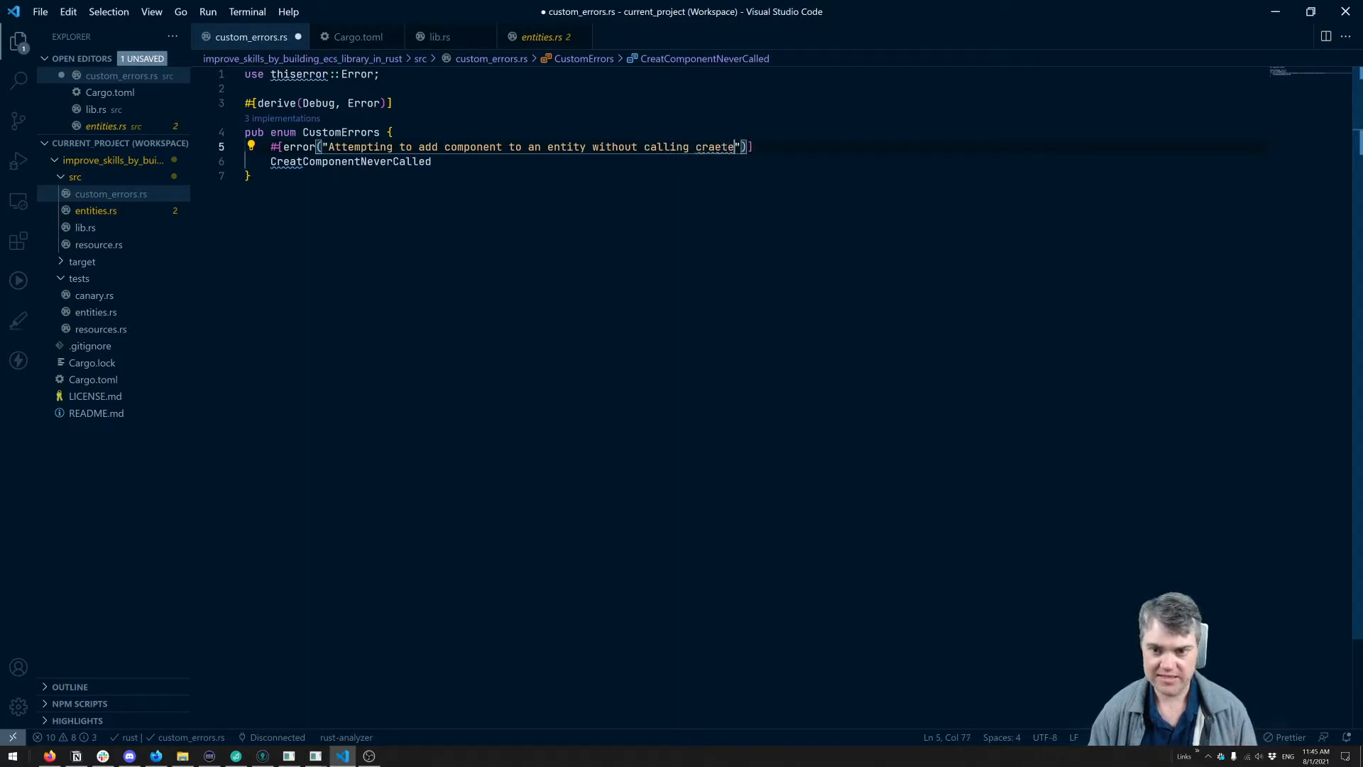
text(create com)
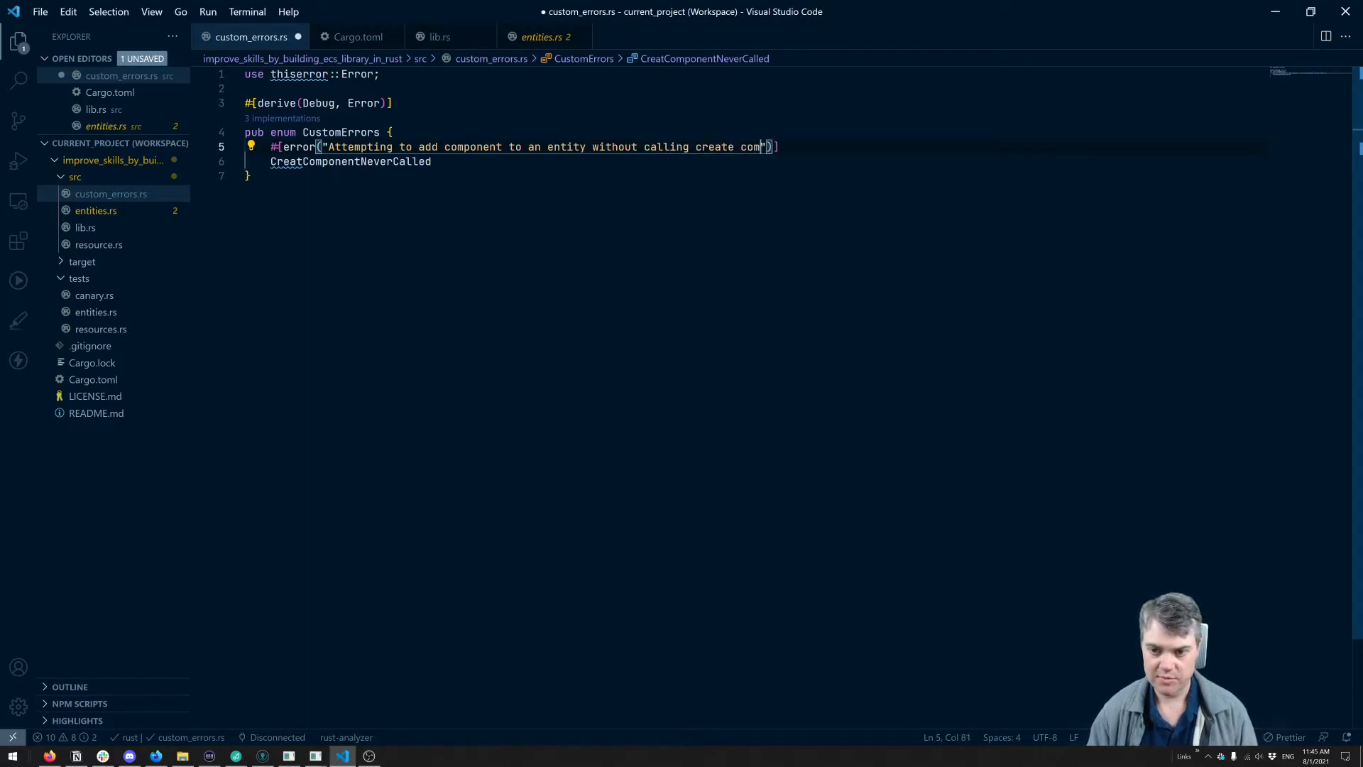
text(ponent)
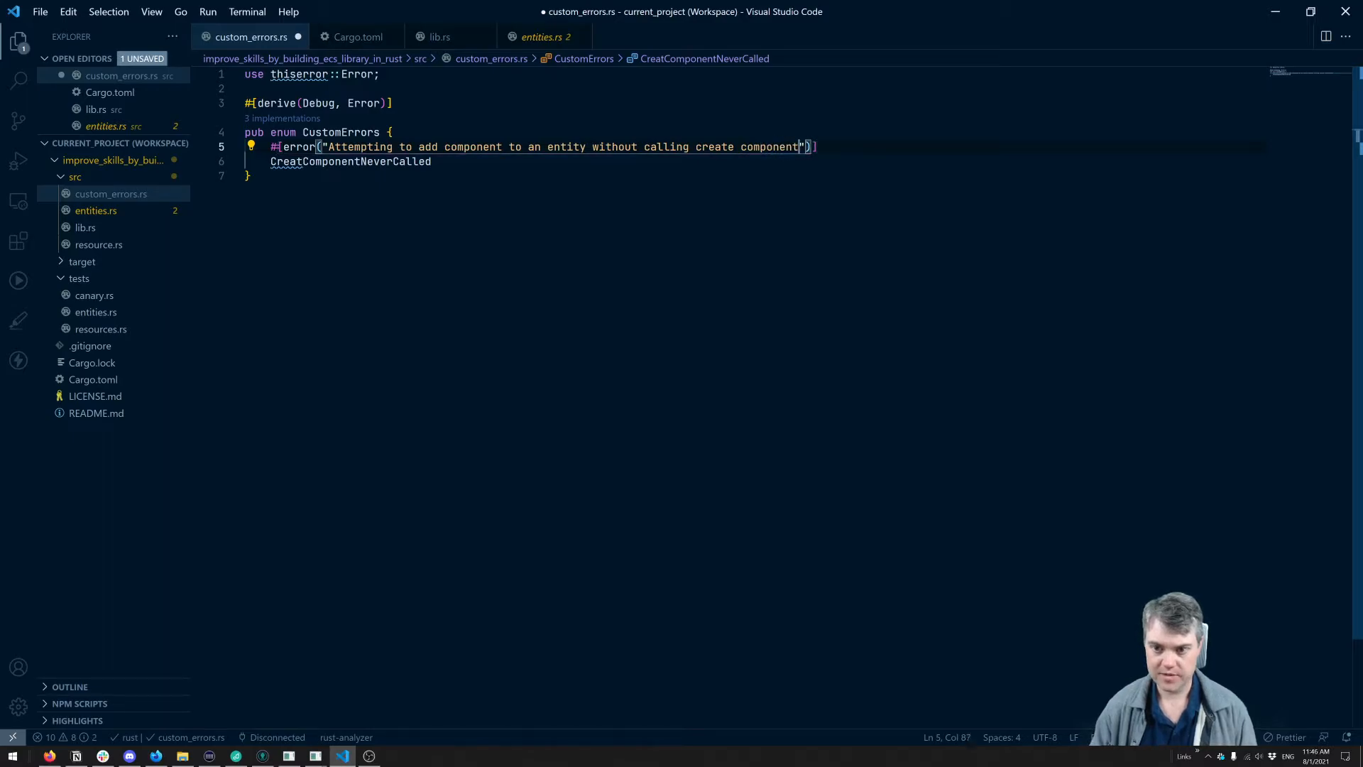
text(first)
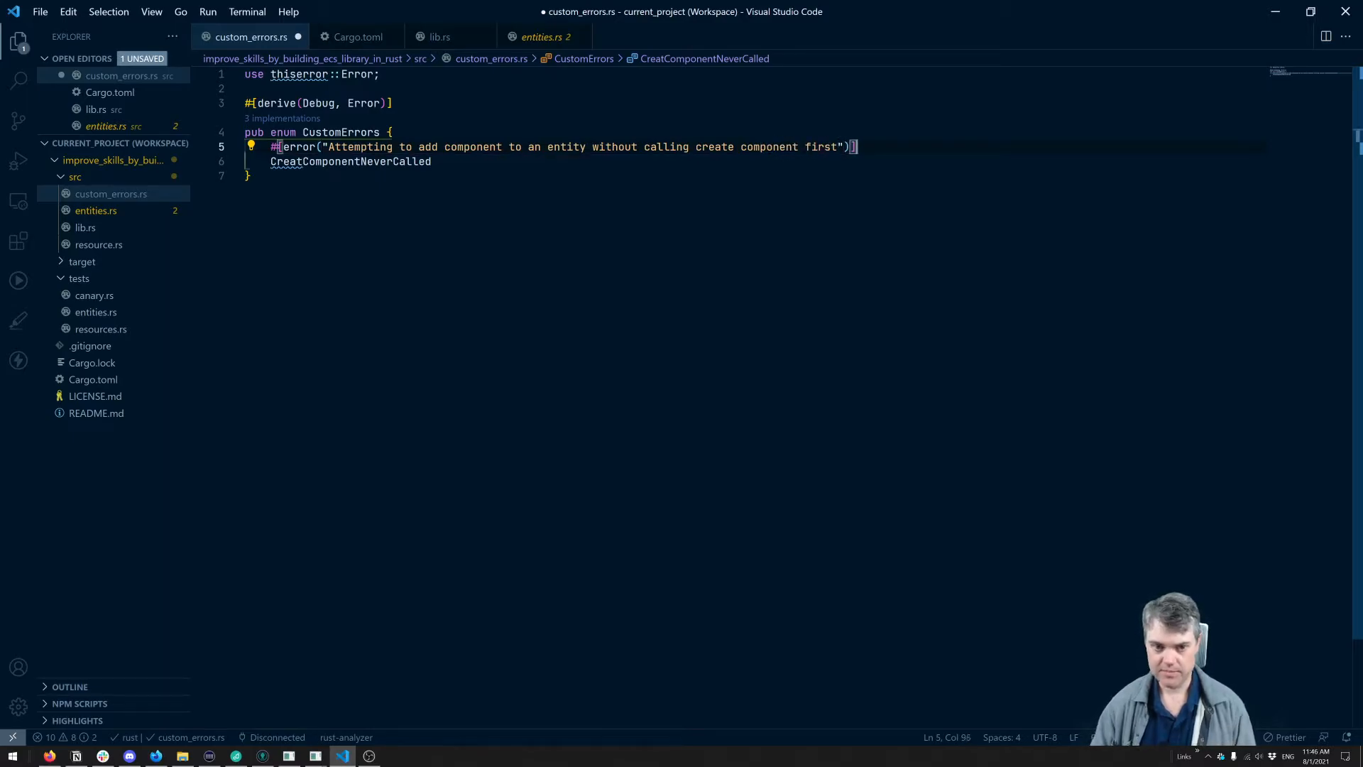
text(,)
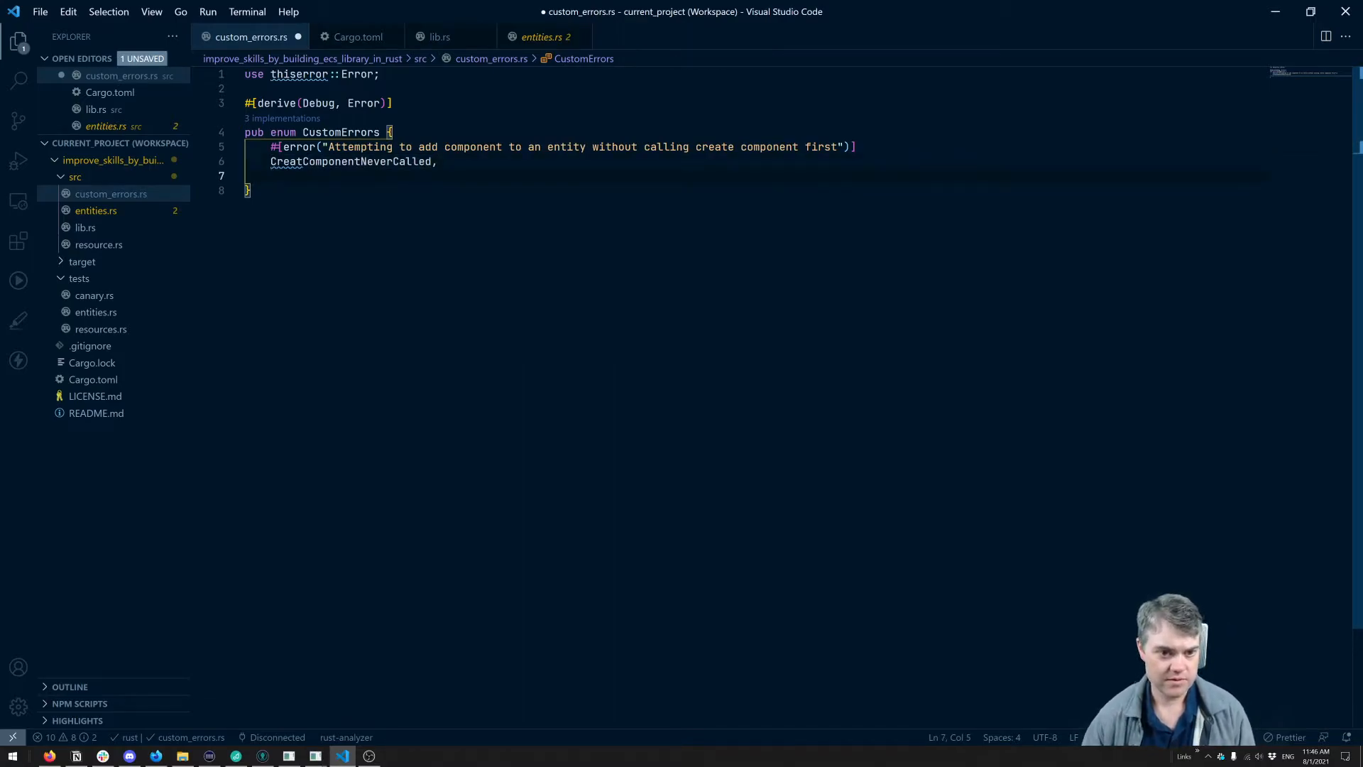
- Copy the unregistered-component bail! message from entities.rs into a new CustomErrors variant slot
click(357, 162)
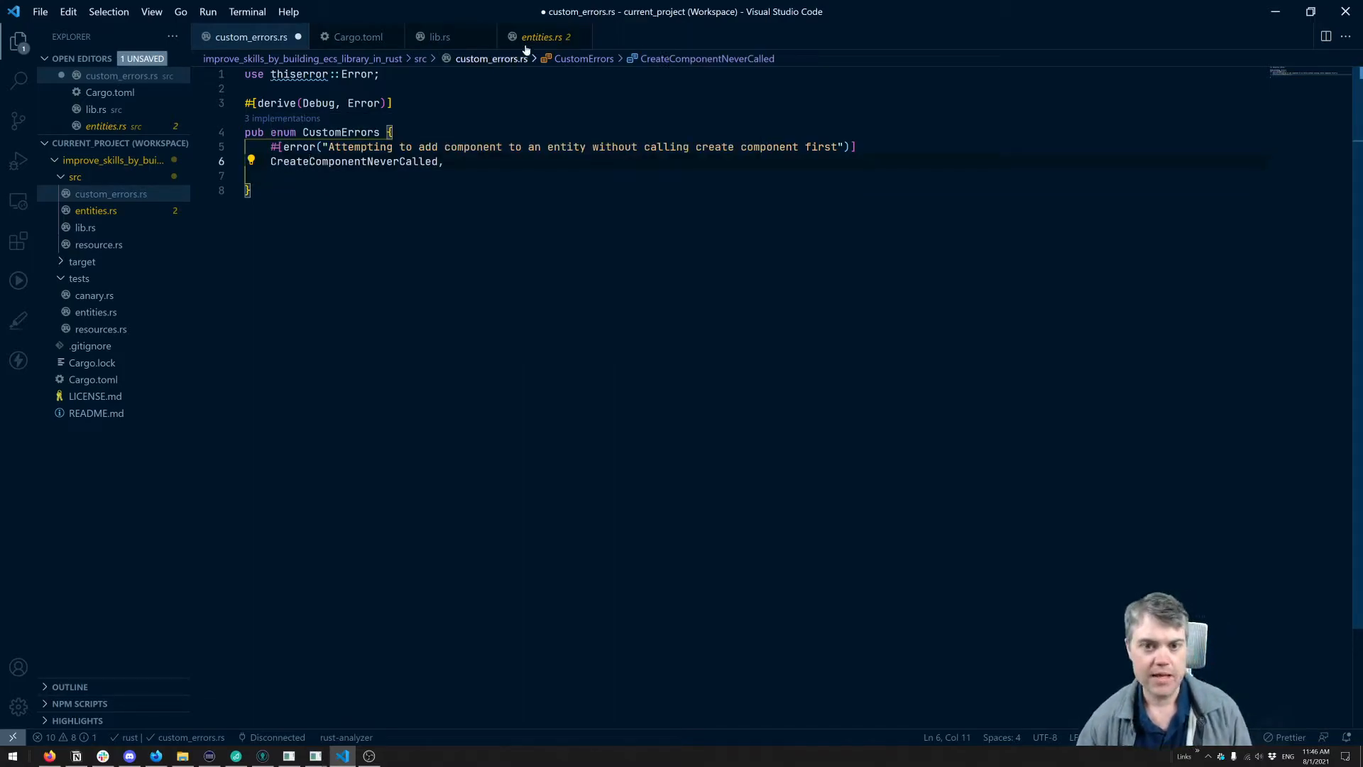
click(545, 37)
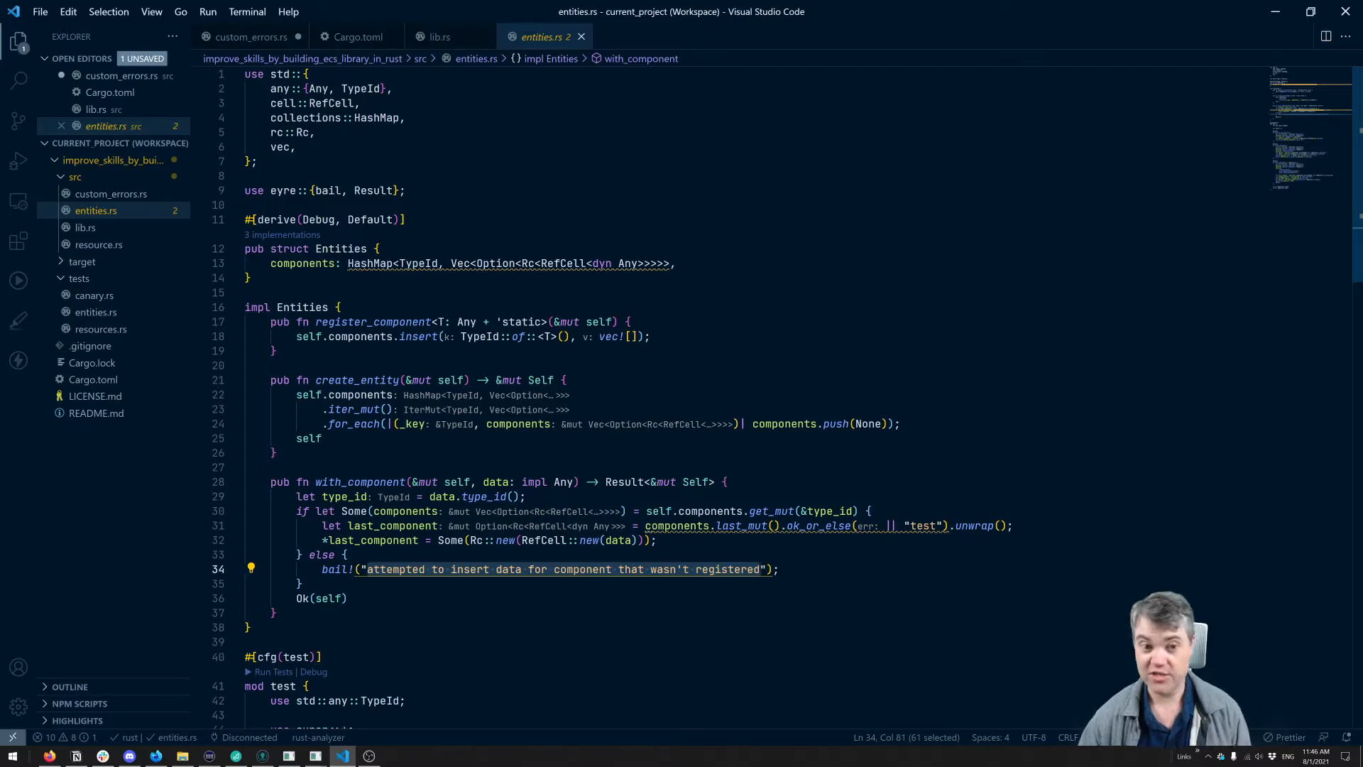
click(251, 37)
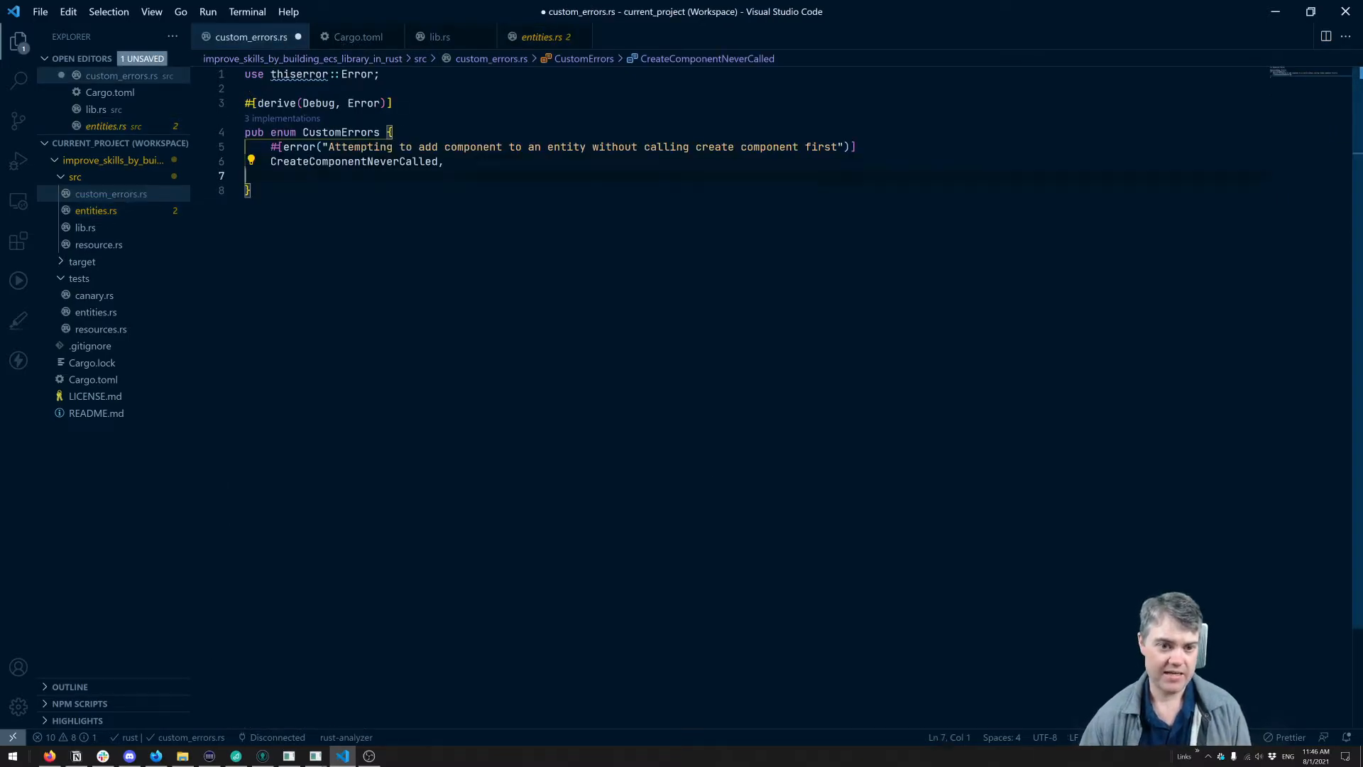
click(303, 176)
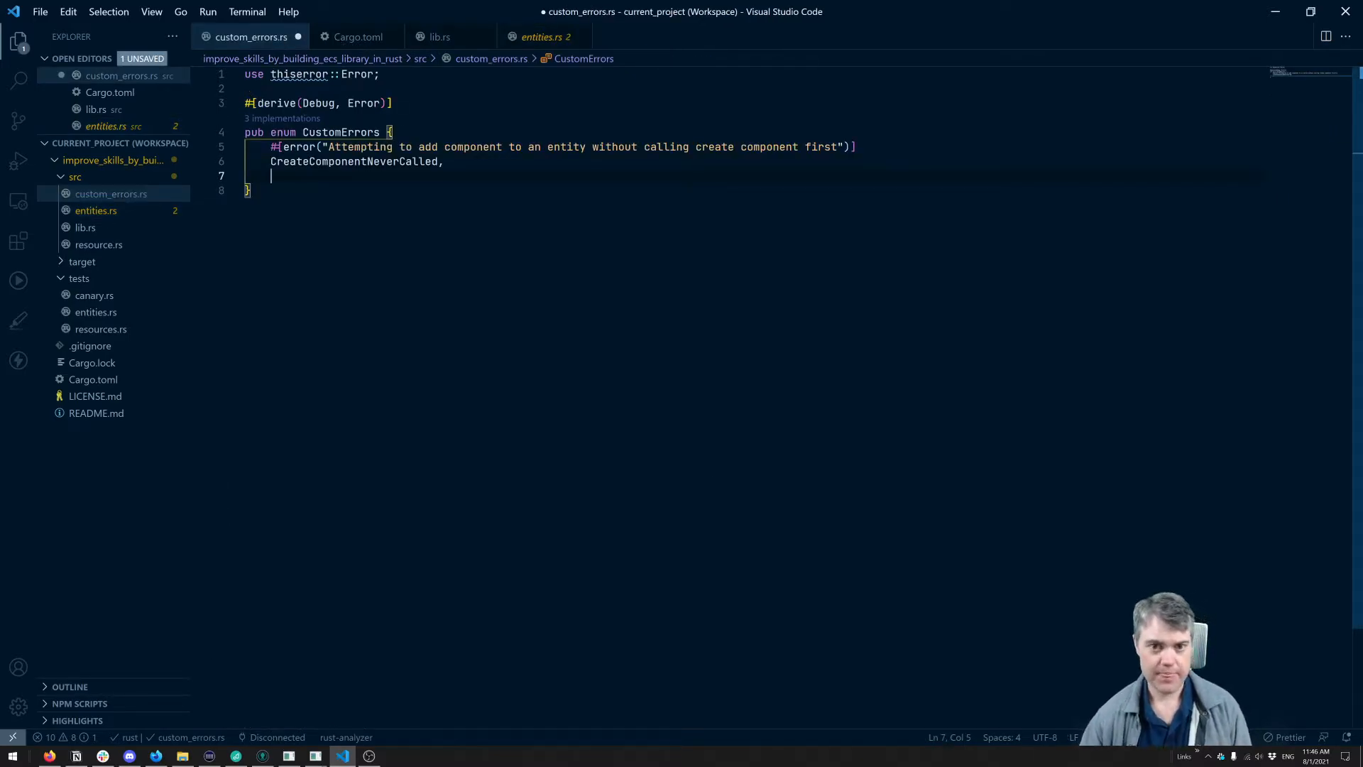
click(541, 37)
text(#[error)
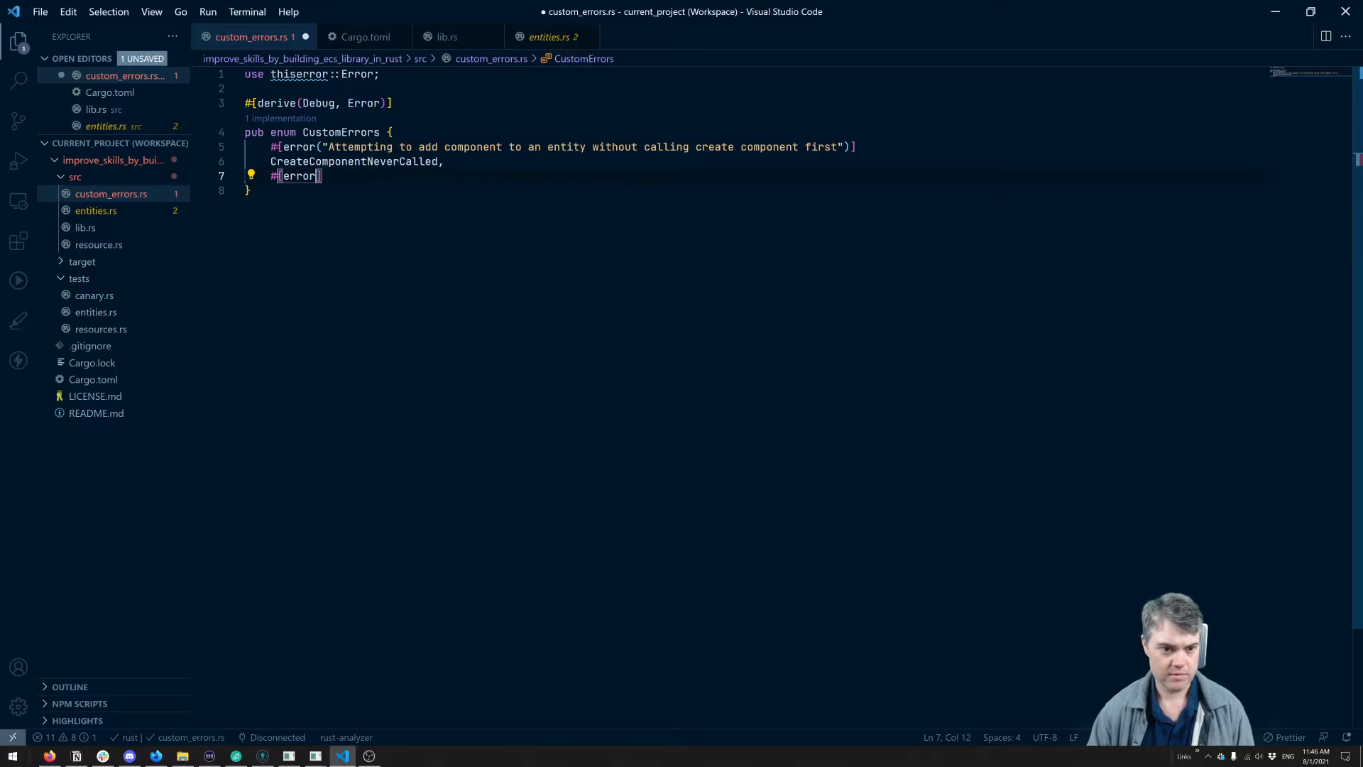
- Add ComponentNotRegistered with message 'attempted to insert data for component that wasn't registered' and save
text(attempted to insert data for component that wasn't registered"))
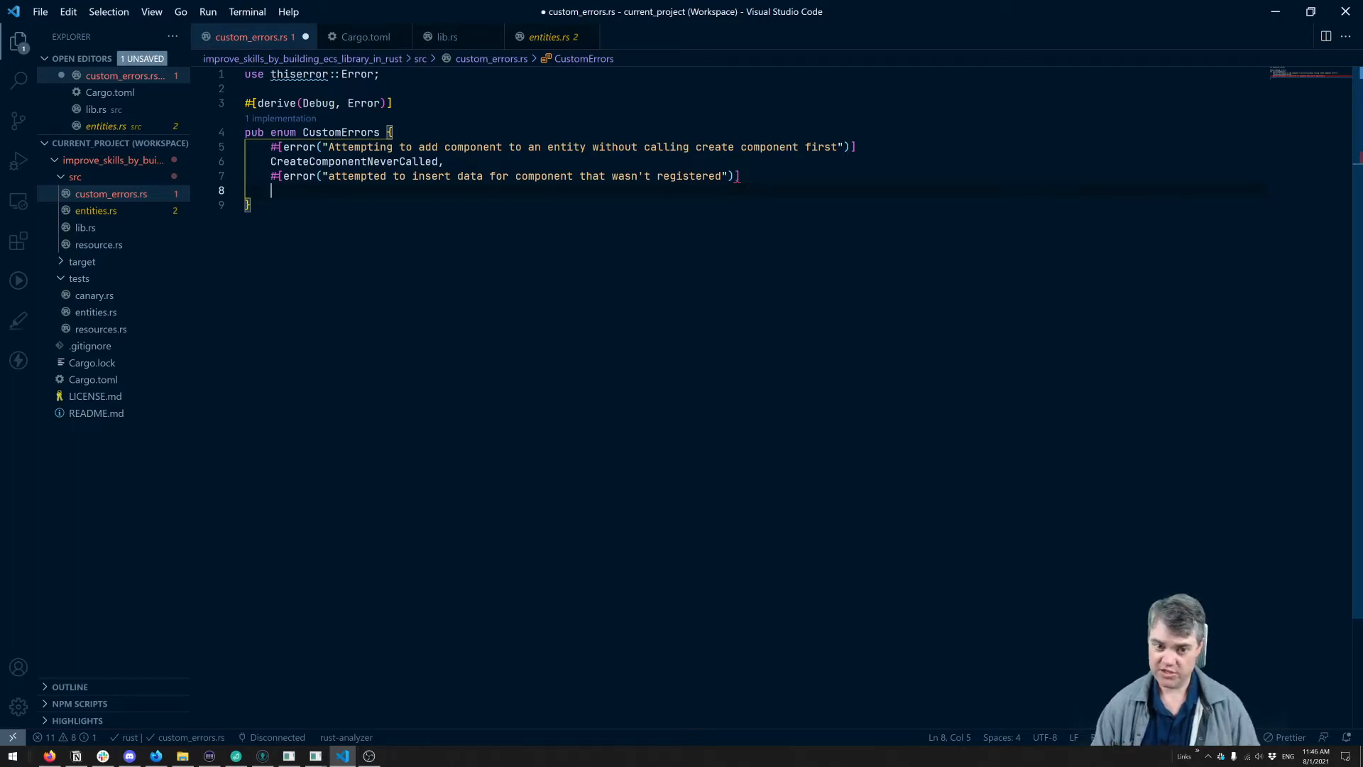
text(ComponentNotReg)
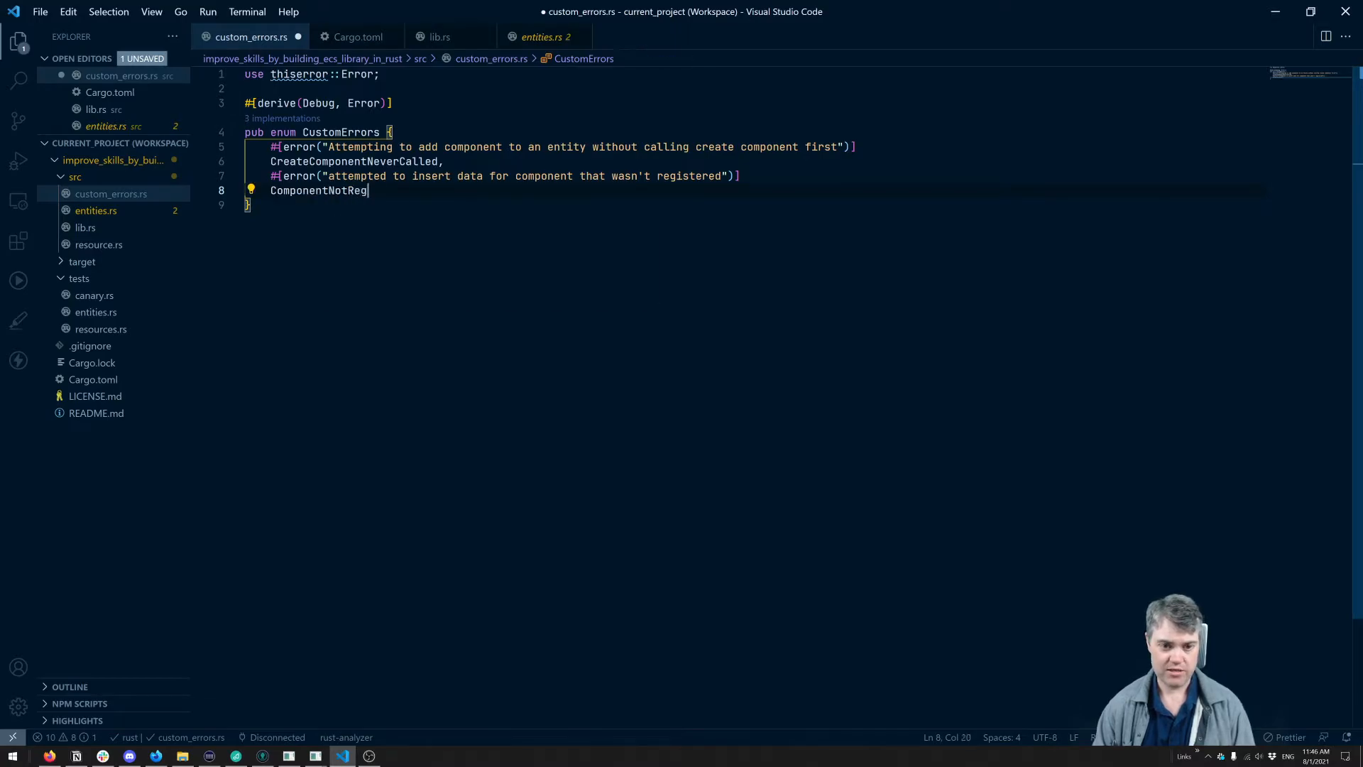
text(istered,)
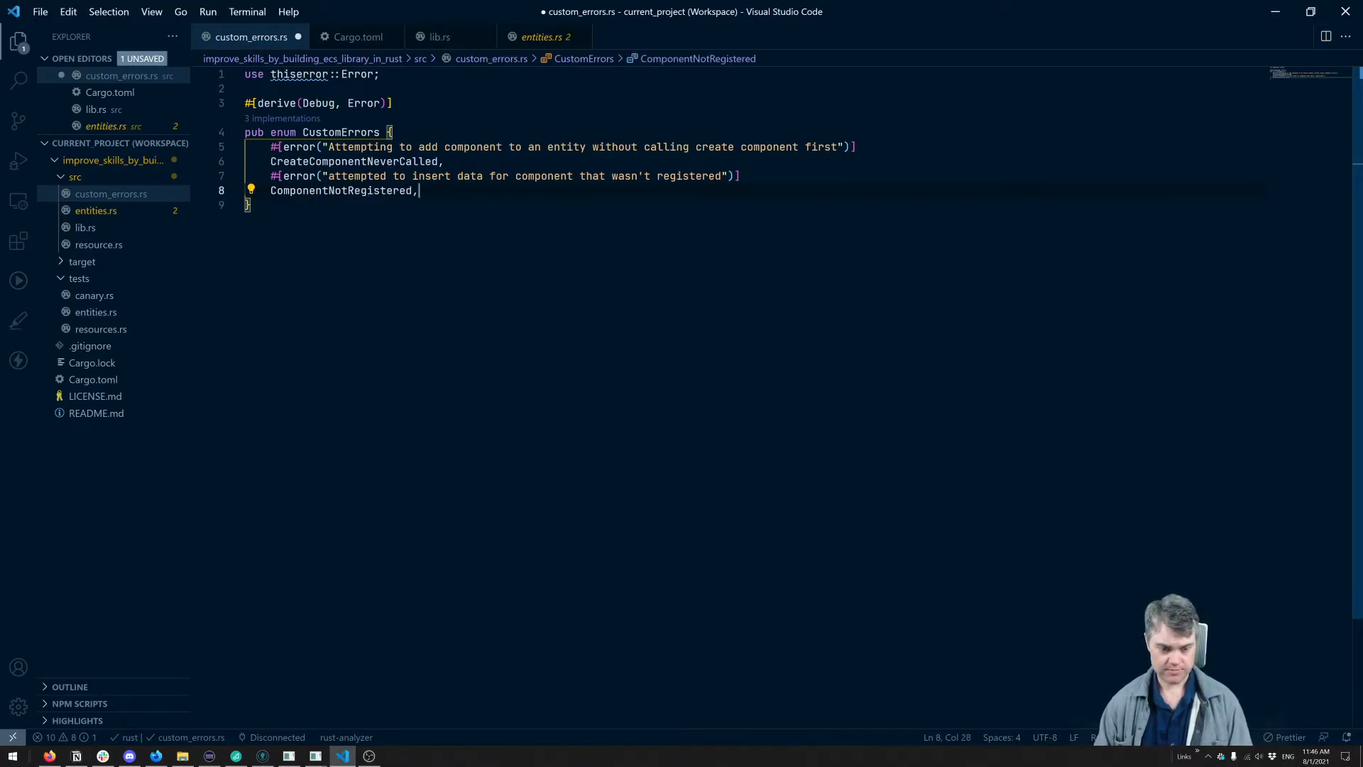
key(ctrl+s)
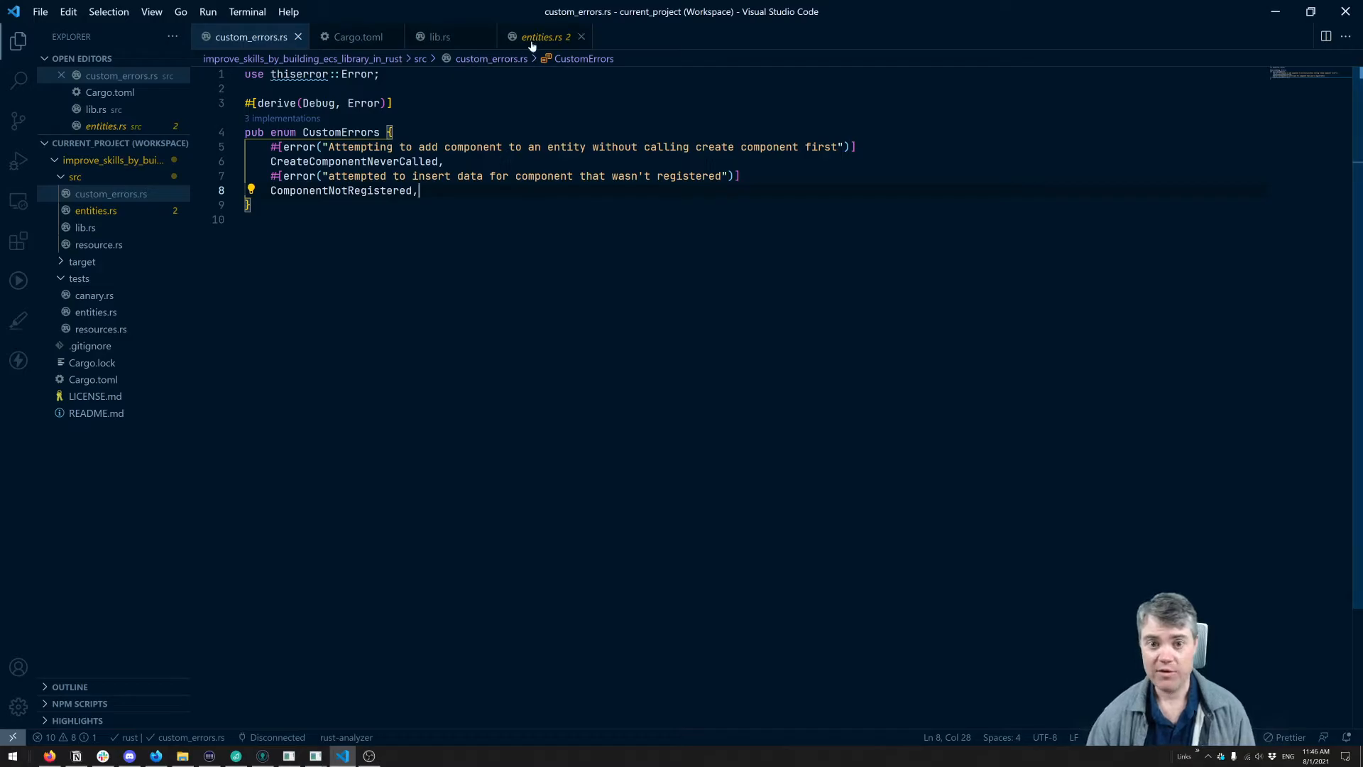
- Replace ok_or_else("test") with CustomErrors::CreateComponentNeverCalled via auto-import and save entities.rs
click(543, 37)
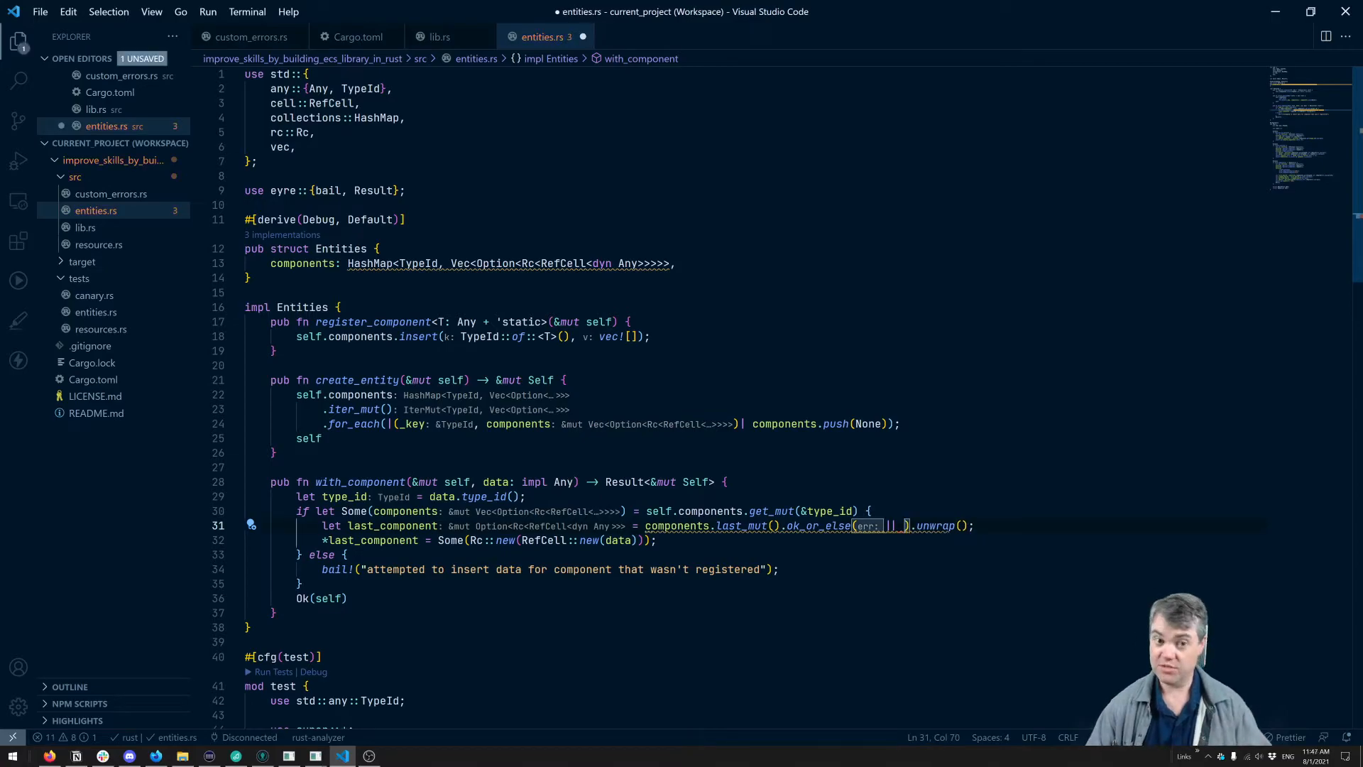
text(C)
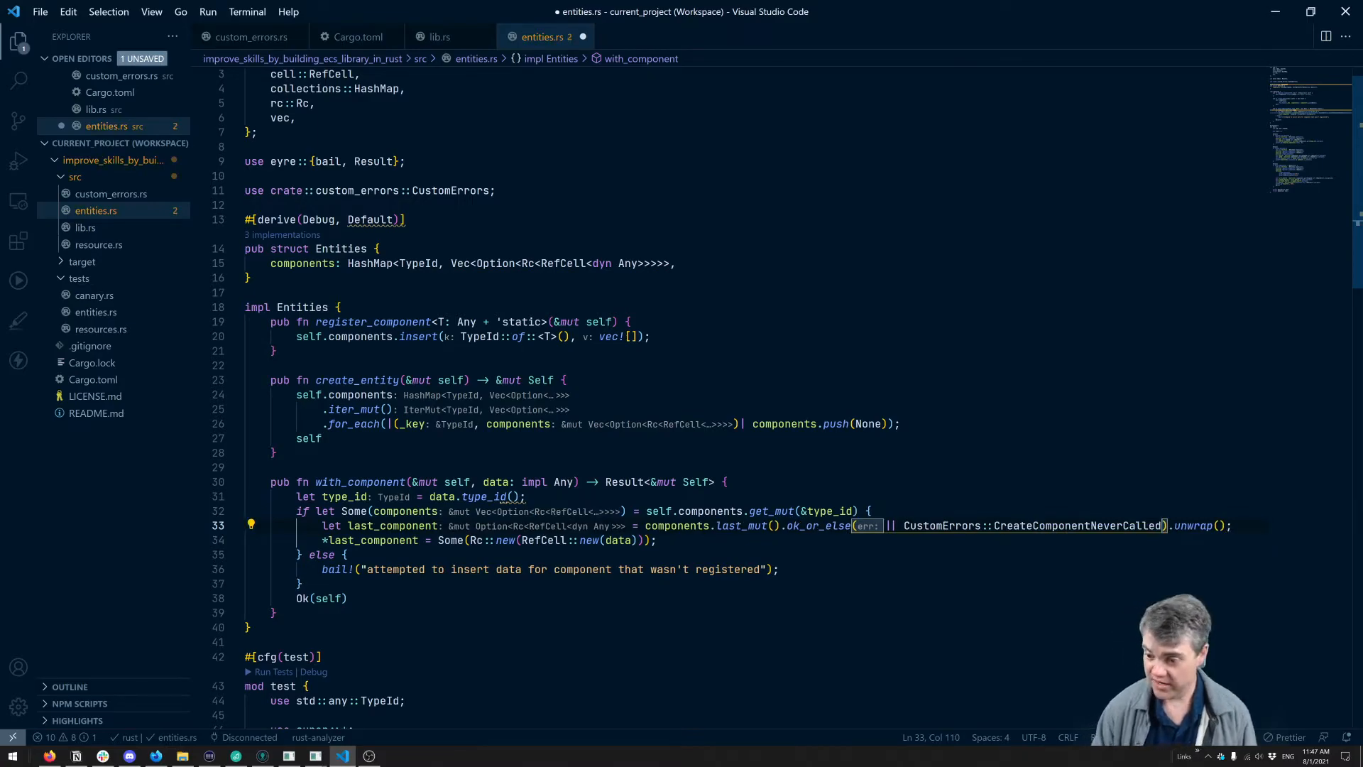
key(ctrl+s)
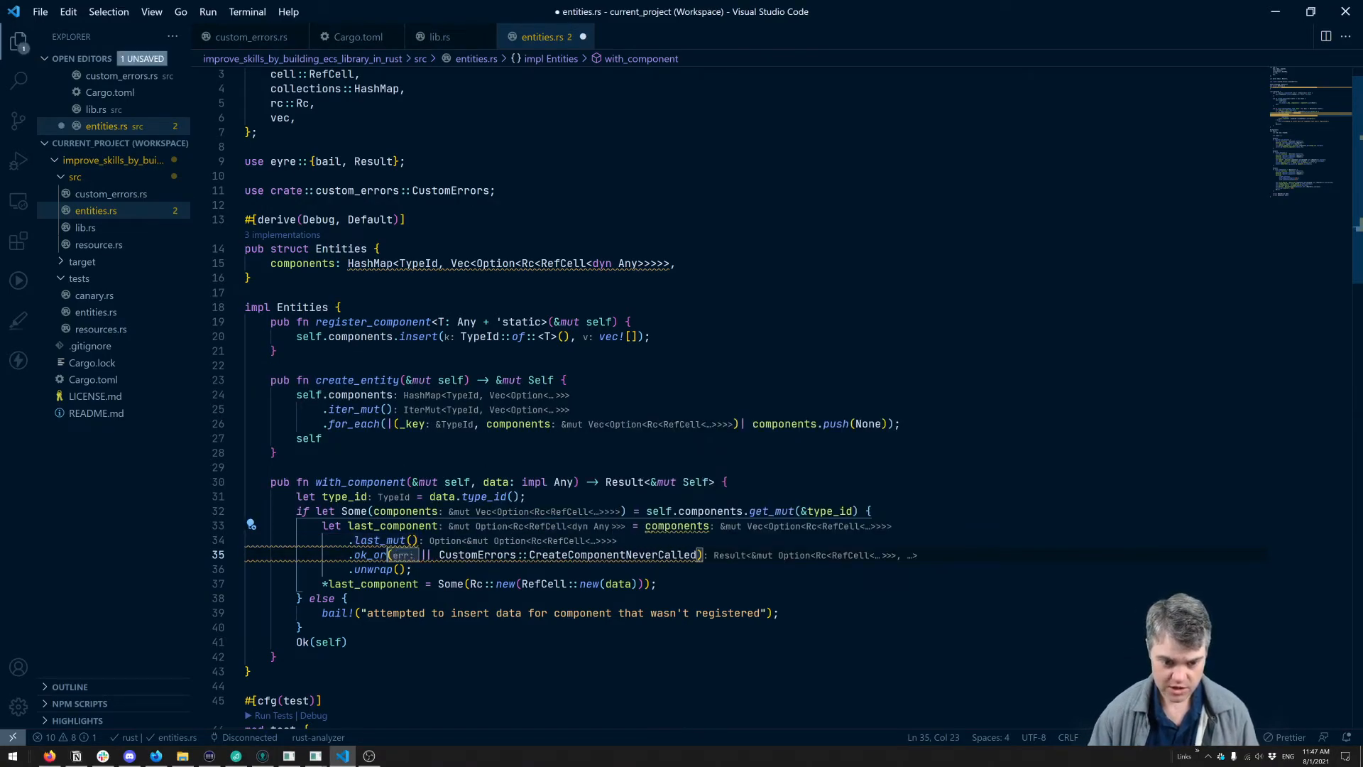
key(ctrl+s)
text(?;)
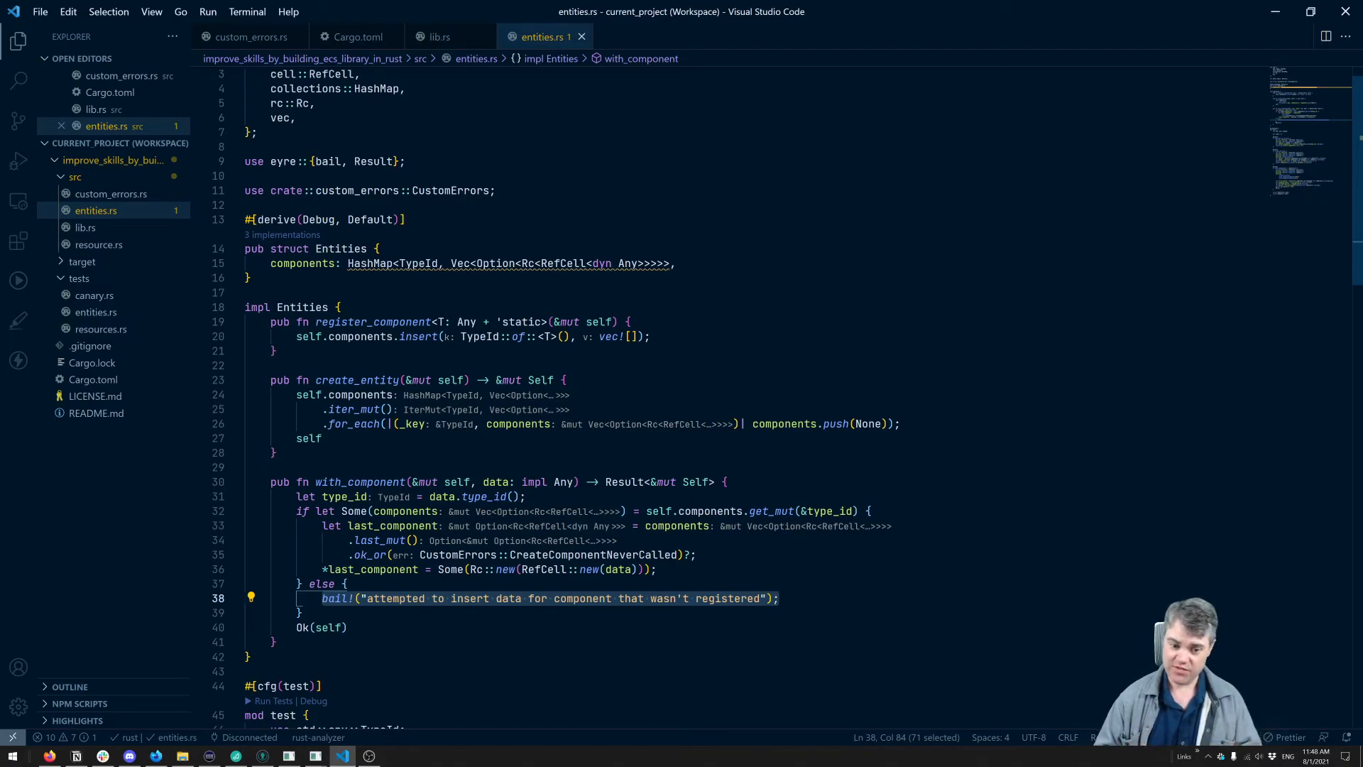
- Replace the bail! line with return Err(CustomErrors::ComponentNotRegistered.into()); and save
key(Delete)
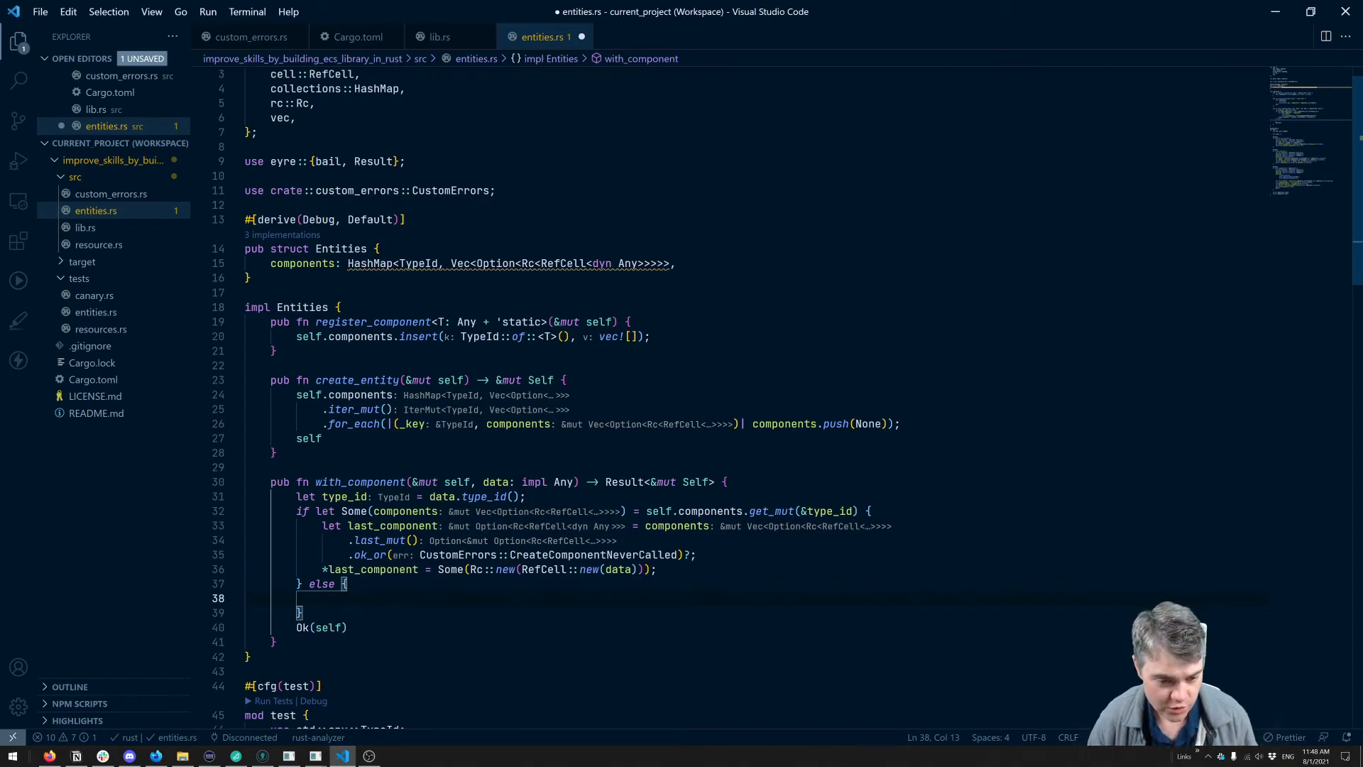
text(return)
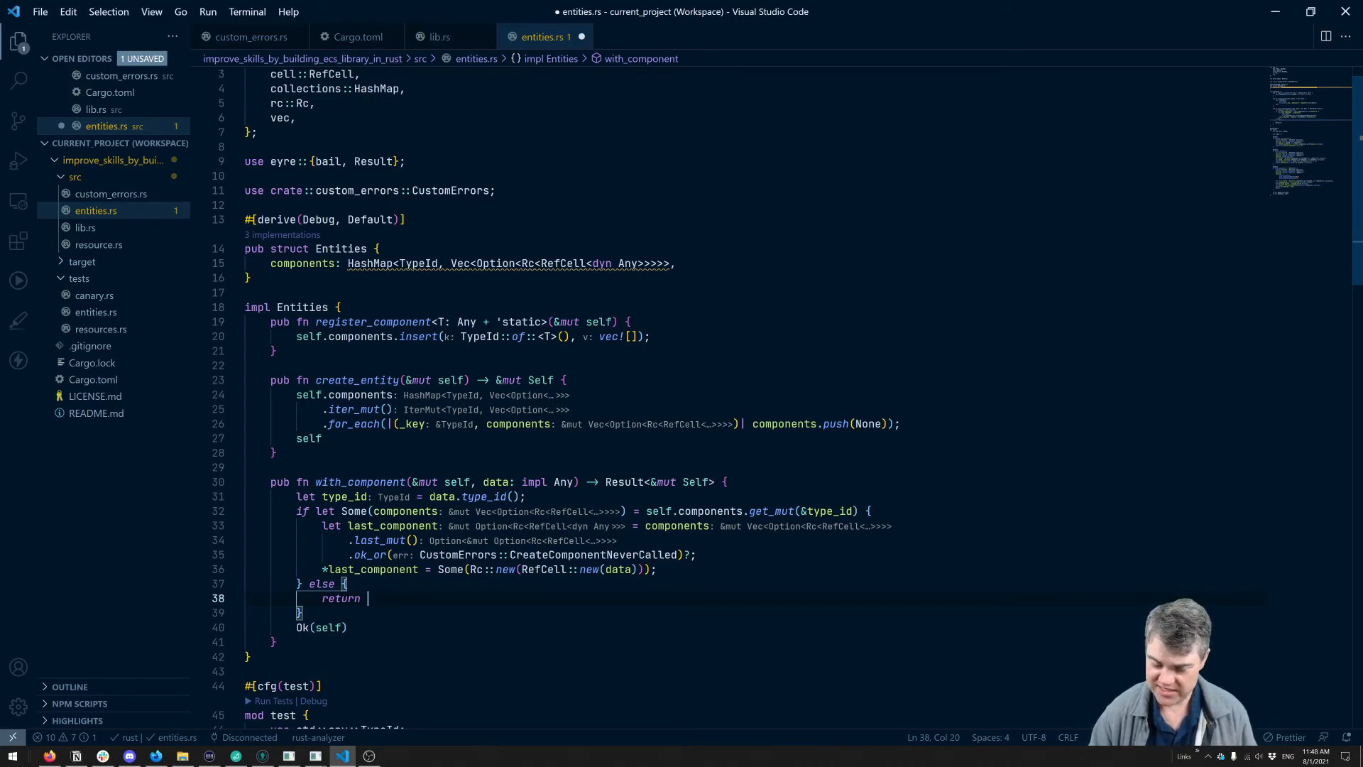
text(Err())
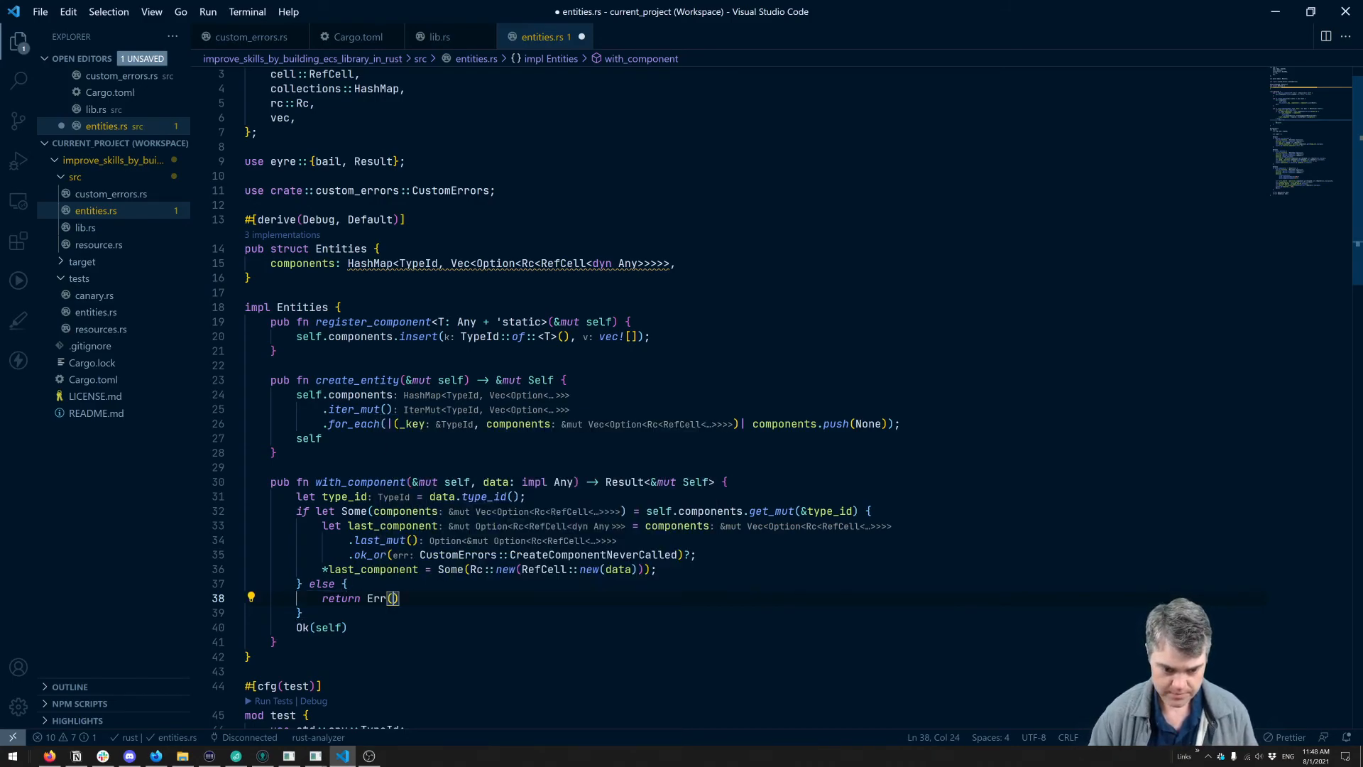
text(CustomErrors::)
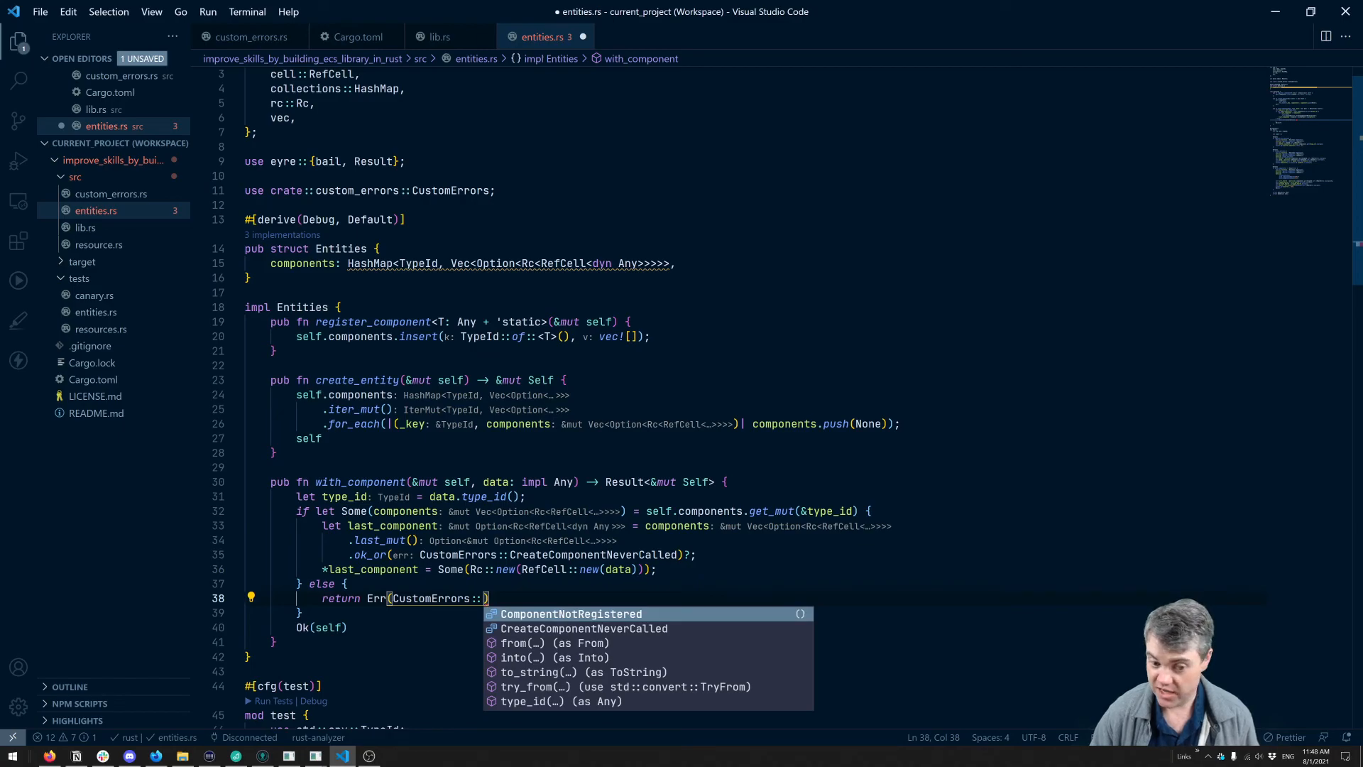
click(571, 614)
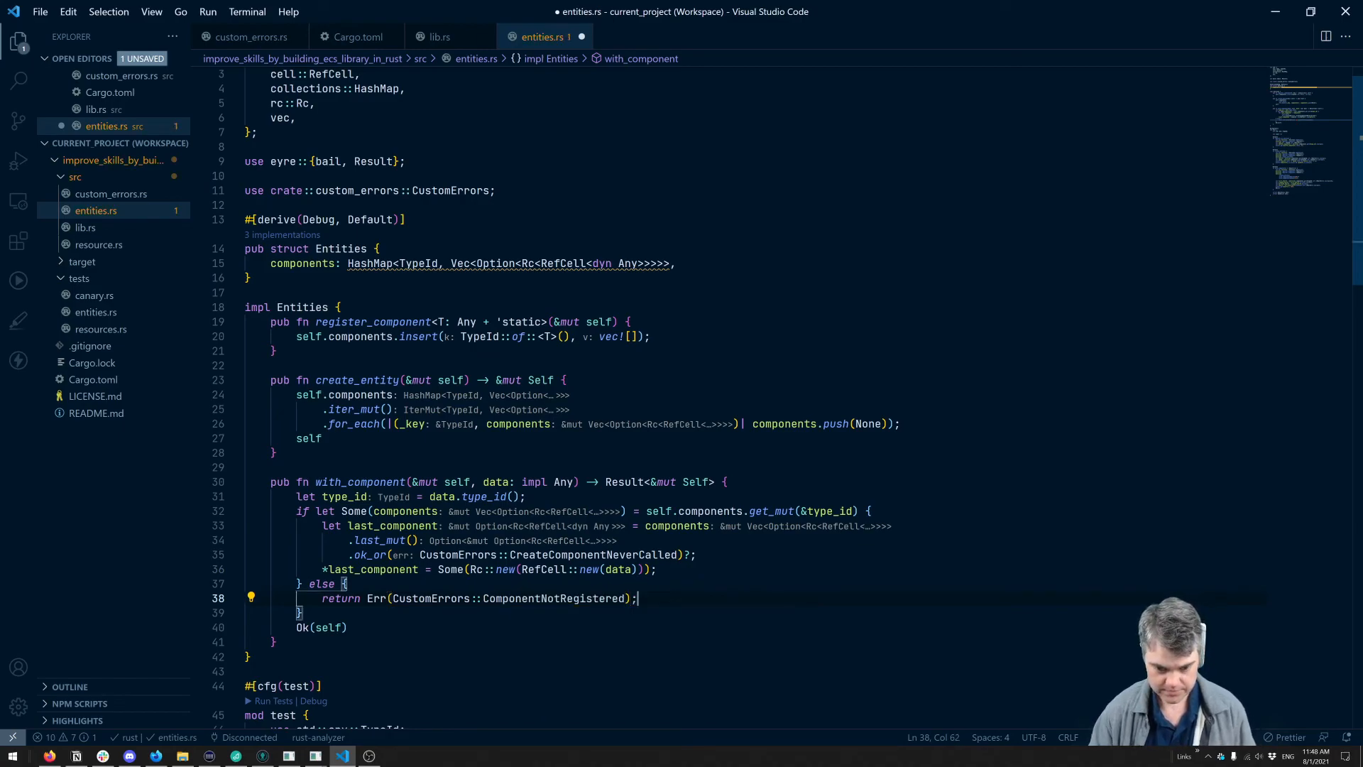
key(ctrl+s)
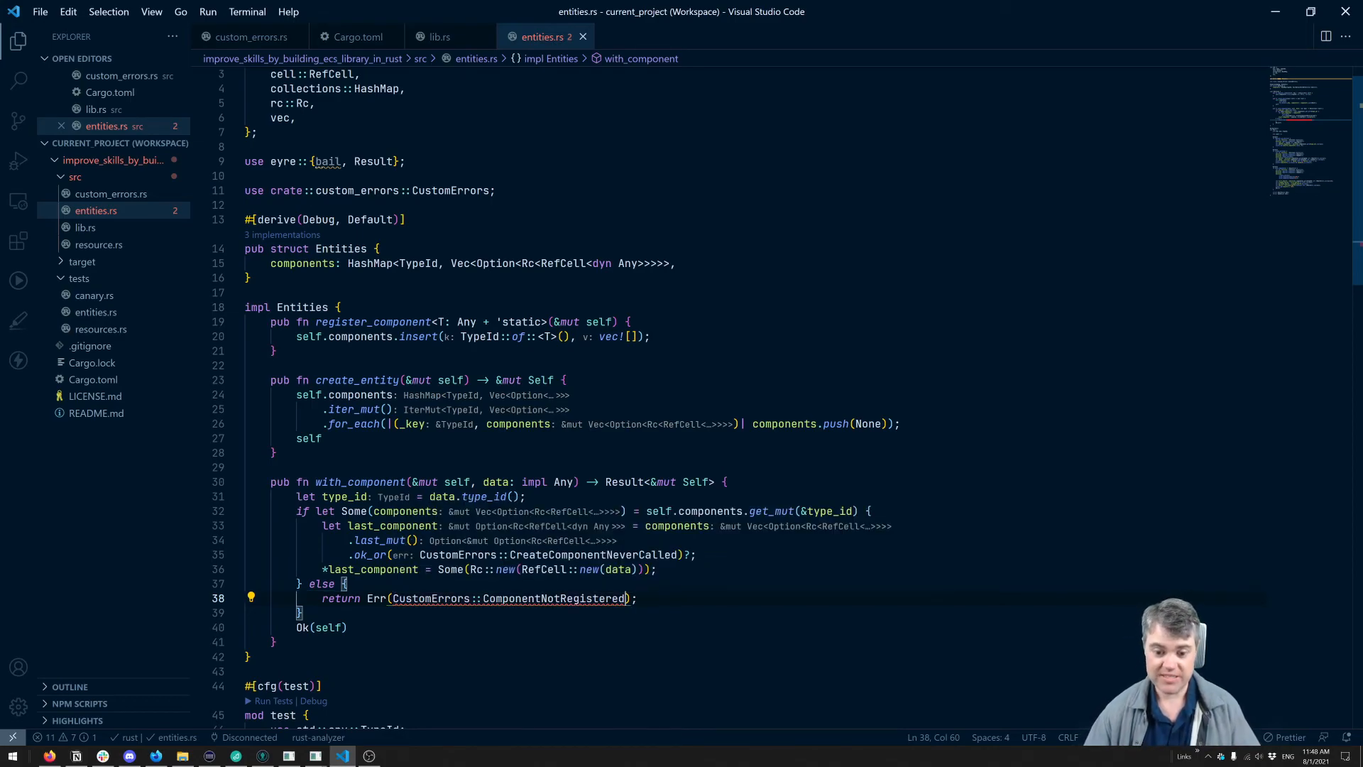
text(.)
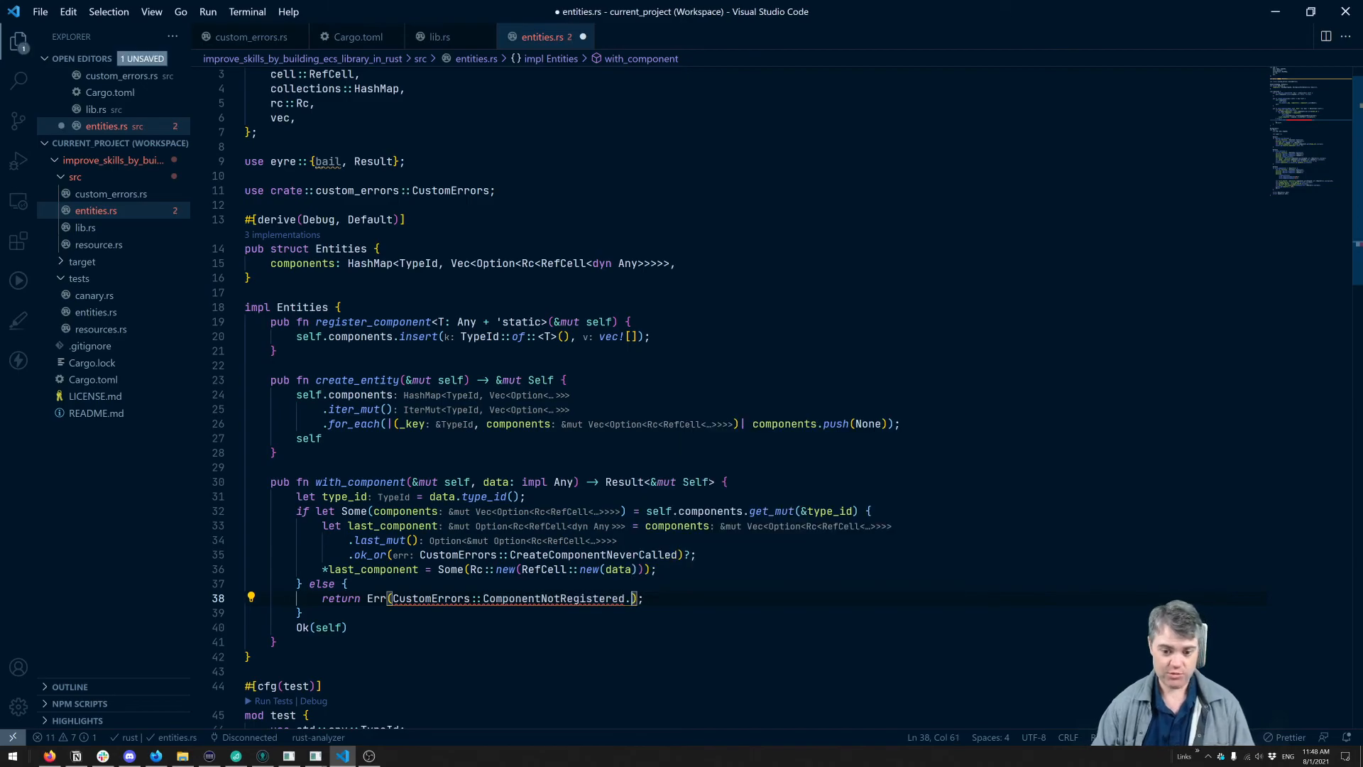
text(.into())
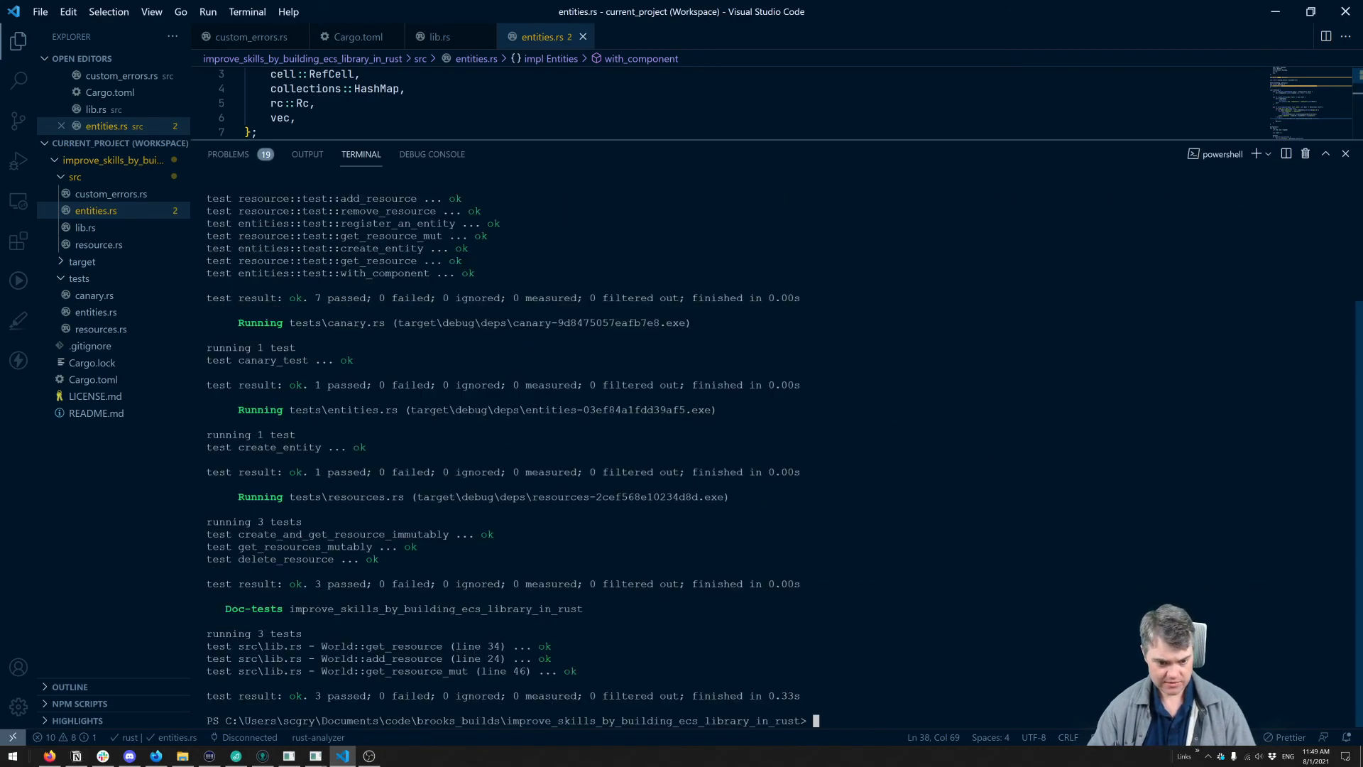
- Run cargo test in the integrated terminal and confirm all tests pass
text(cargo test)
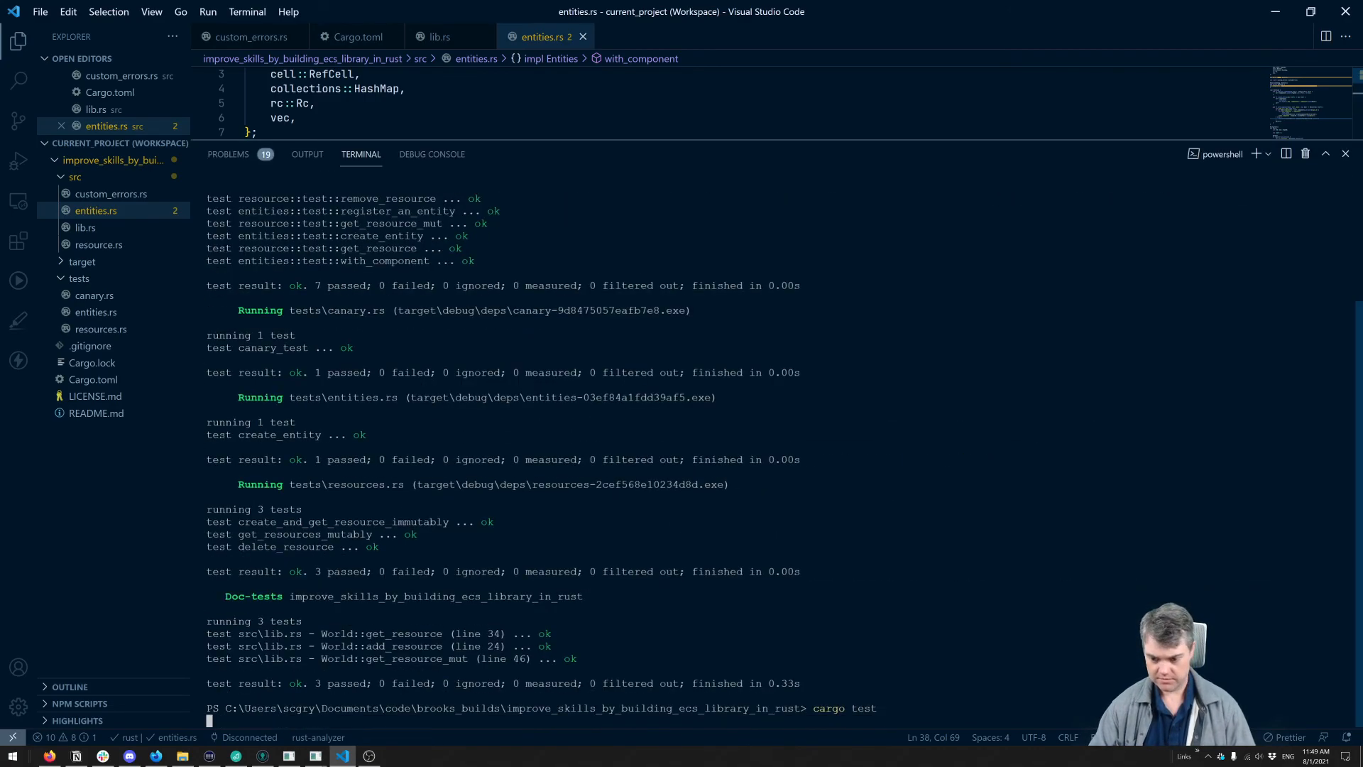
key(Return)
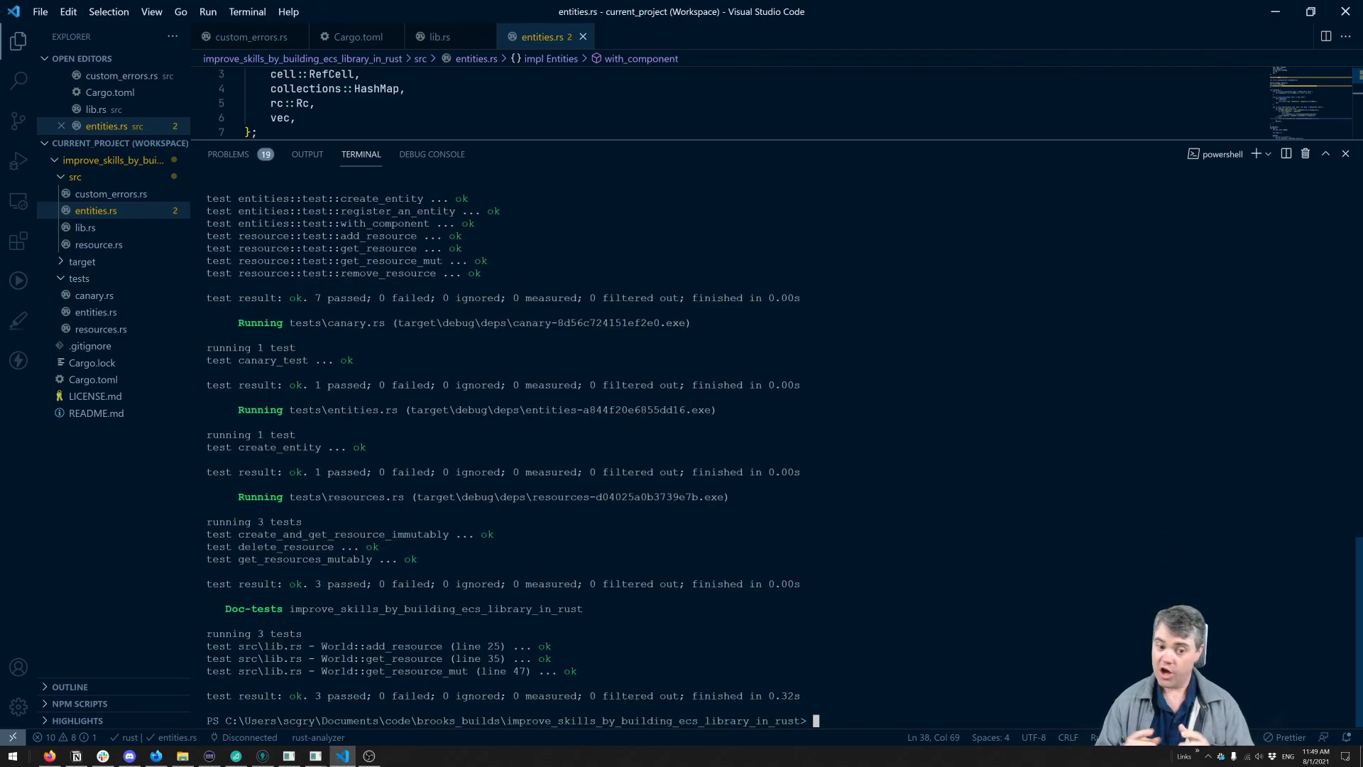